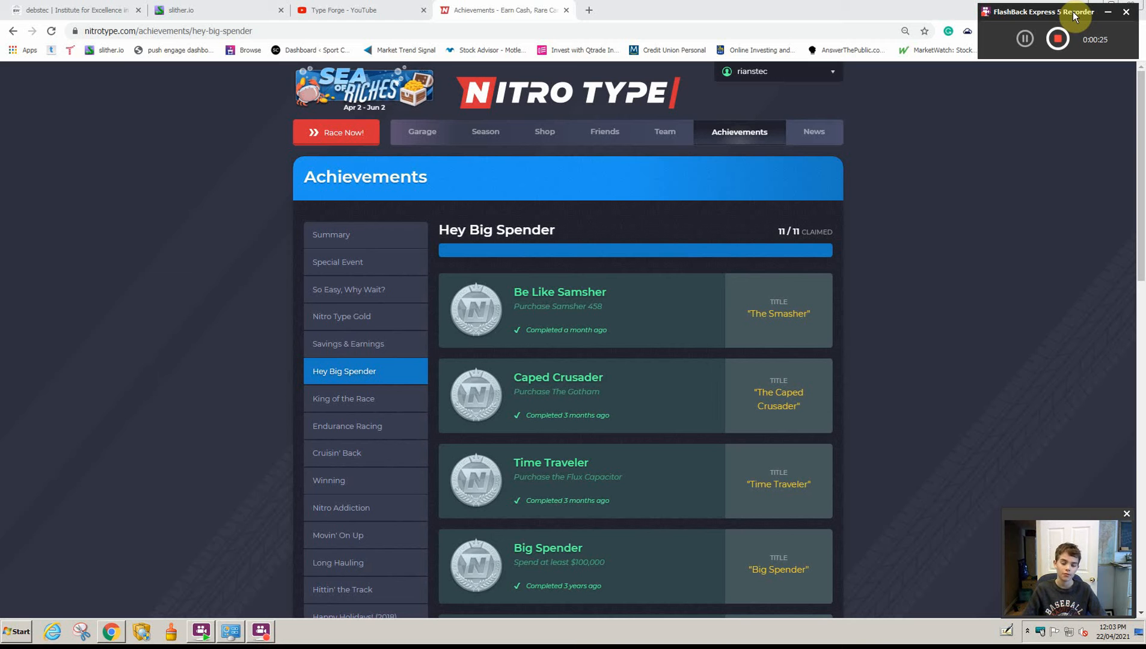
mouse_move(594, 372)
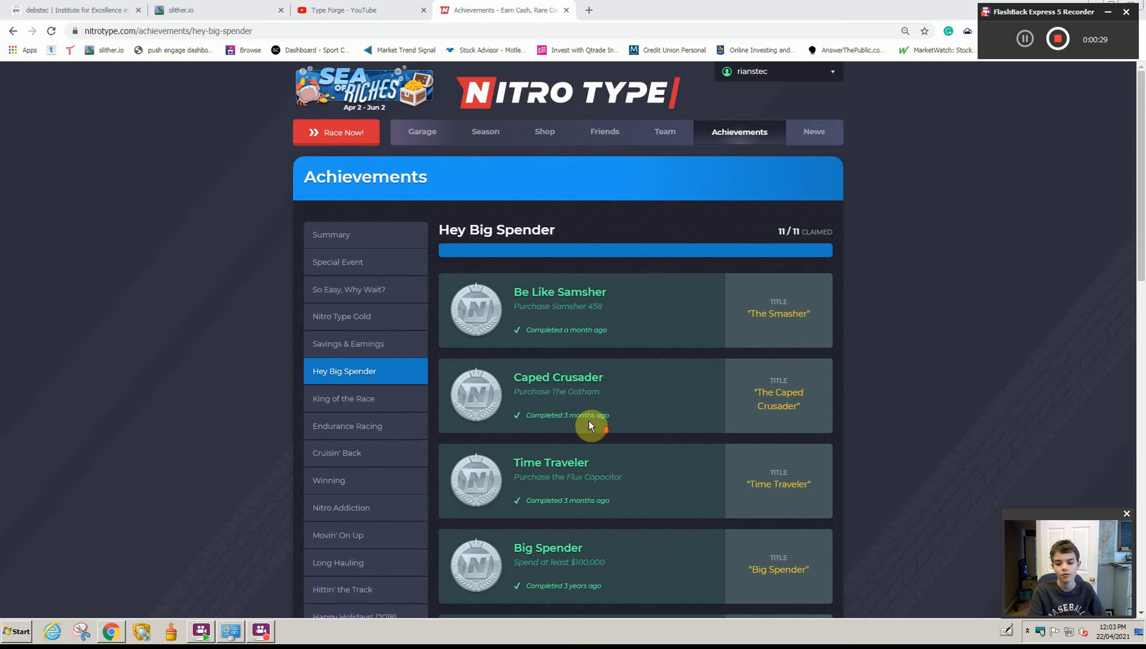
mouse_move(575, 415)
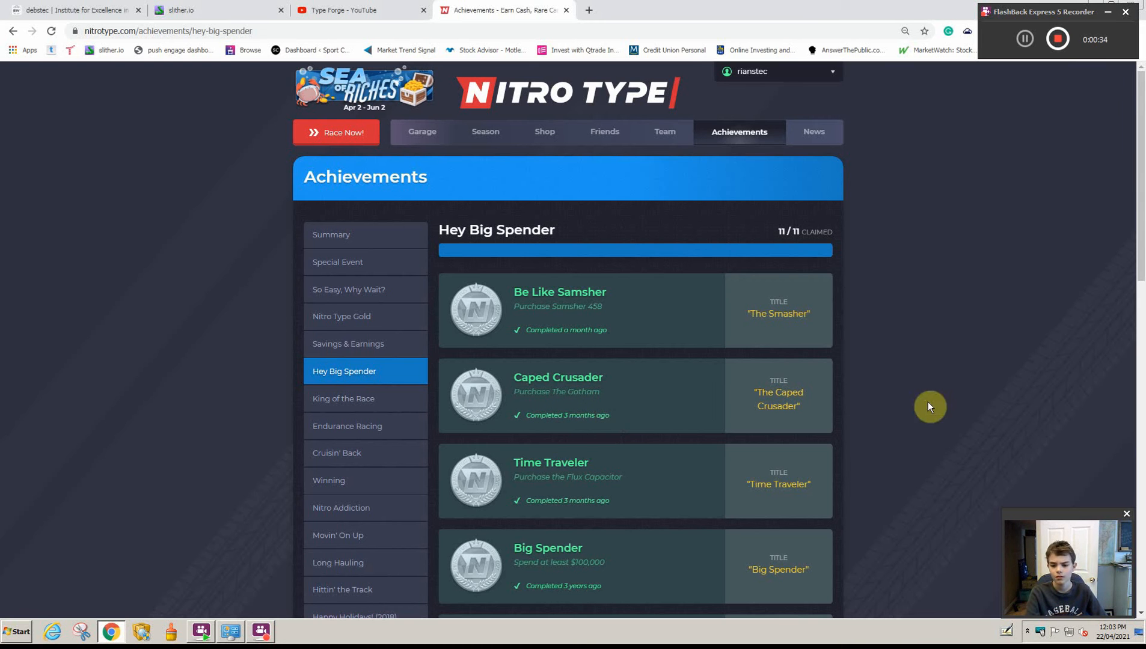
Step: Visit the Shop's featured items, then return to the Achievements summary (149 of 151 completed)
scroll("down", 3)
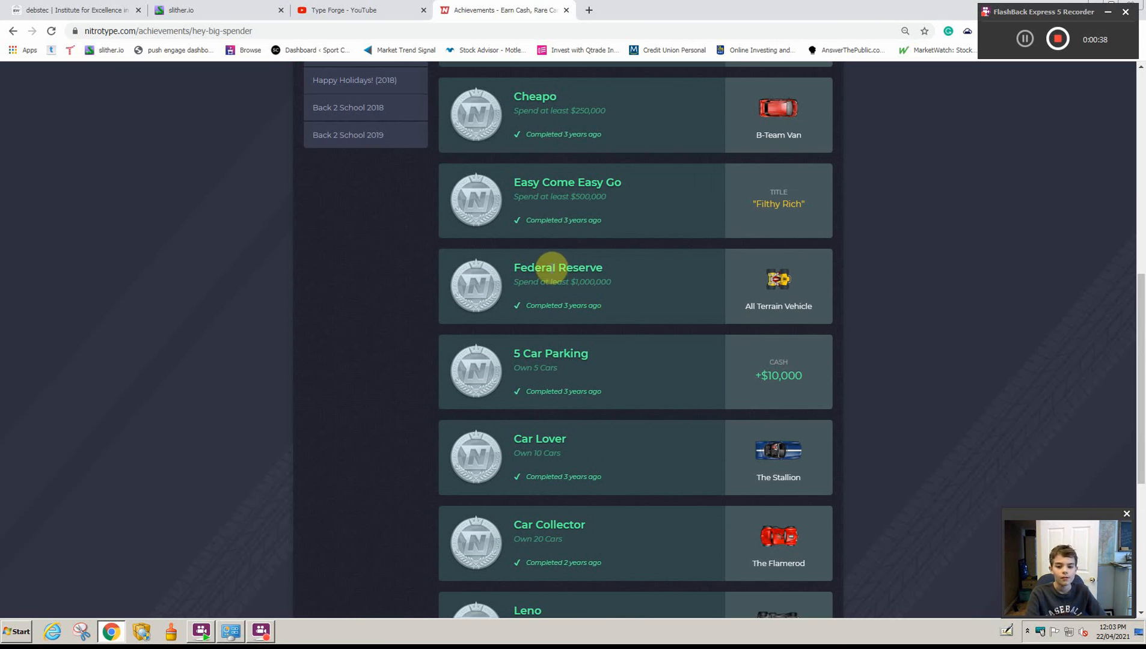
mouse_move(778, 280)
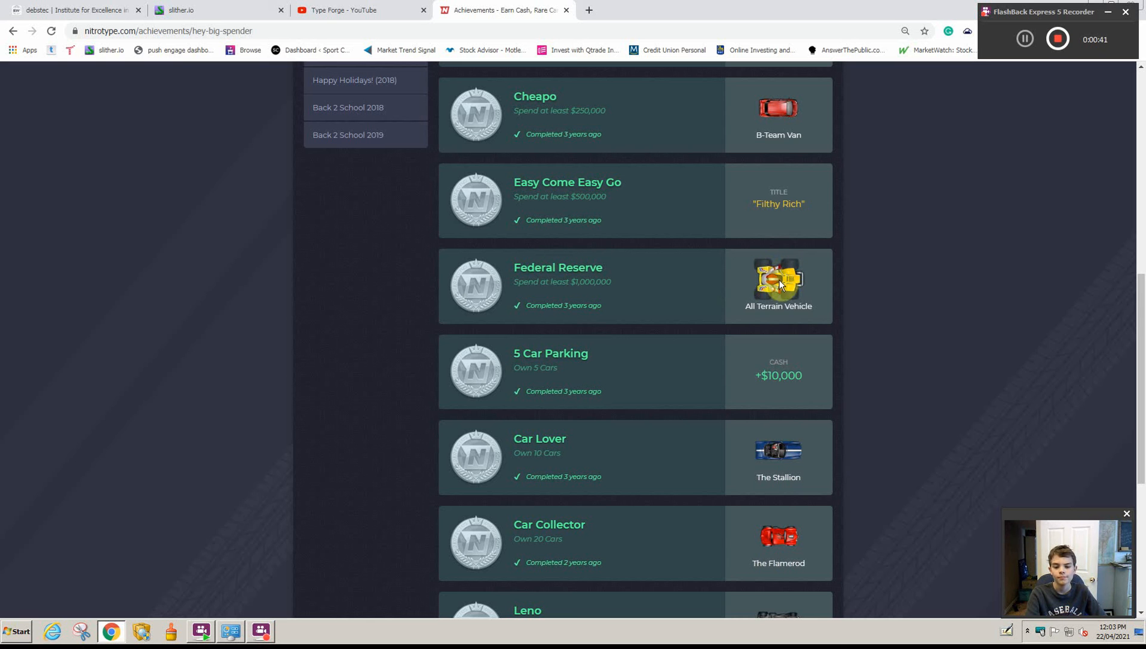
mouse_move(577, 283)
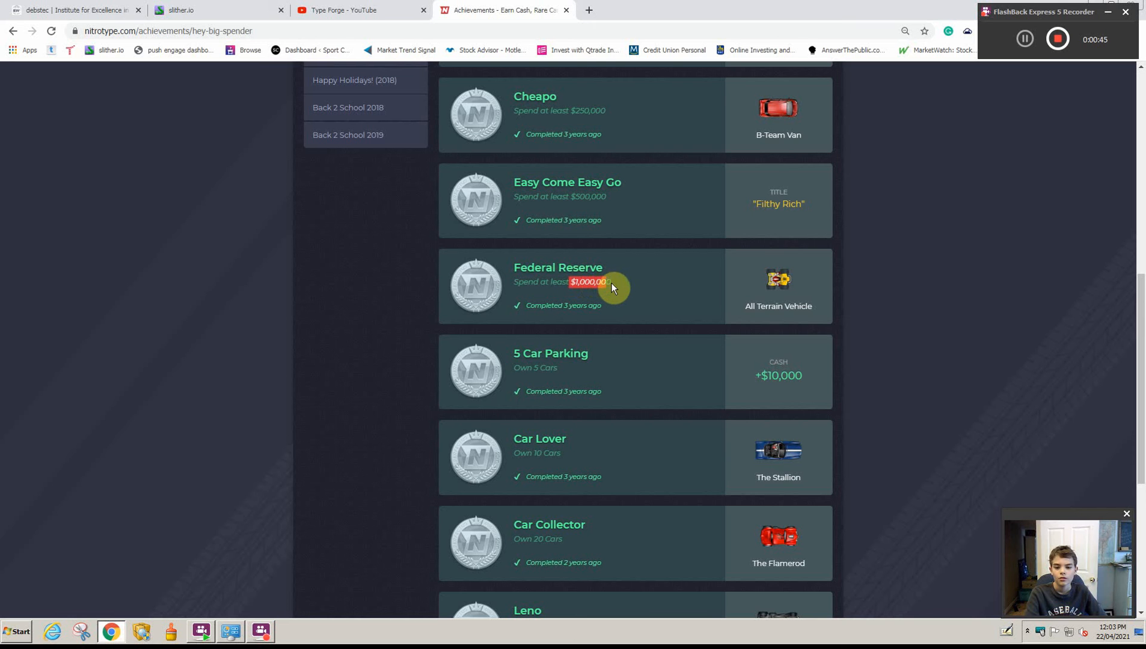
mouse_move(616, 287)
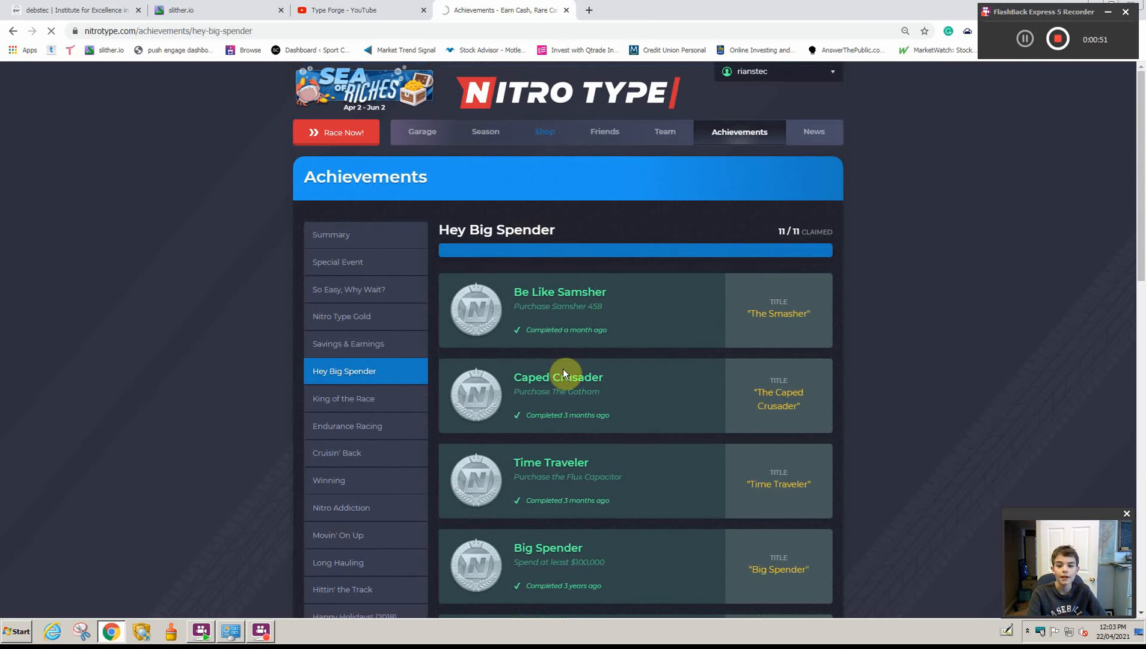
left_click(545, 133)
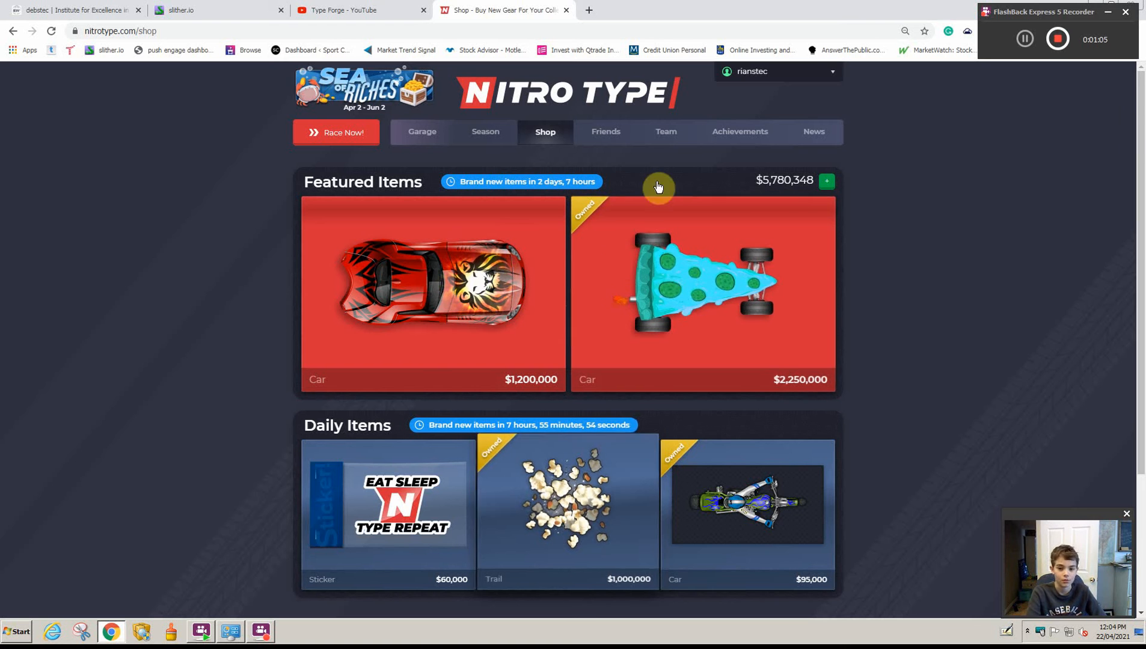
left_click(738, 131)
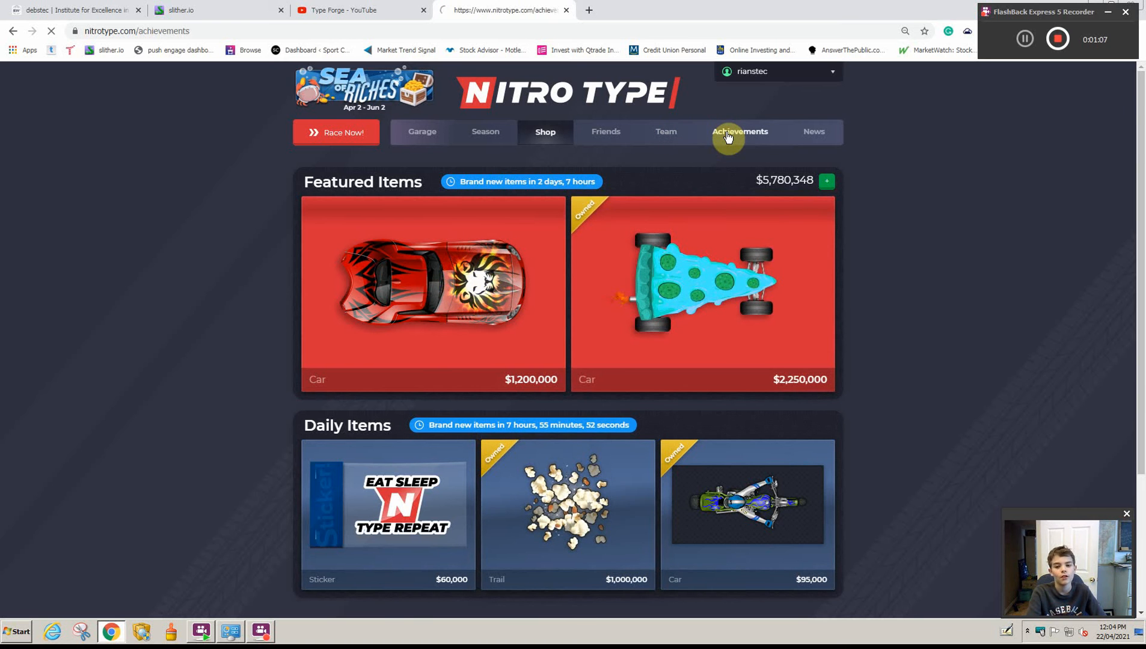
left_click(738, 131)
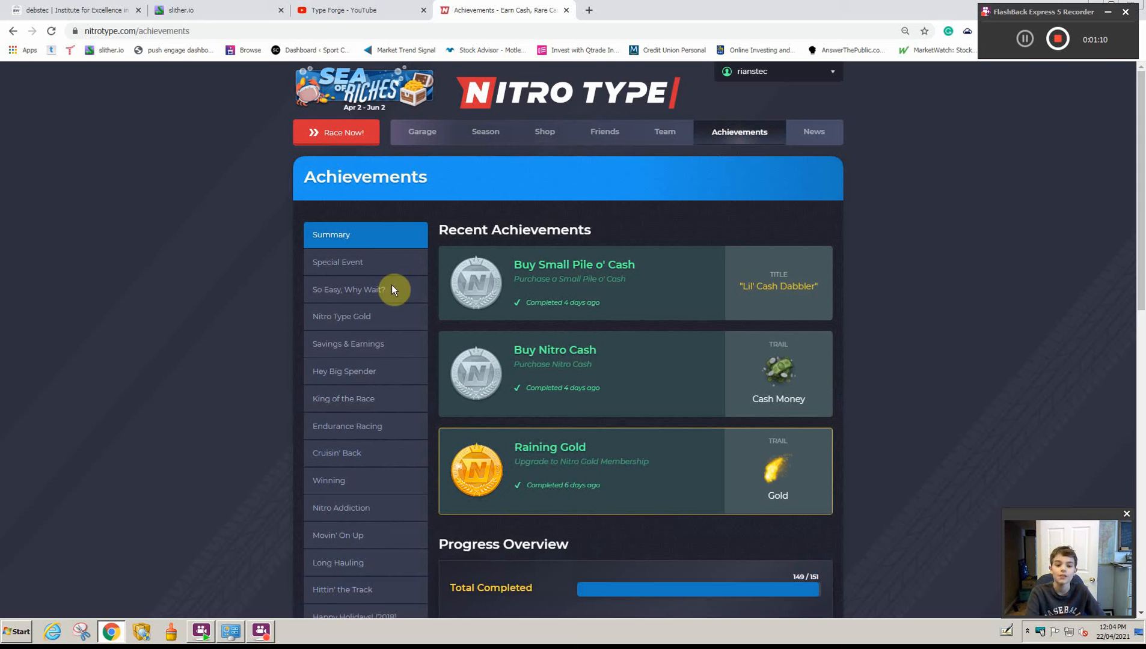
Step: Browse the Hey Big Spender achievements list (11 of 11 claimed) down to The Macro from Leno
left_click(344, 398)
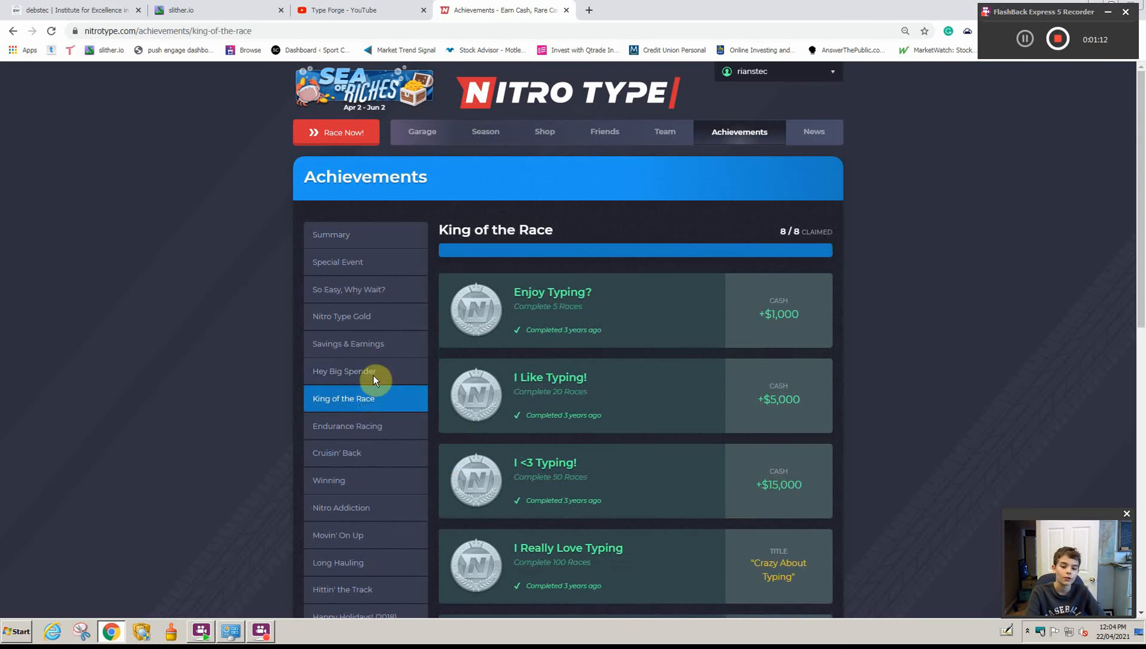
left_click(344, 370)
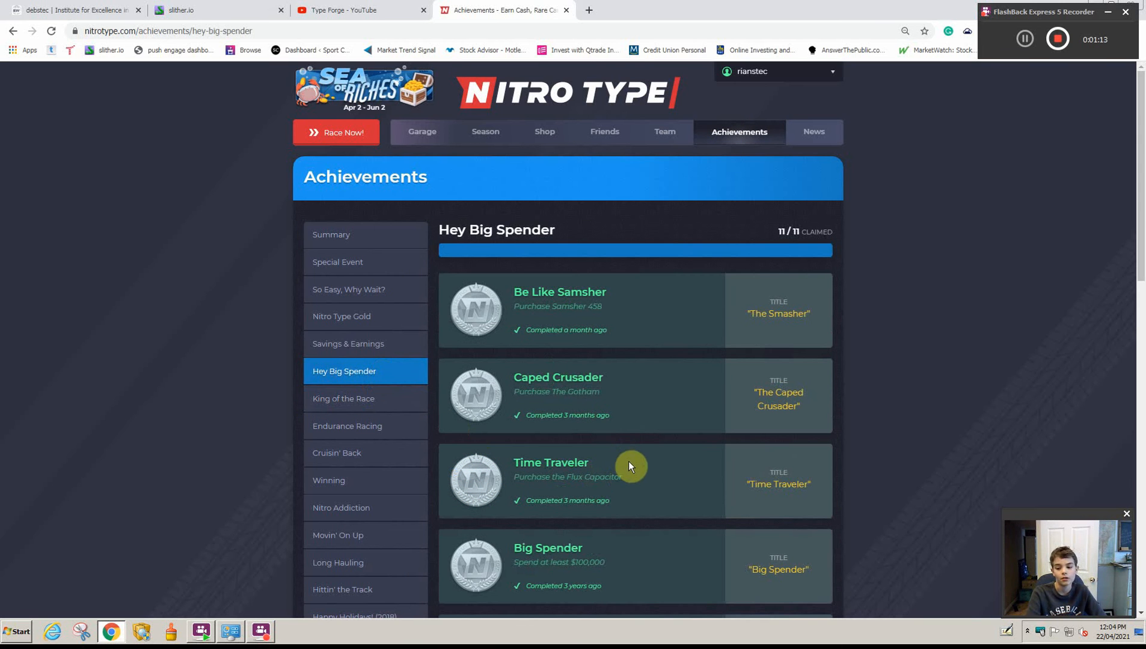
scroll("down", 3)
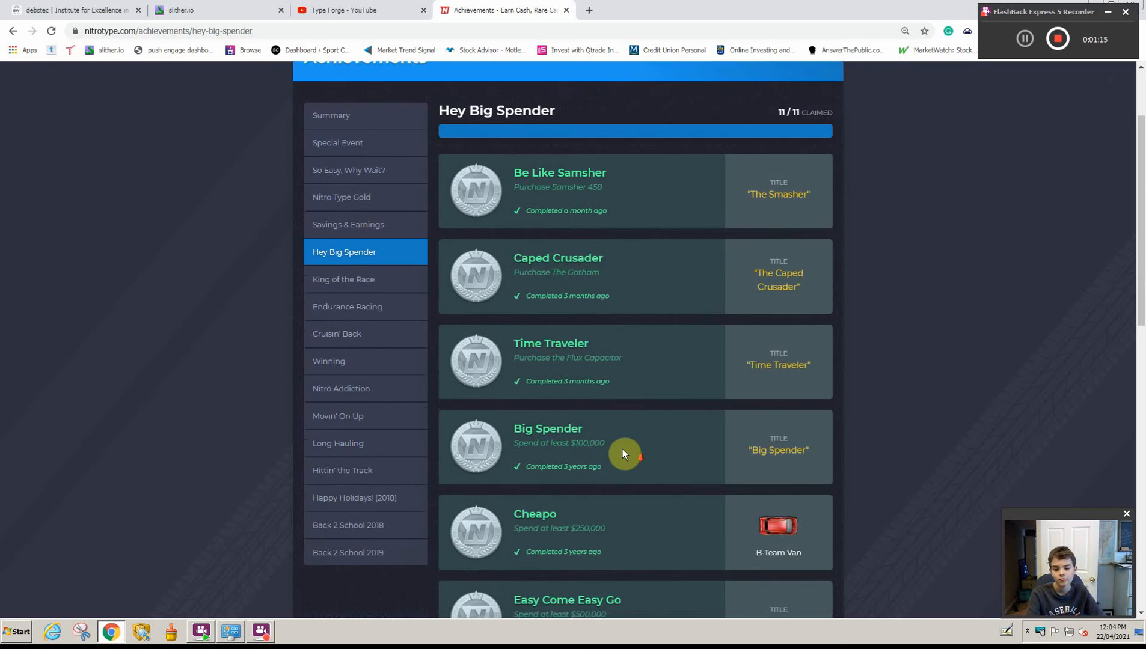
scroll("down", 3)
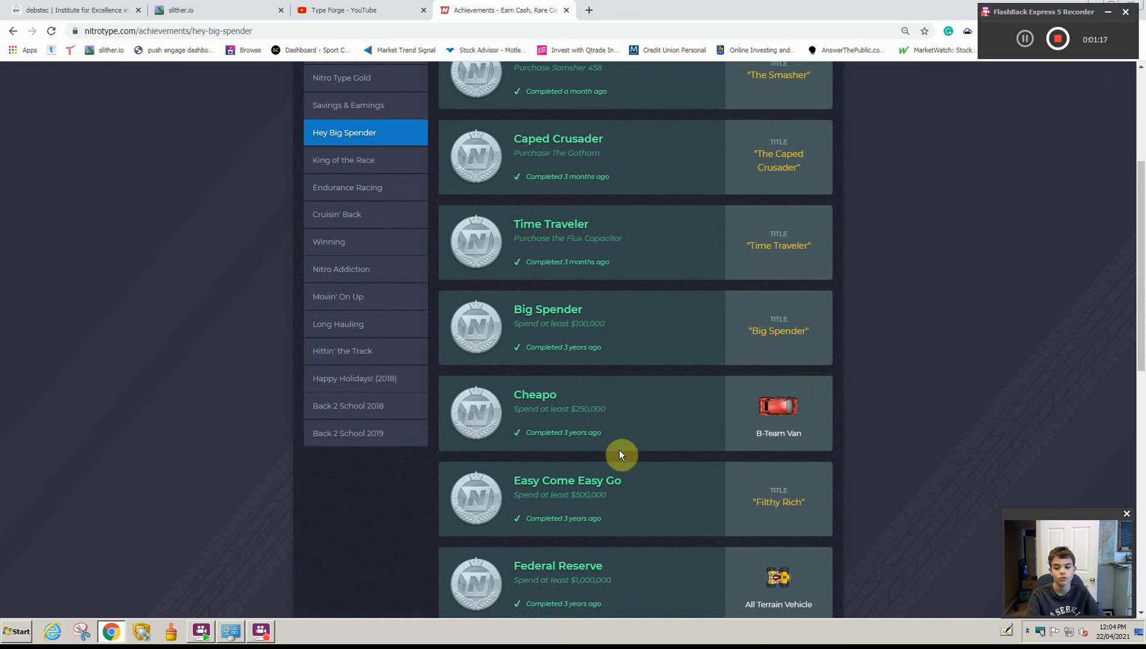
scroll("down", 3)
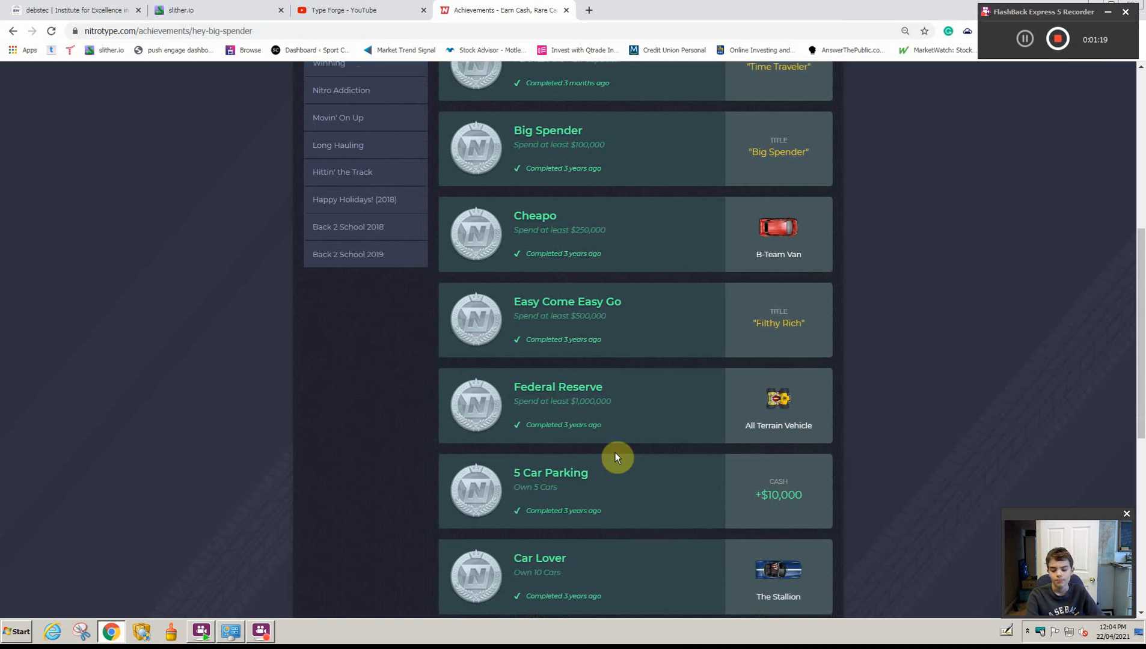
mouse_move(636, 458)
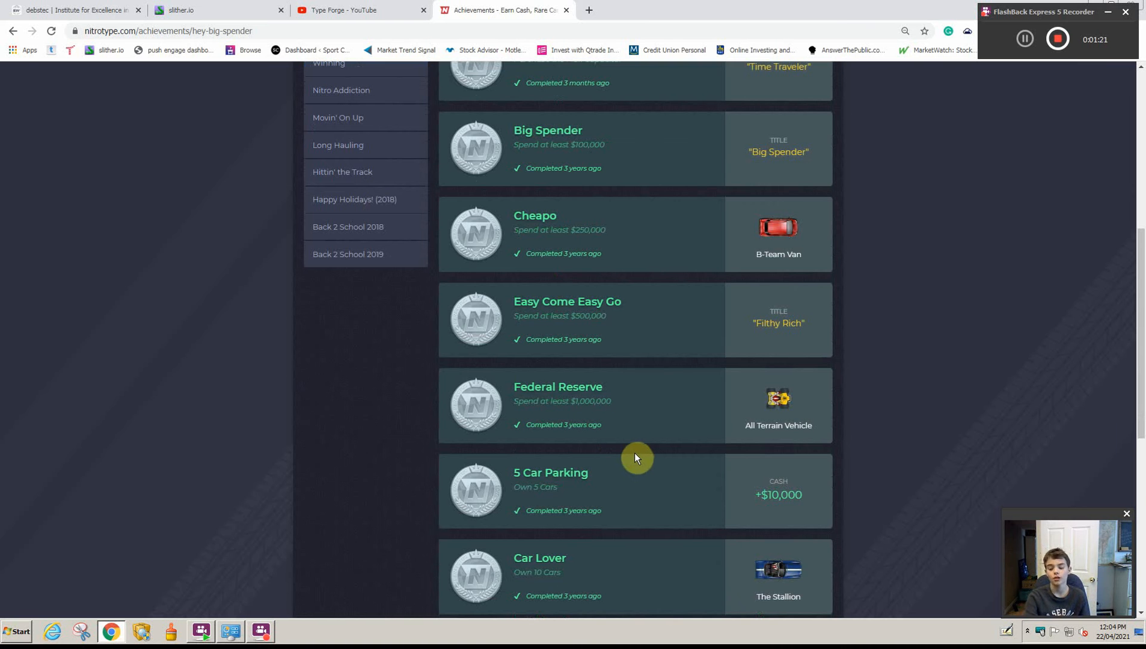
mouse_move(636, 498)
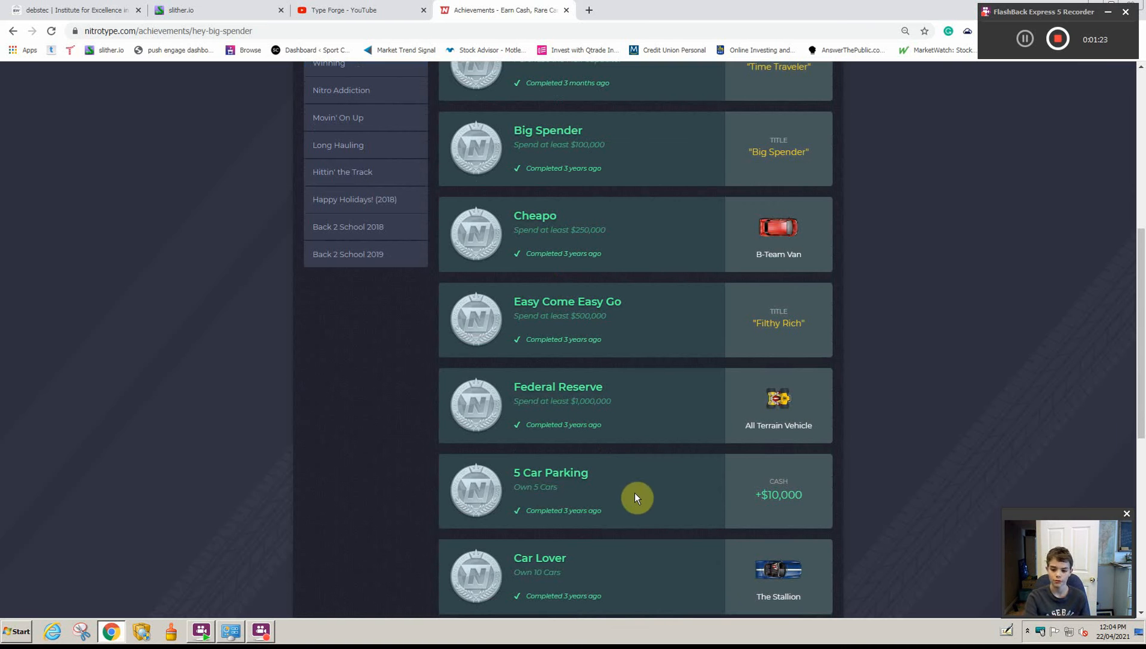
scroll("down", 3)
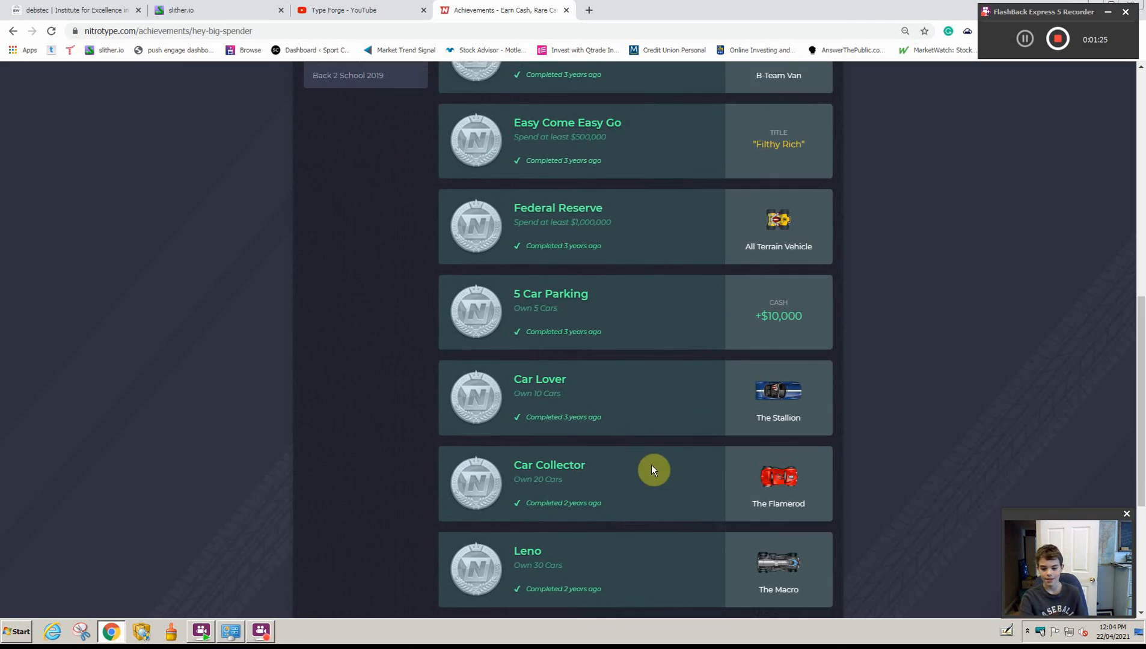
scroll("down", 3)
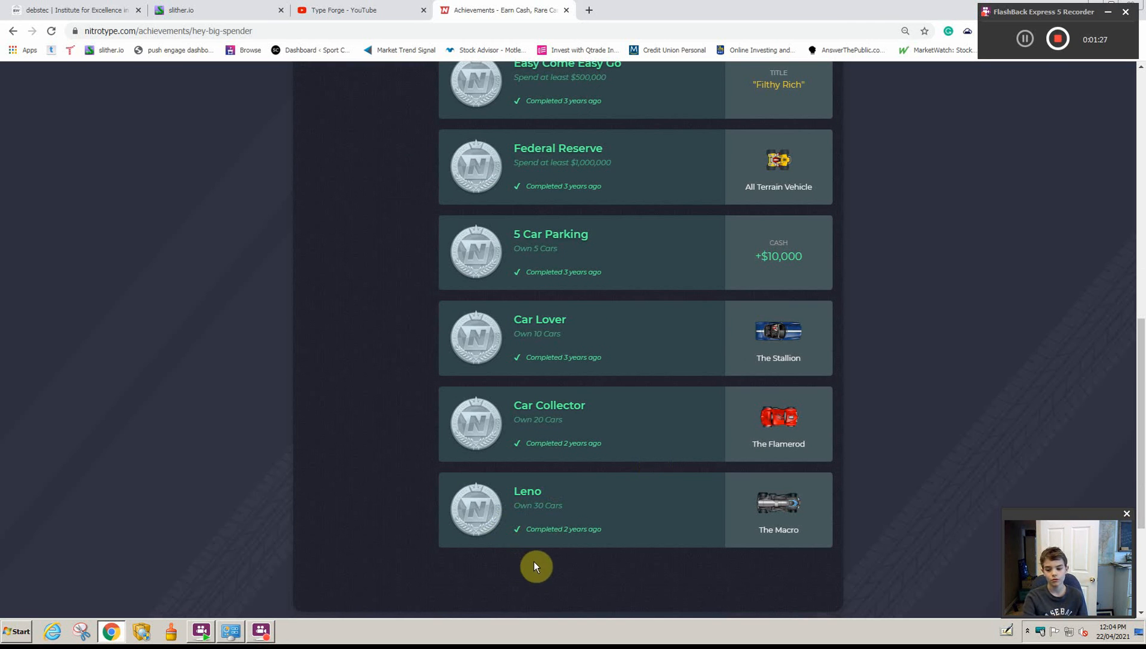
mouse_move(576, 573)
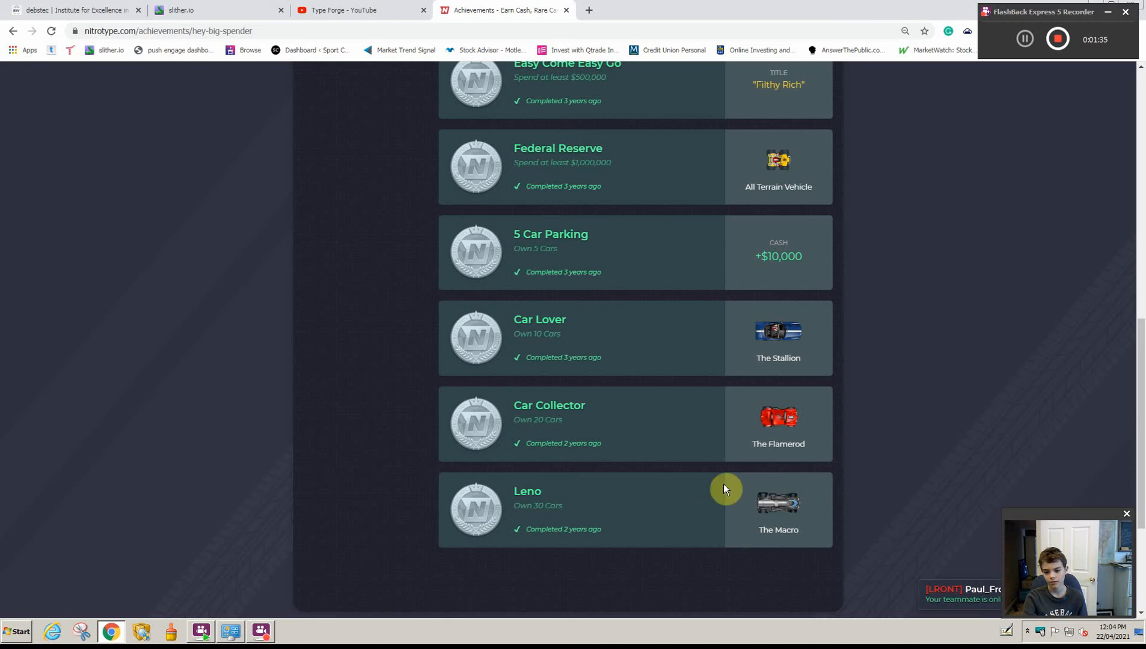
mouse_move(733, 478)
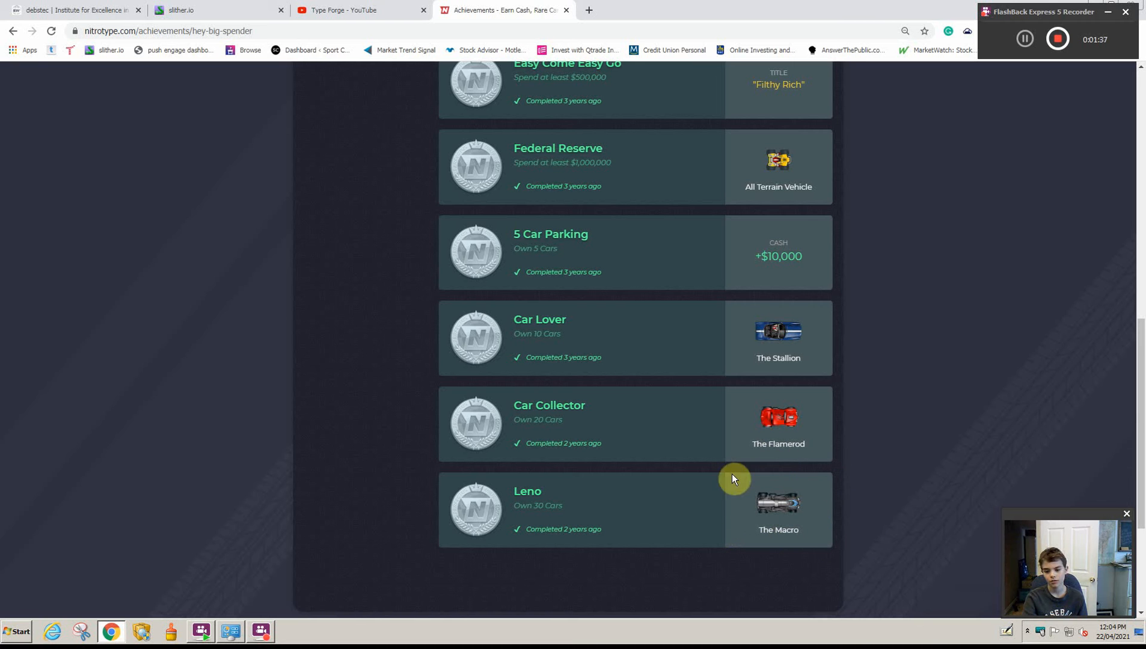
mouse_move(672, 133)
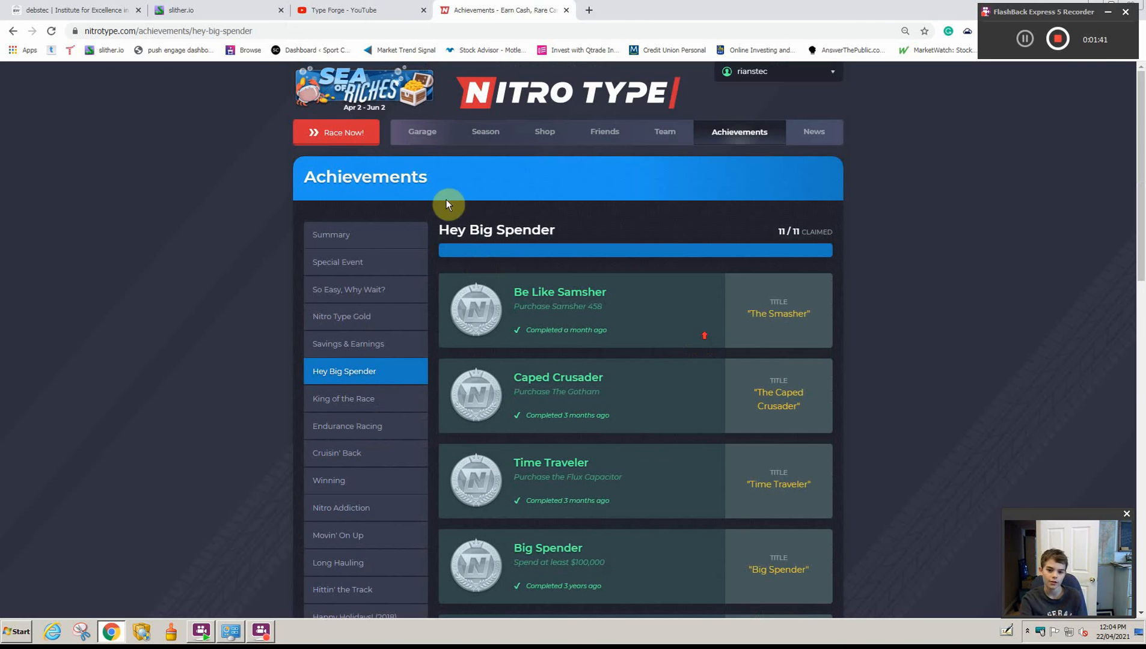
Step: View the Garage's My Cars collection, including Mission Accomplished and Misoux Lion
left_click(422, 131)
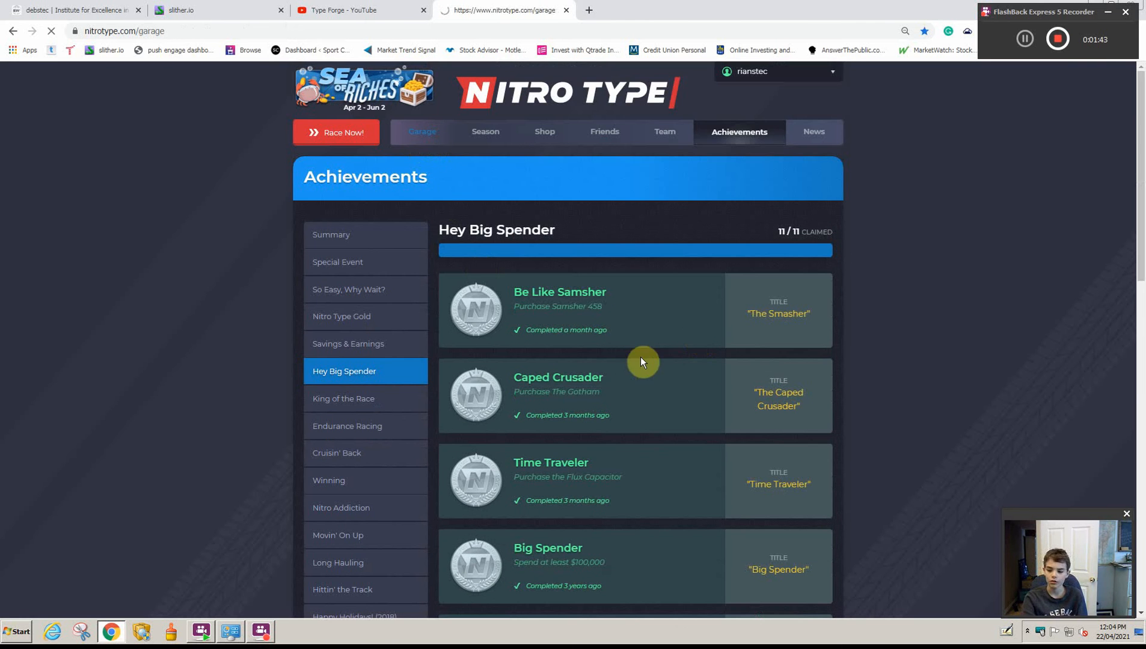
left_click(422, 131)
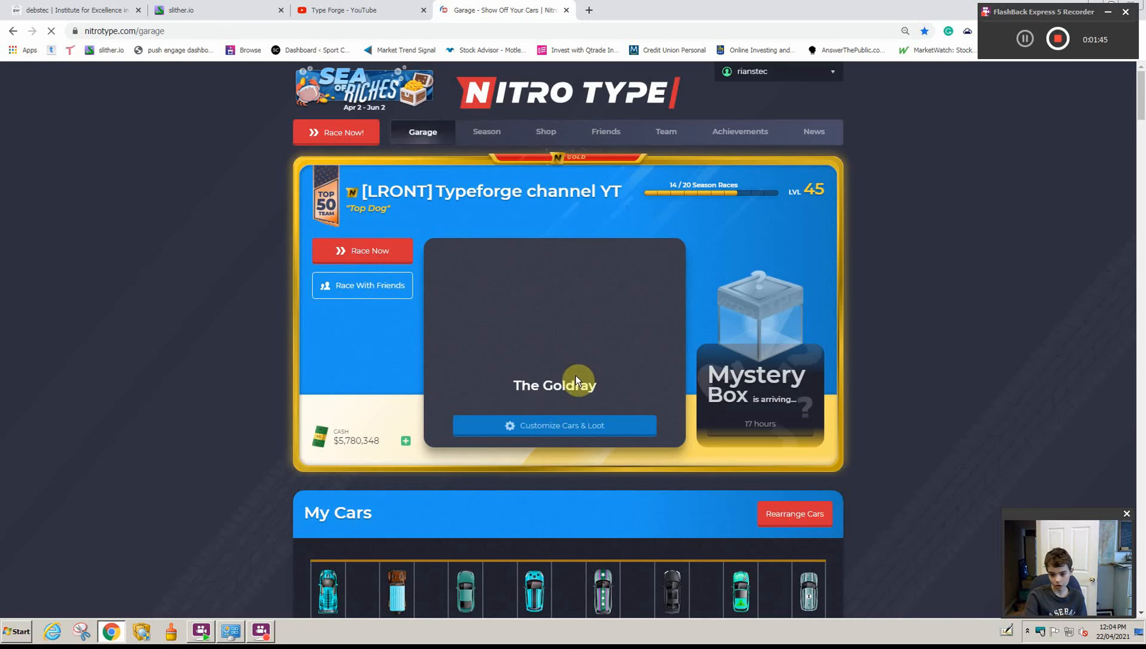
scroll("down", 3)
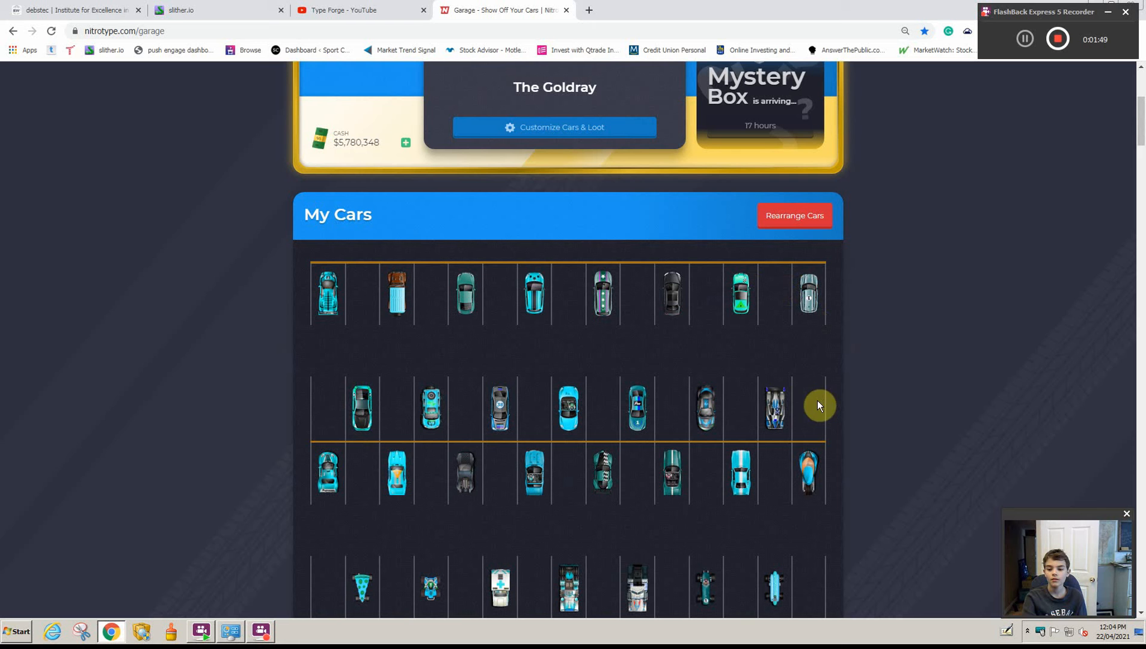
mouse_move(333, 336)
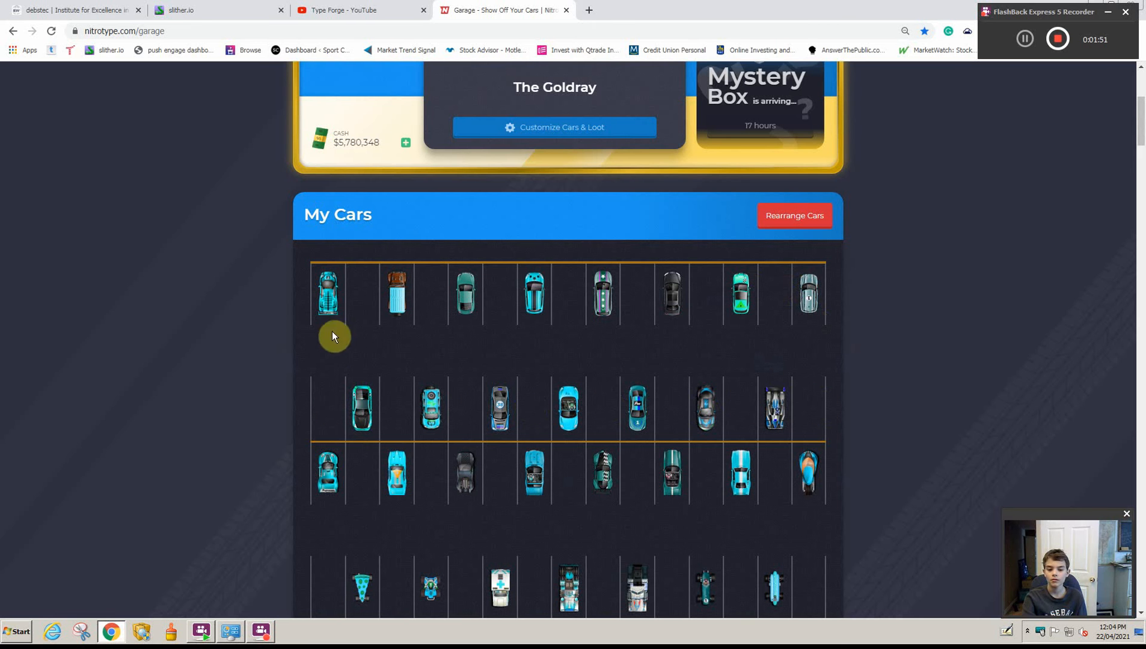
mouse_move(369, 296)
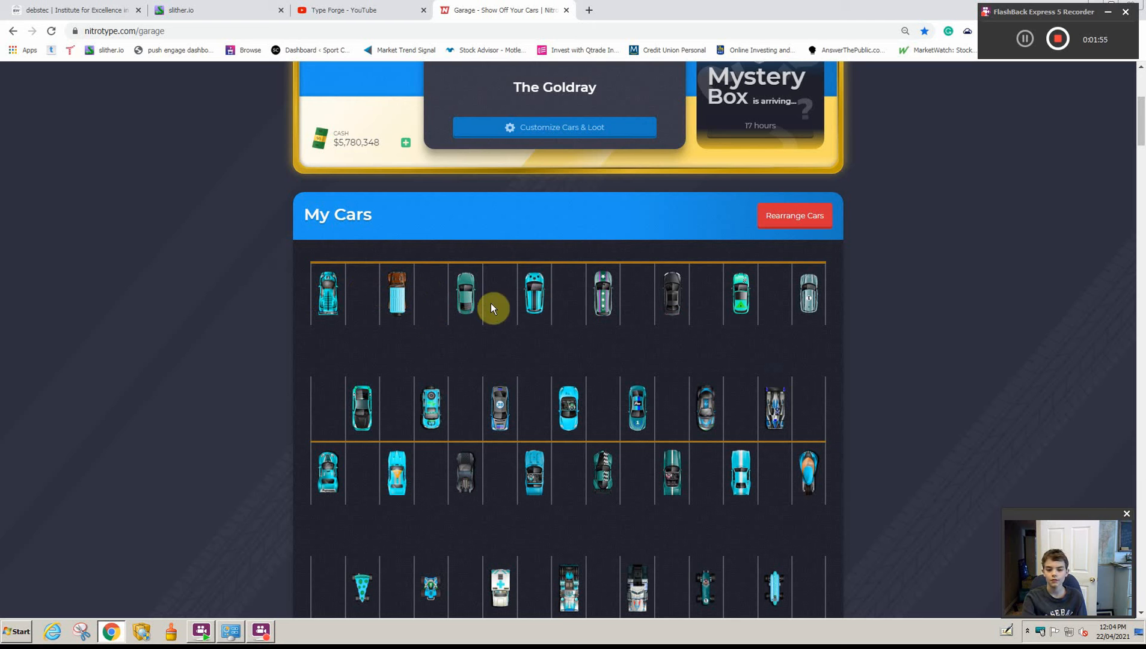
mouse_move(614, 284)
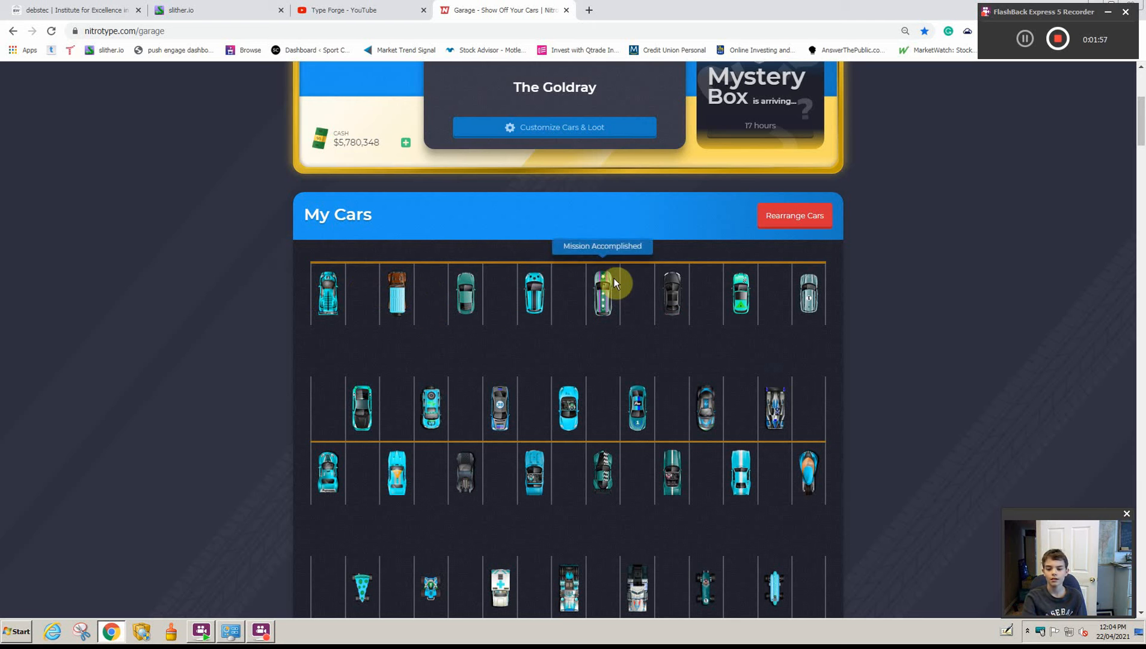
mouse_move(739, 296)
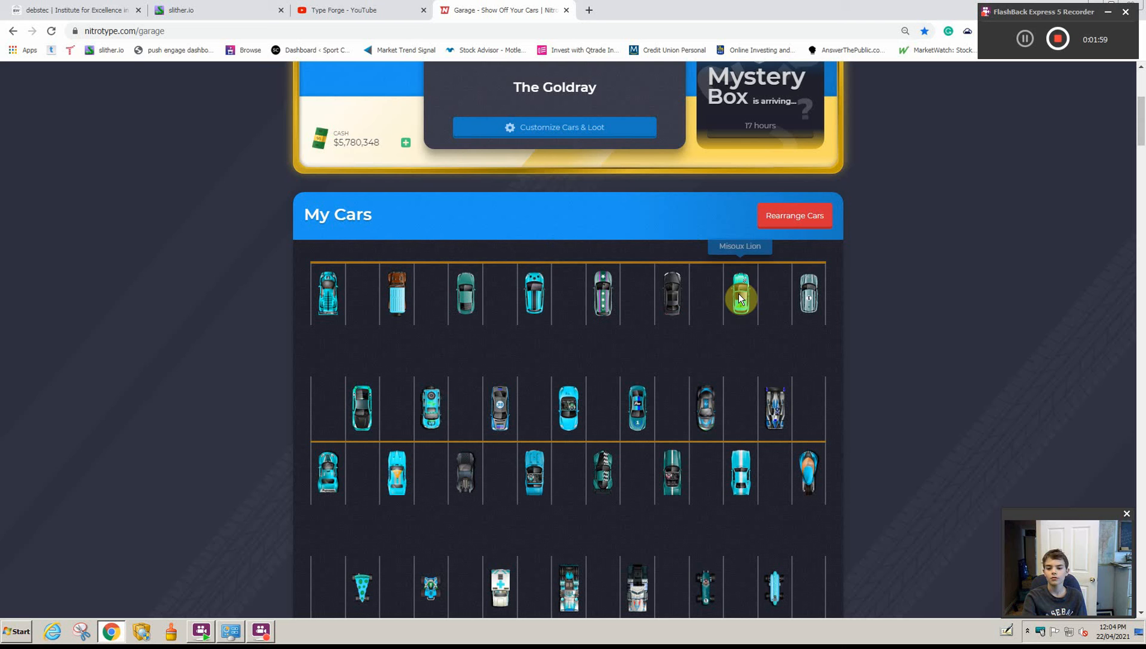
mouse_move(808, 299)
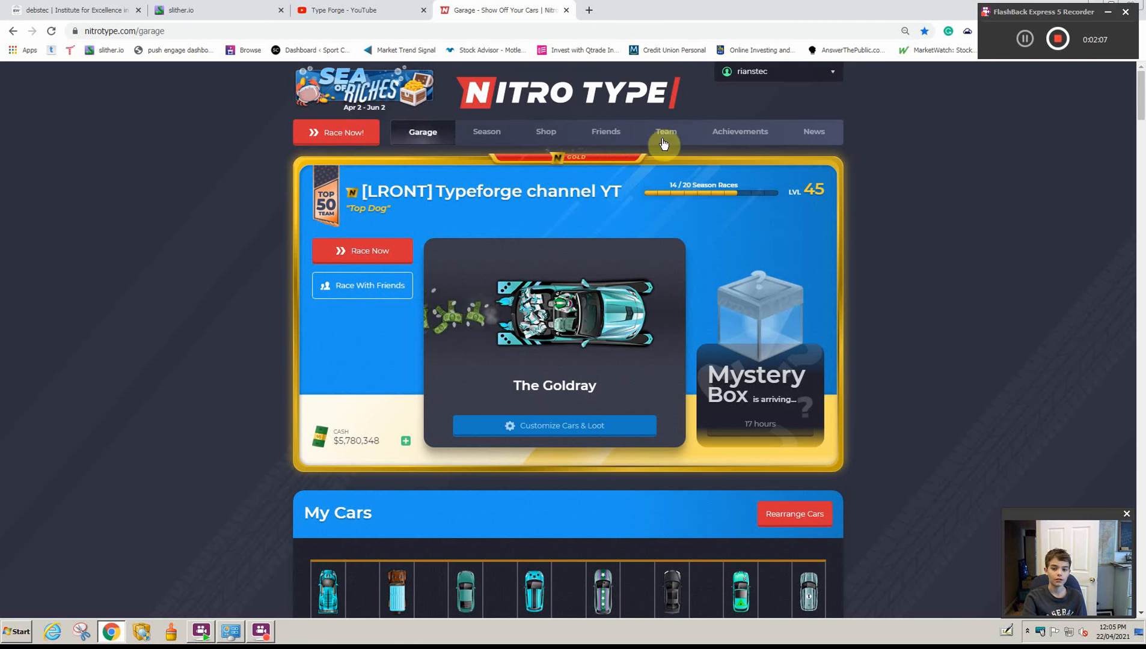
Step: Browse King of the Race achievements to the '67 Shellback GT-500 earned for 250 races
left_click(738, 131)
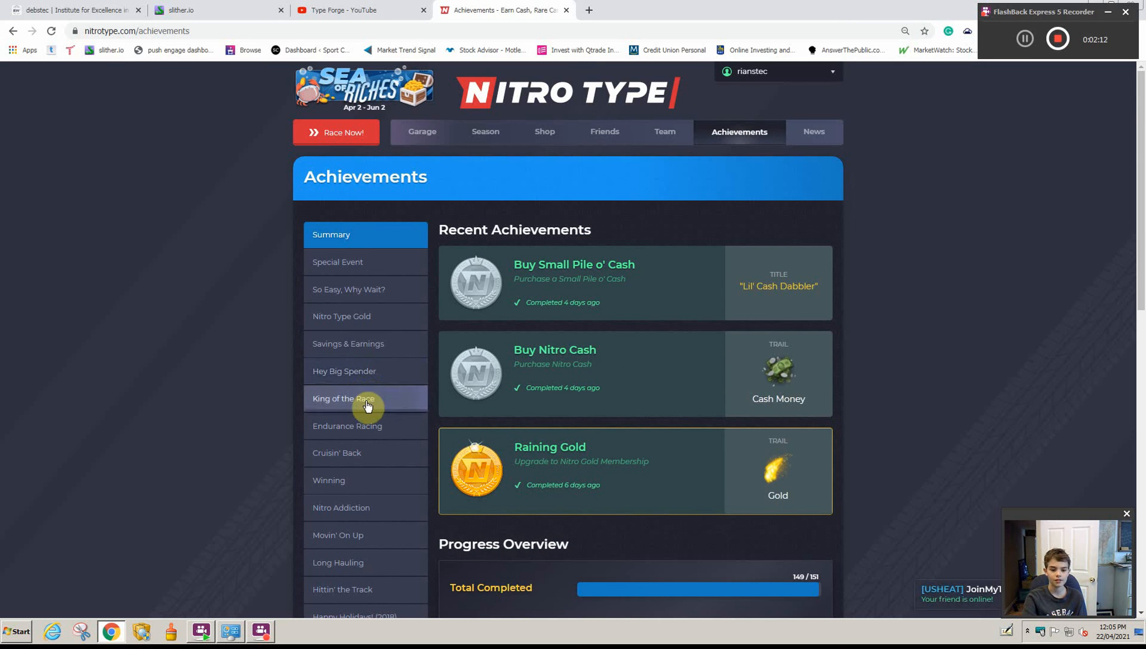
left_click(344, 398)
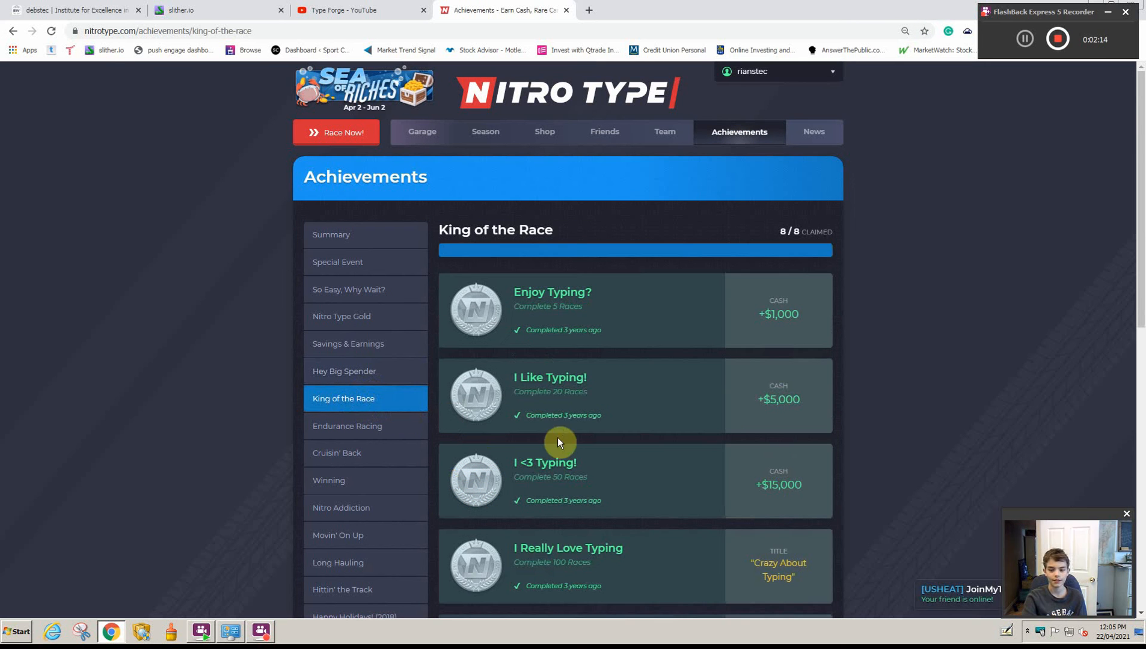
scroll("down", 3)
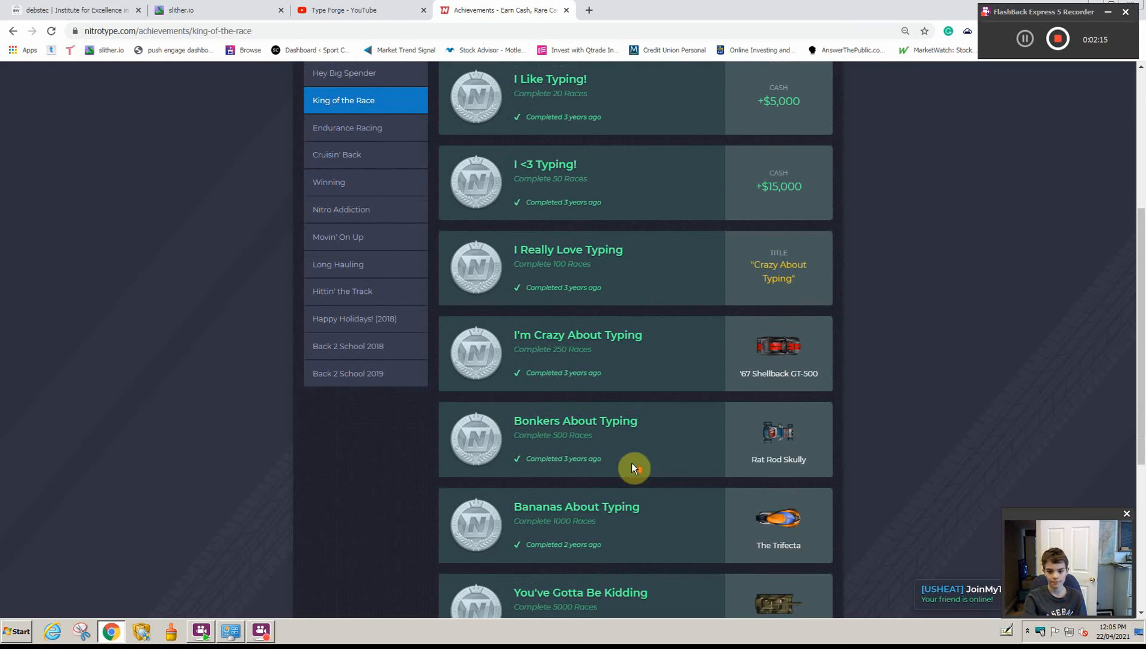
mouse_move(779, 349)
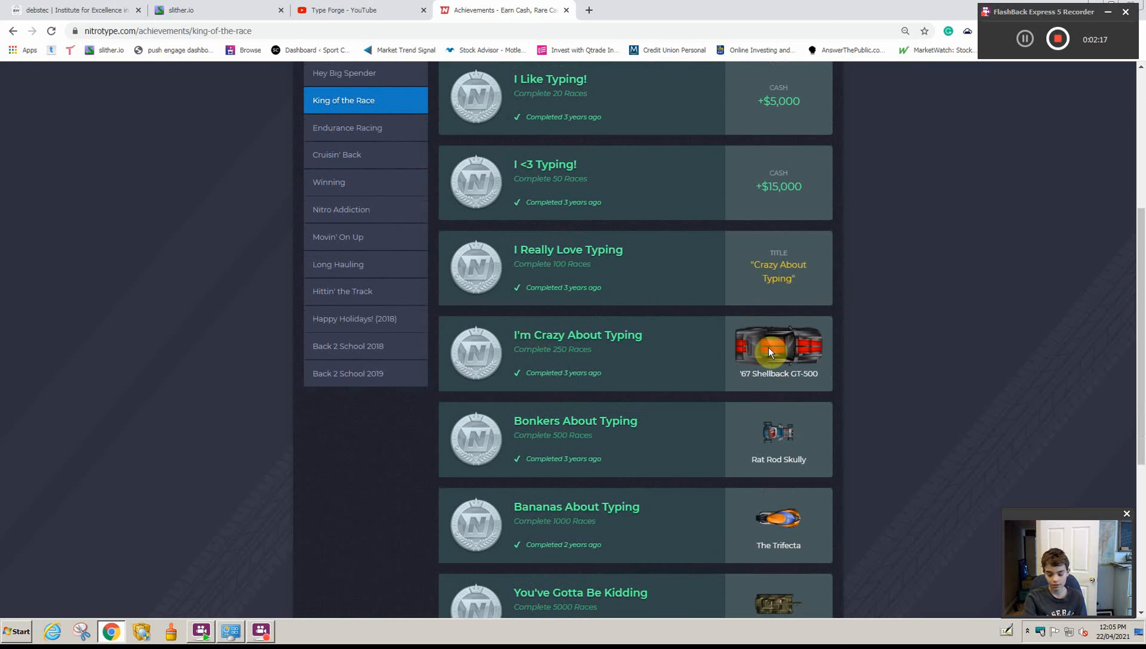
mouse_move(767, 323)
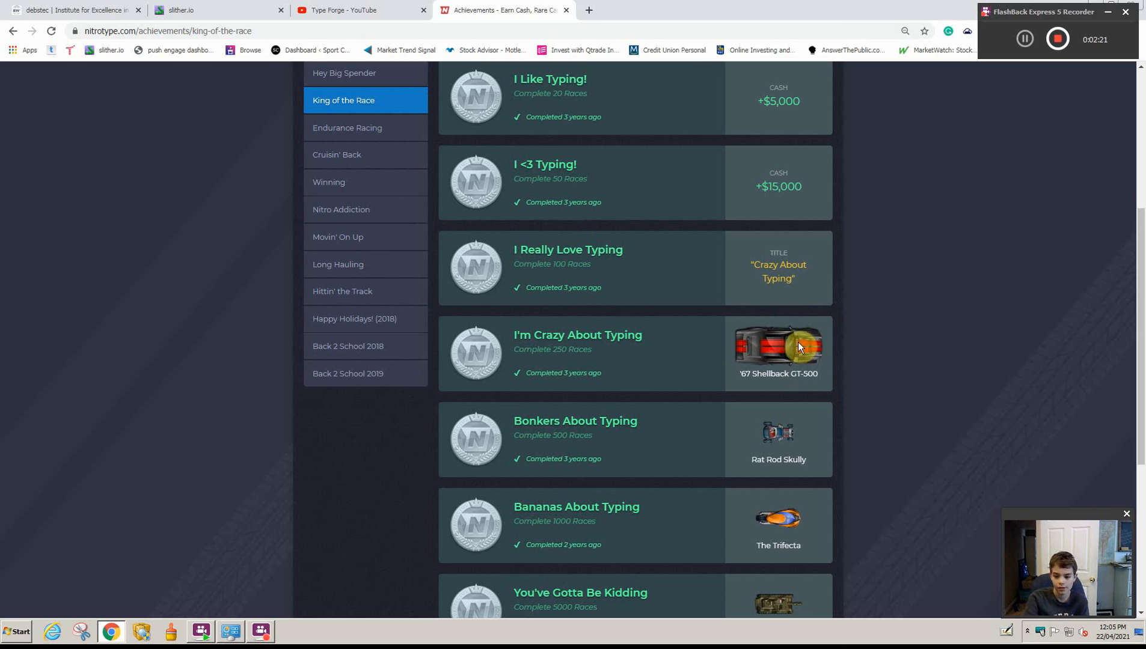
mouse_move(775, 344)
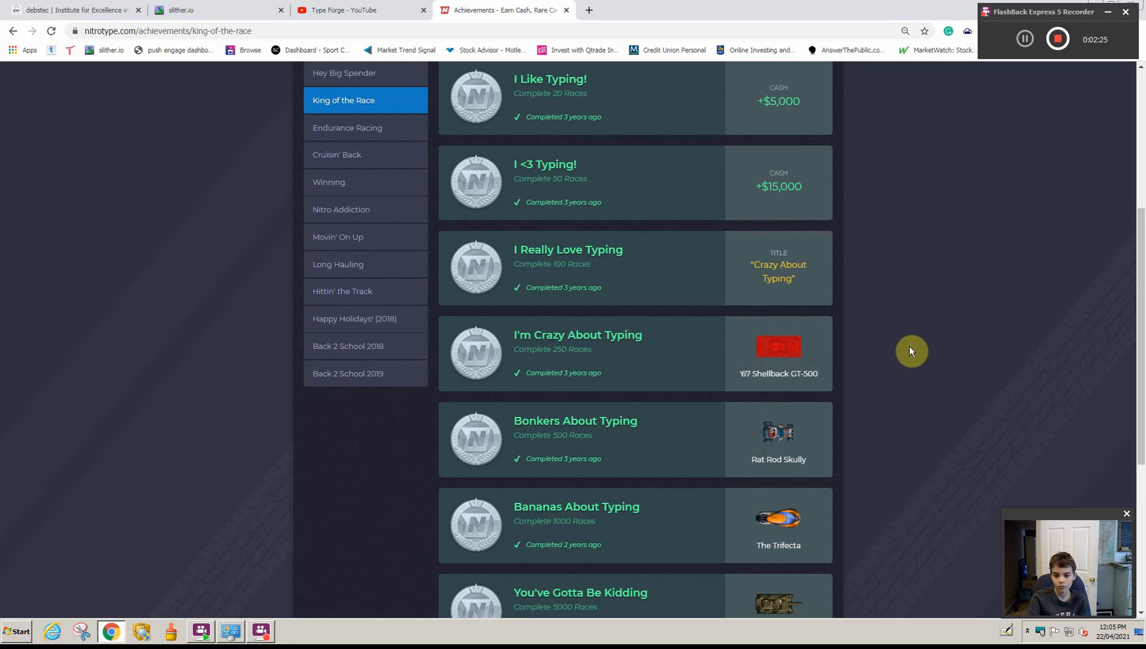
mouse_move(788, 349)
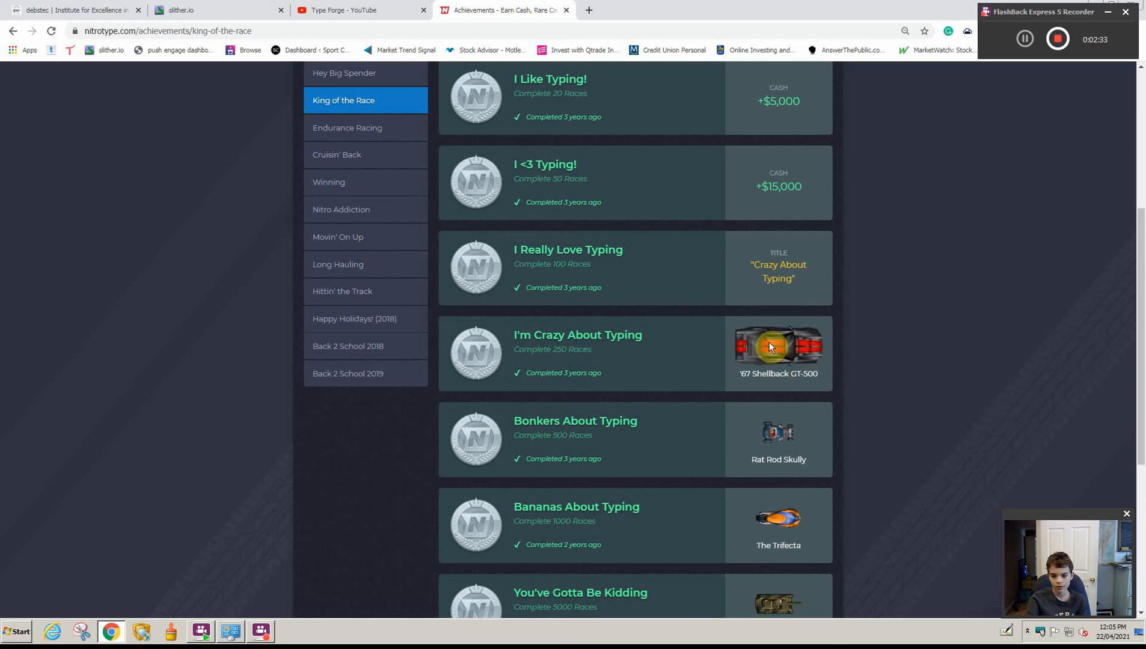
mouse_move(770, 381)
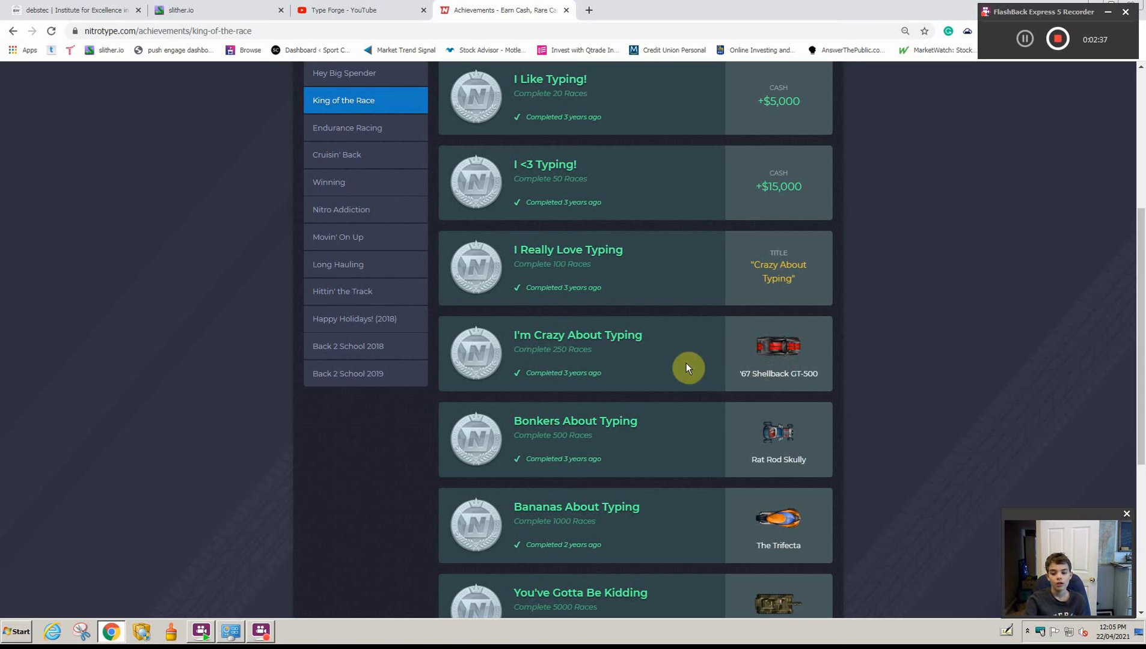
mouse_move(659, 407)
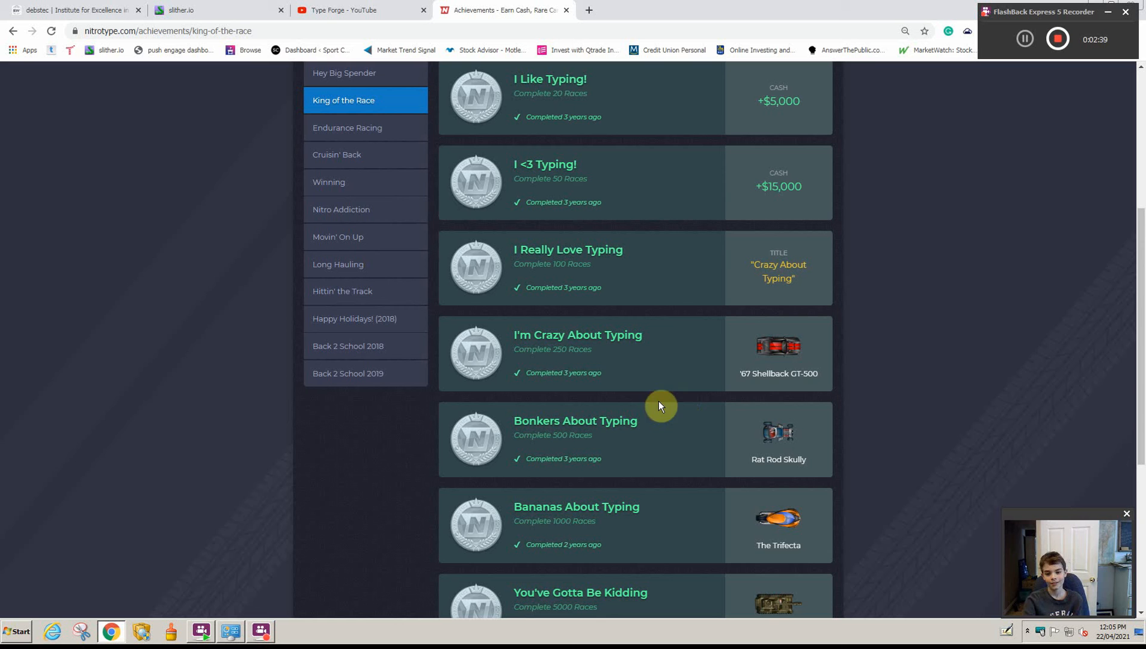
mouse_move(619, 383)
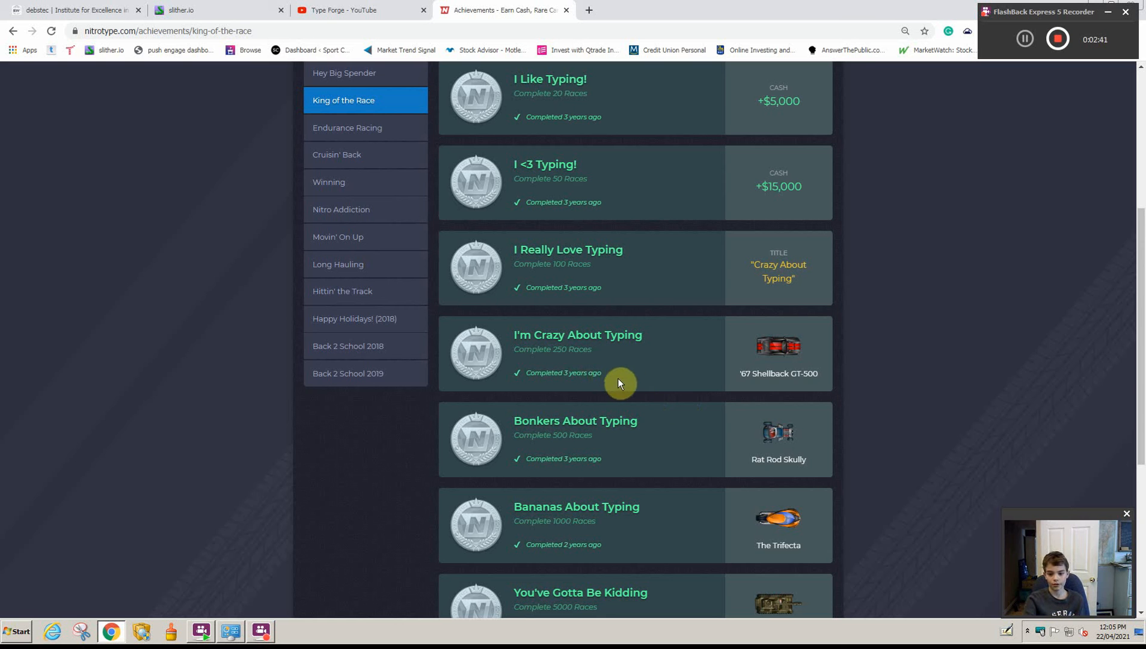
mouse_move(551, 360)
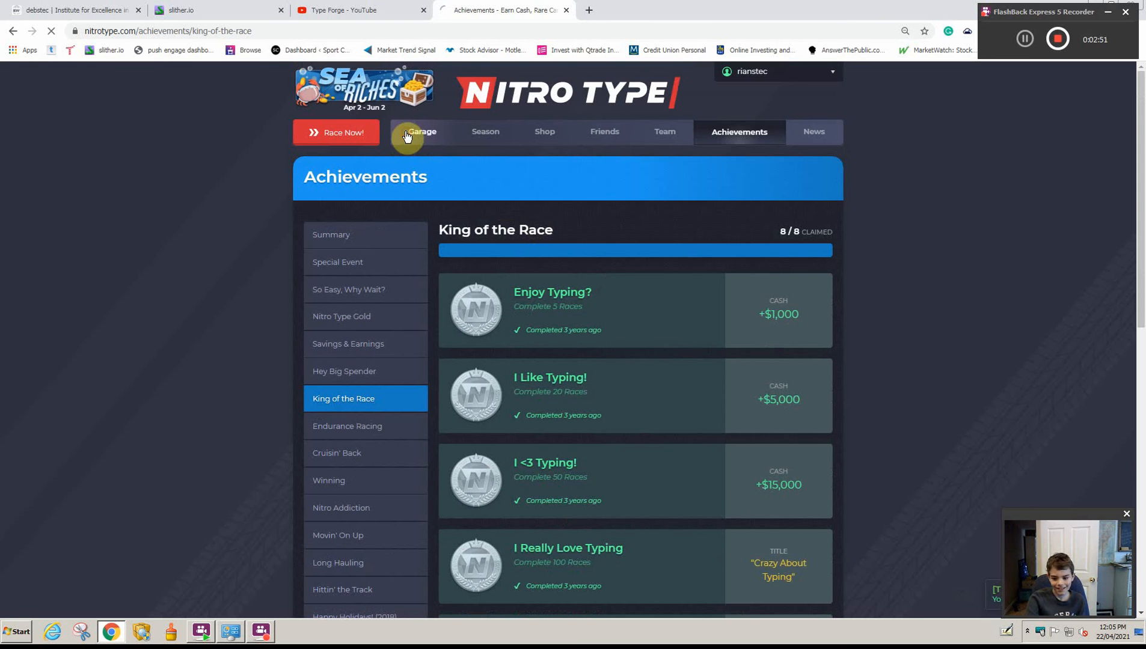
Step: Visit the Garage with The Goldray, then choose My Stats from the account menu
left_click(422, 133)
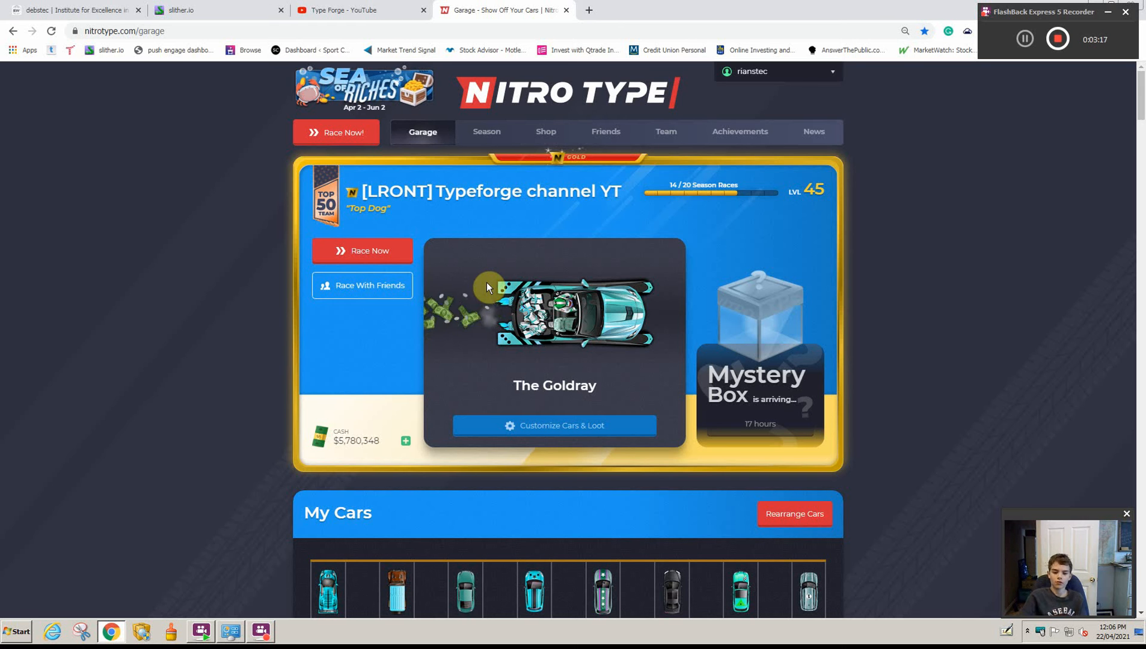
mouse_move(576, 259)
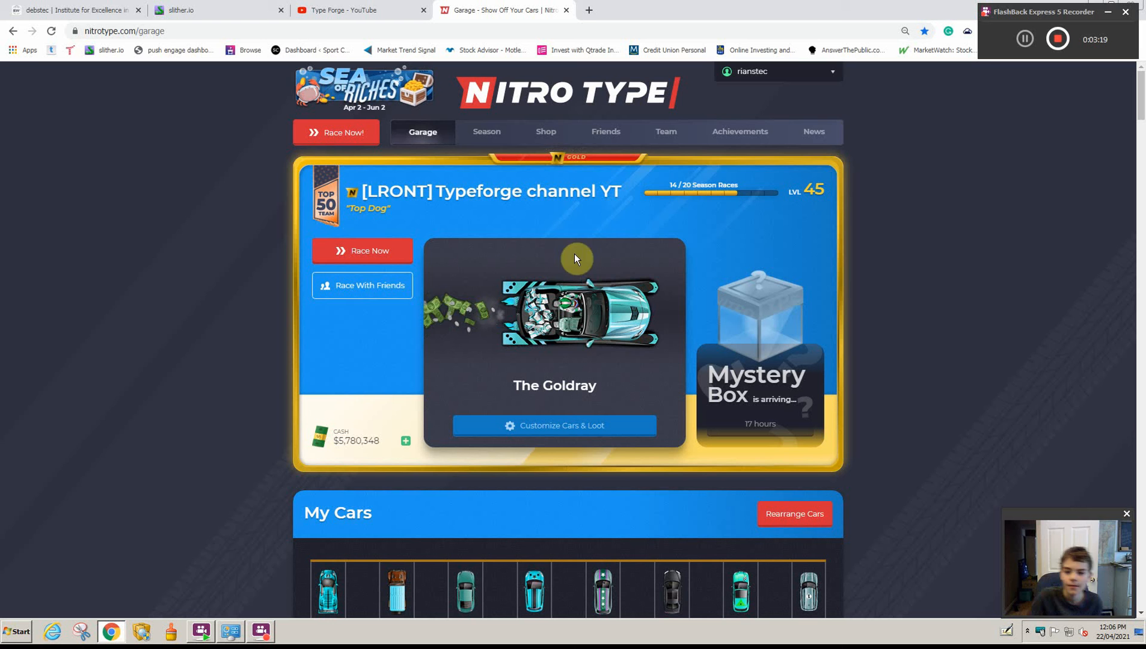
mouse_move(813, 136)
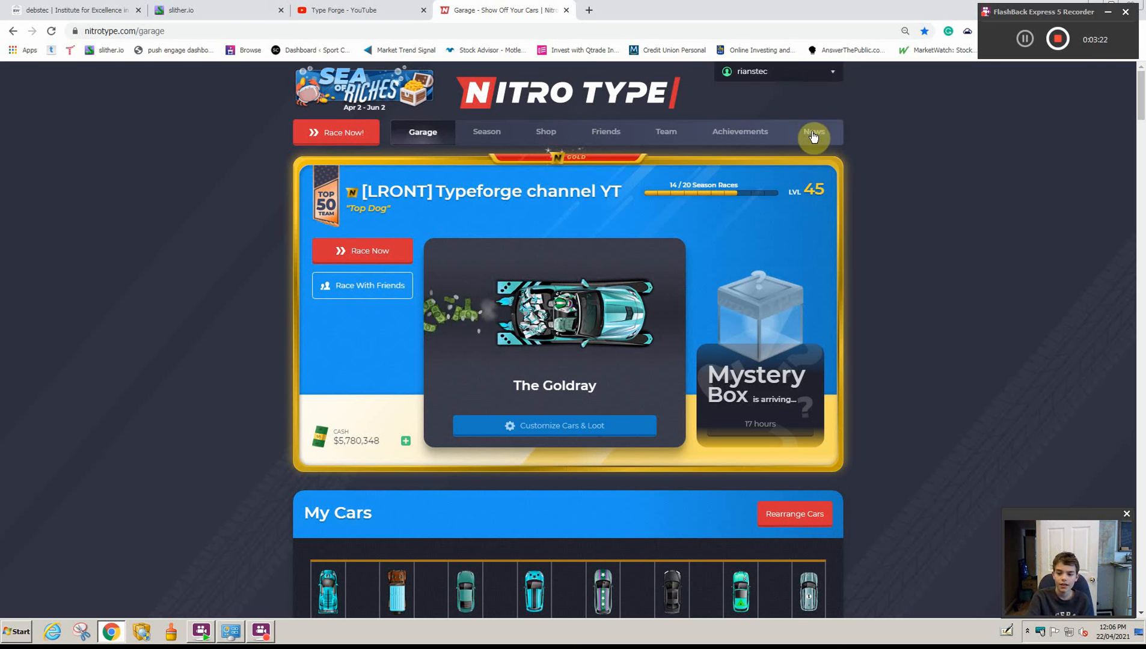
left_click(777, 72)
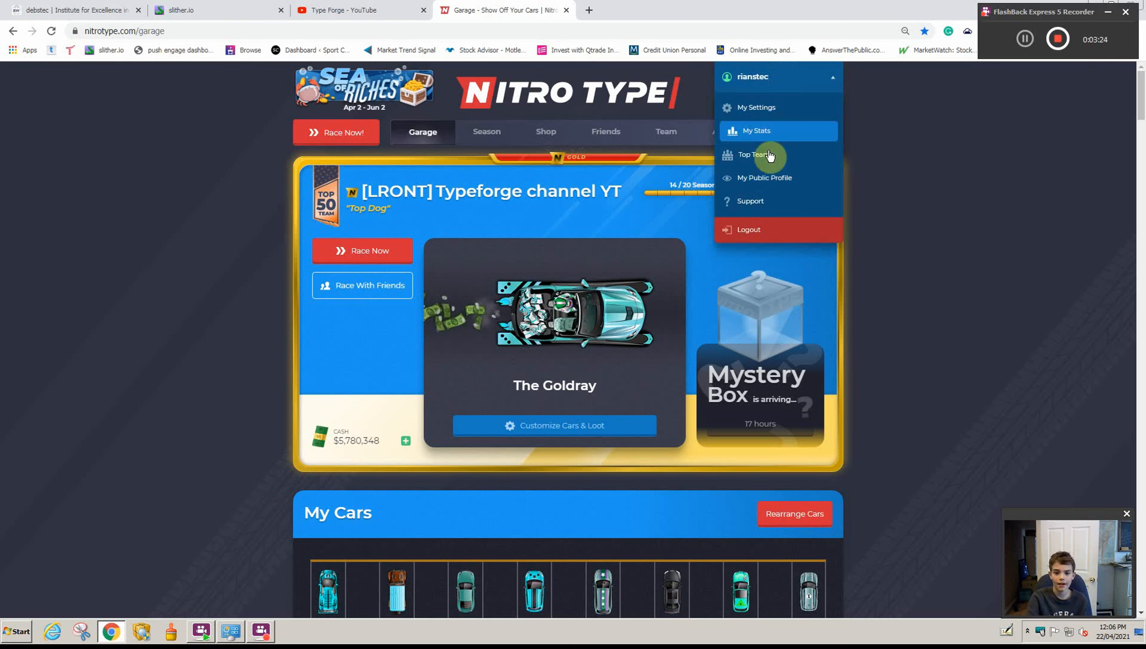
left_click(758, 130)
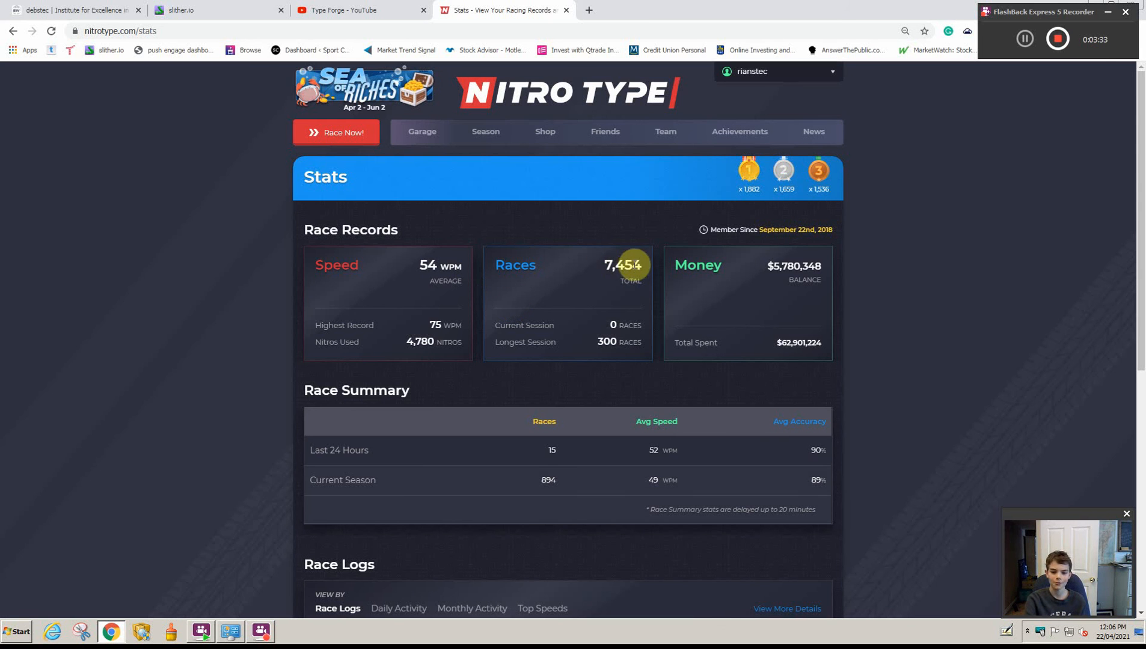
mouse_move(765, 399)
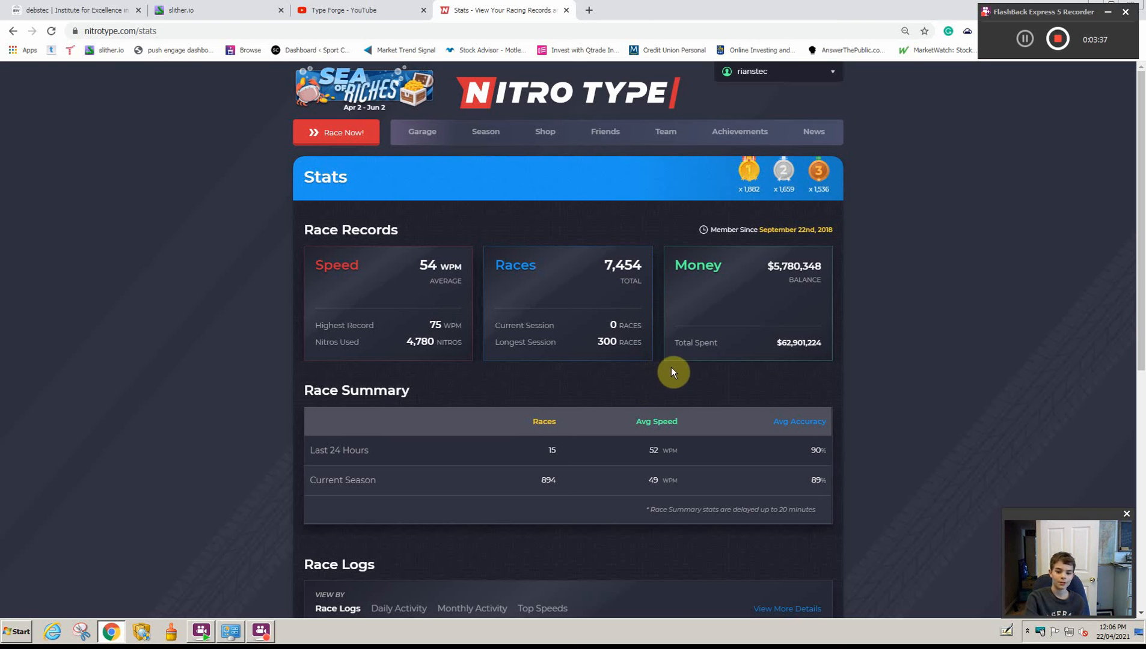
mouse_move(665, 349)
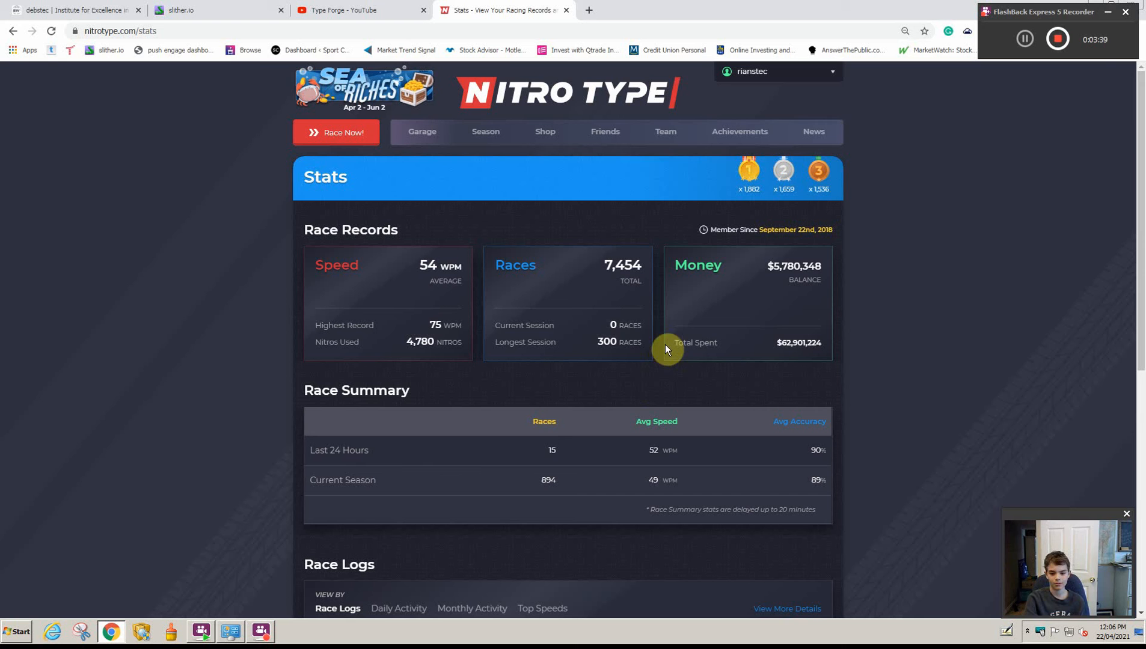
mouse_move(640, 320)
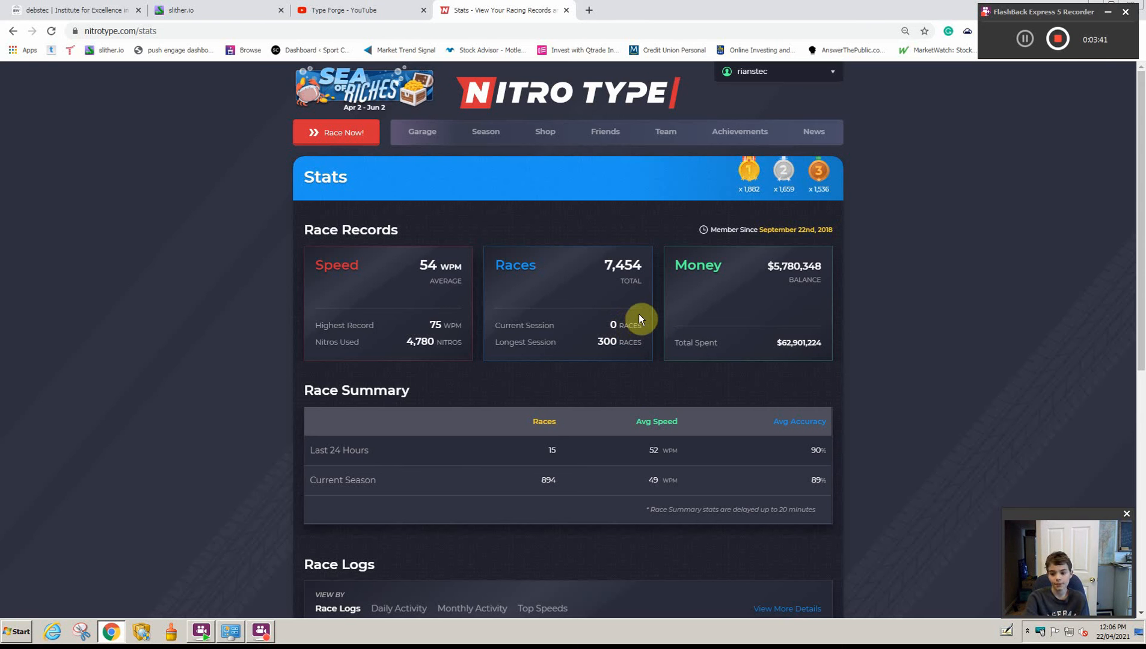
mouse_move(628, 340)
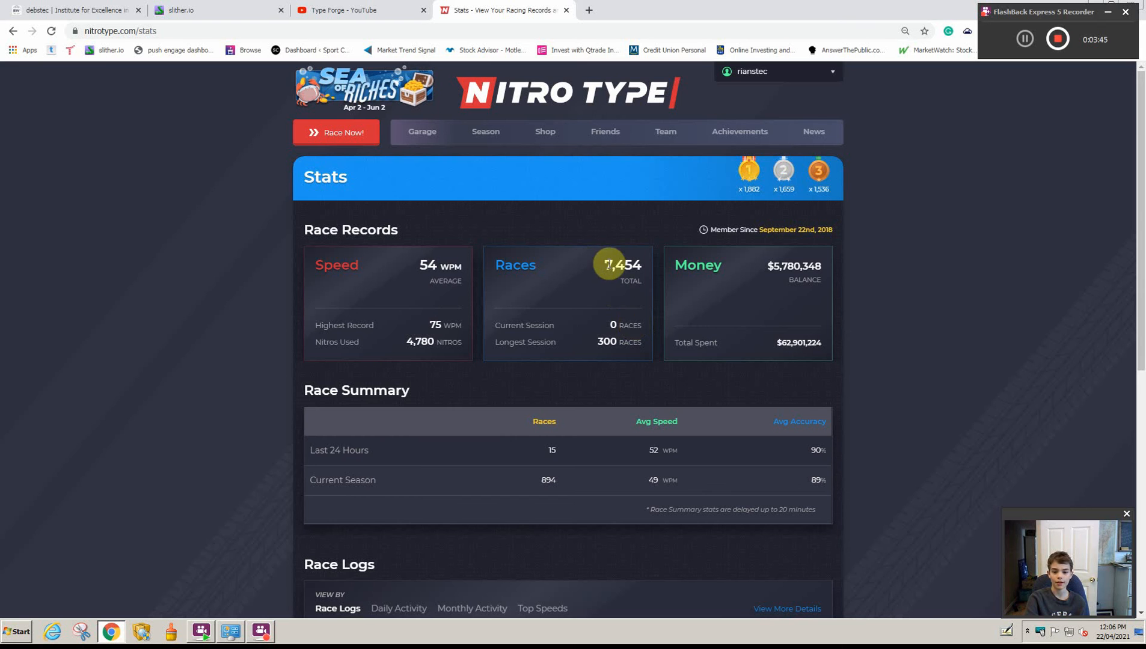
mouse_move(694, 294)
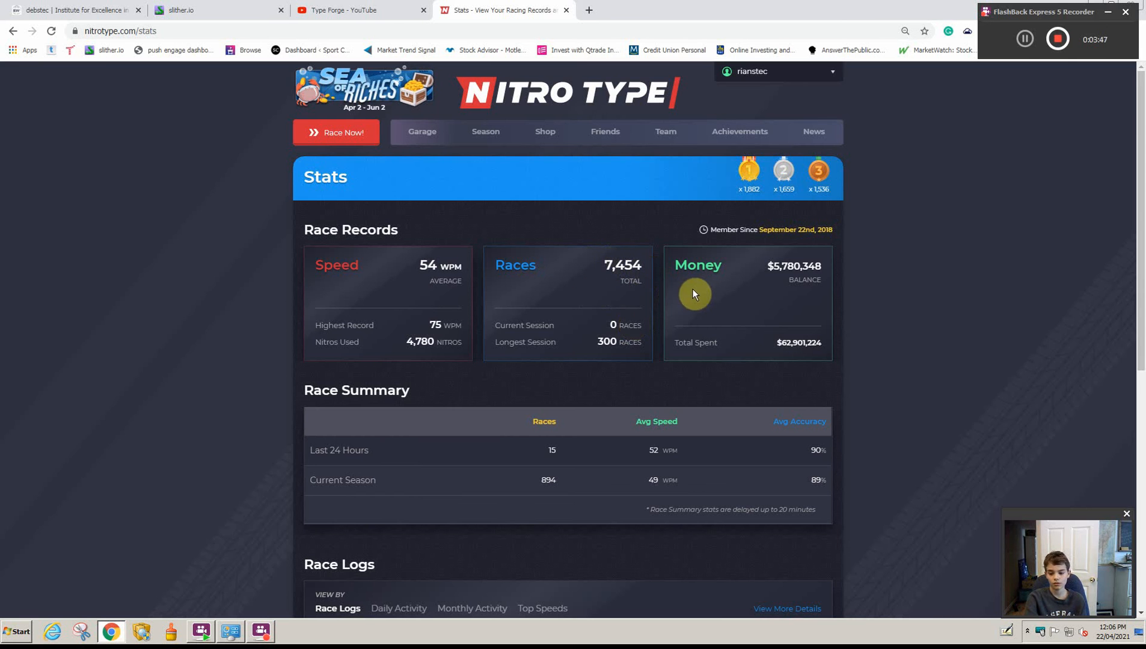
mouse_move(653, 278)
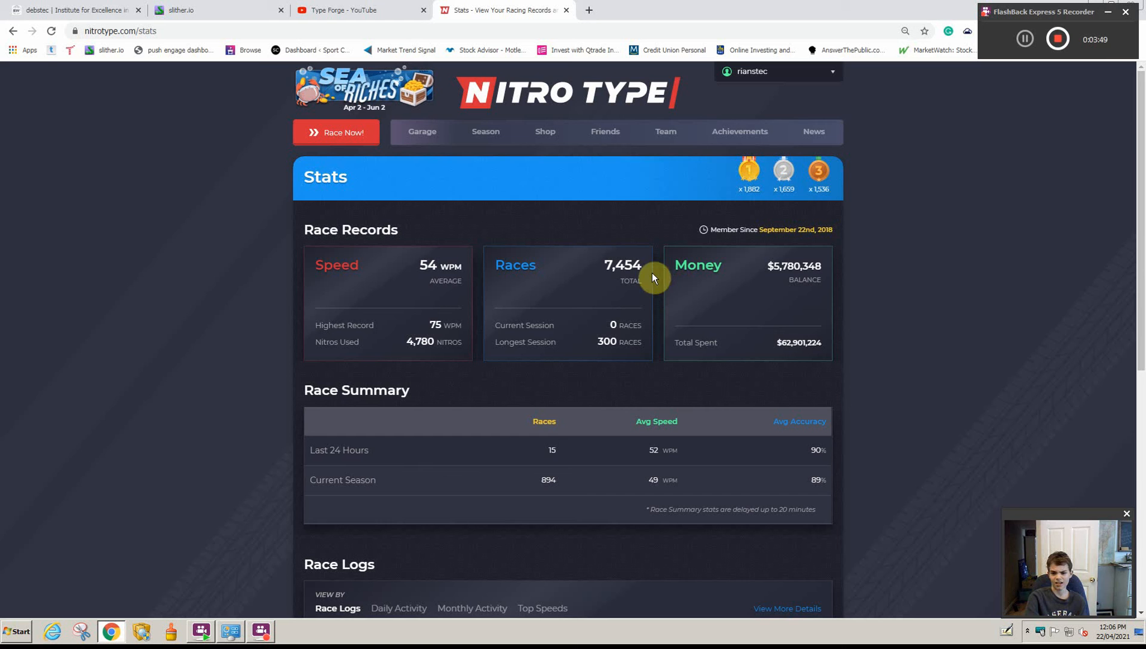
mouse_move(560, 274)
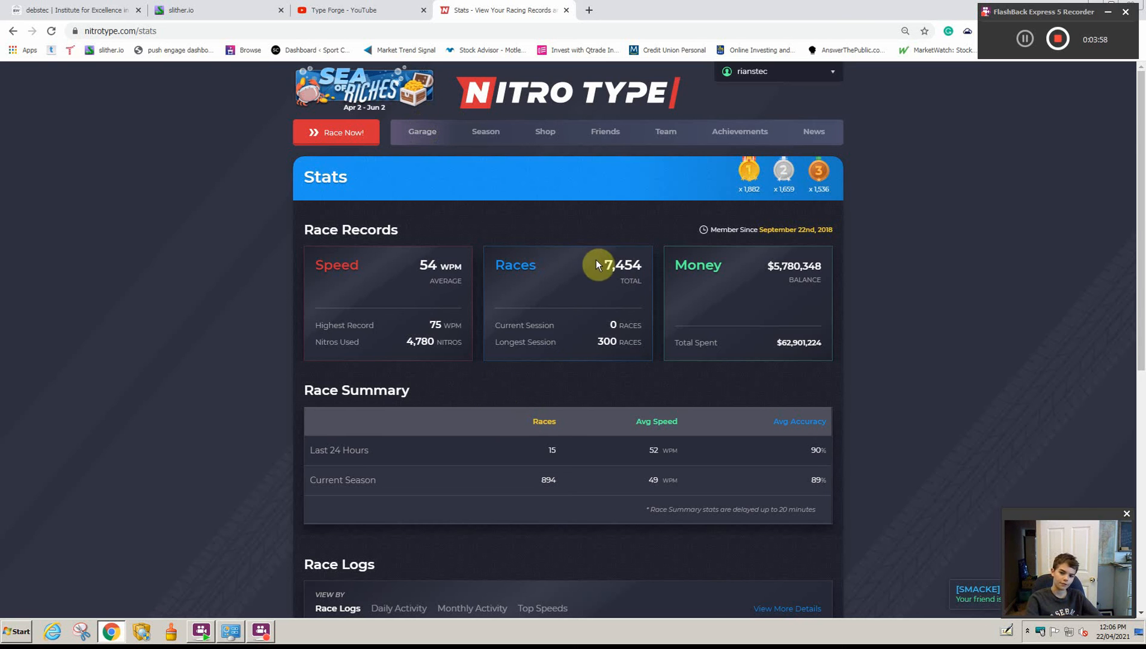
Step: Return from the stats page to the Garage showing The Goldray
left_click(421, 131)
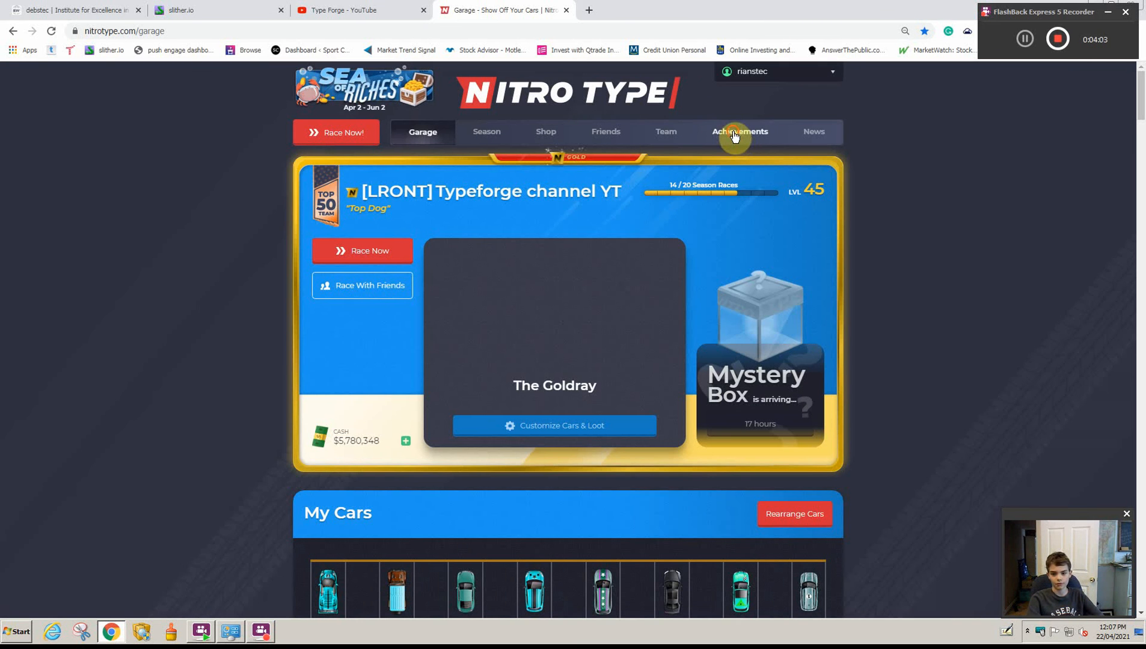
Step: Go to Achievements and select the Endurance Racing category (7 of 8 claimed)
left_click(739, 131)
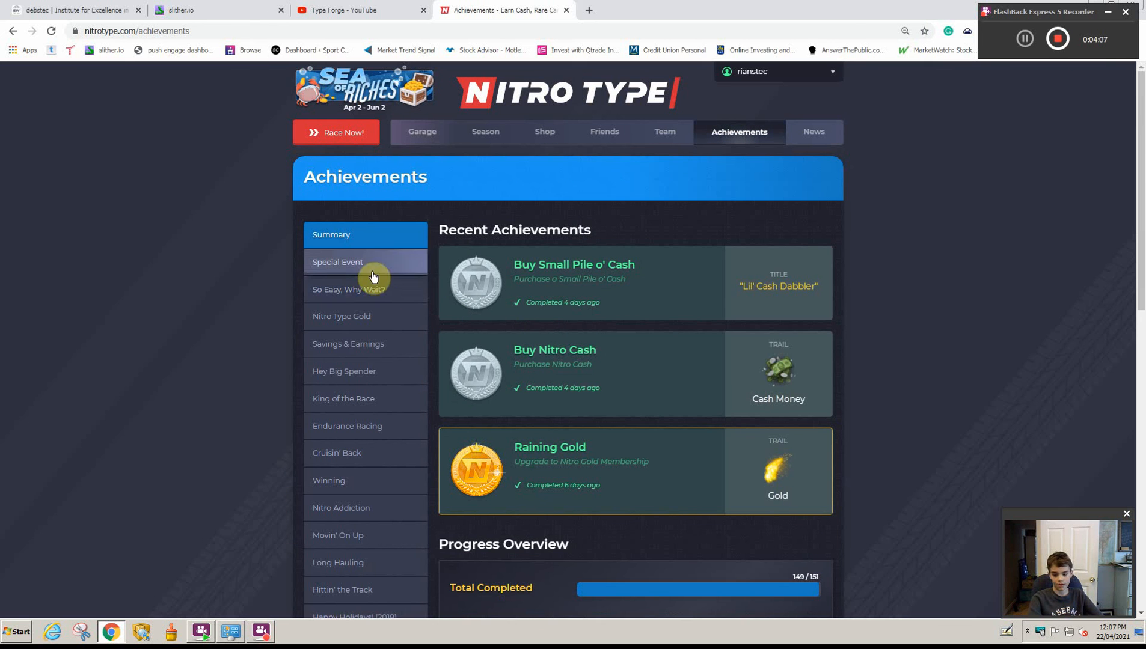
mouse_move(354, 376)
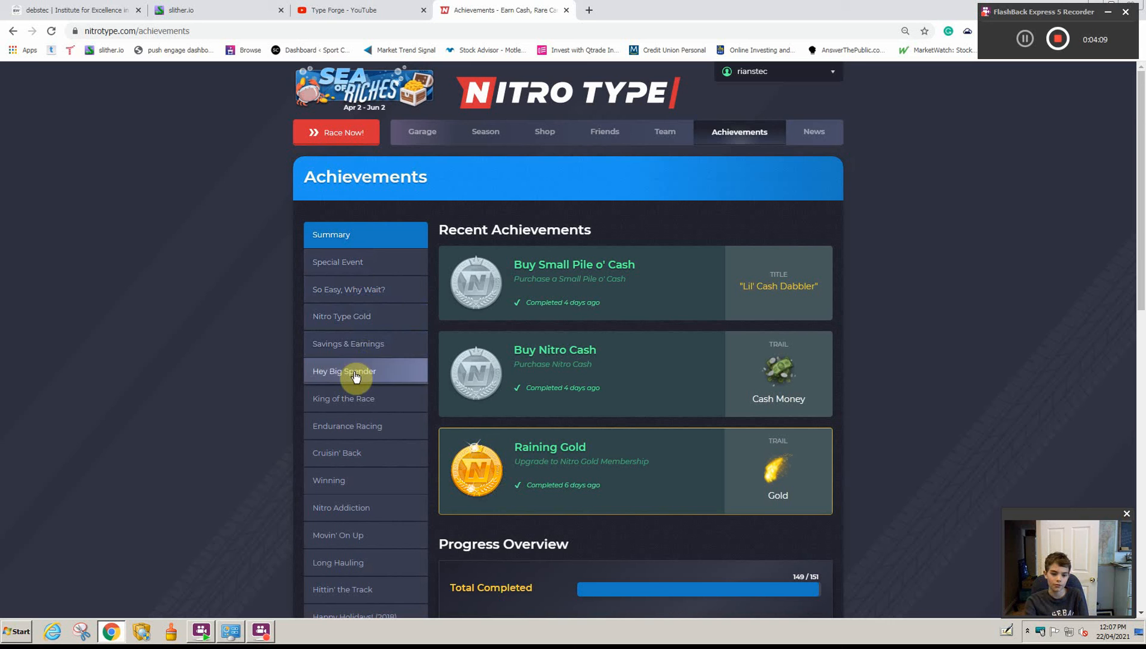
mouse_move(353, 402)
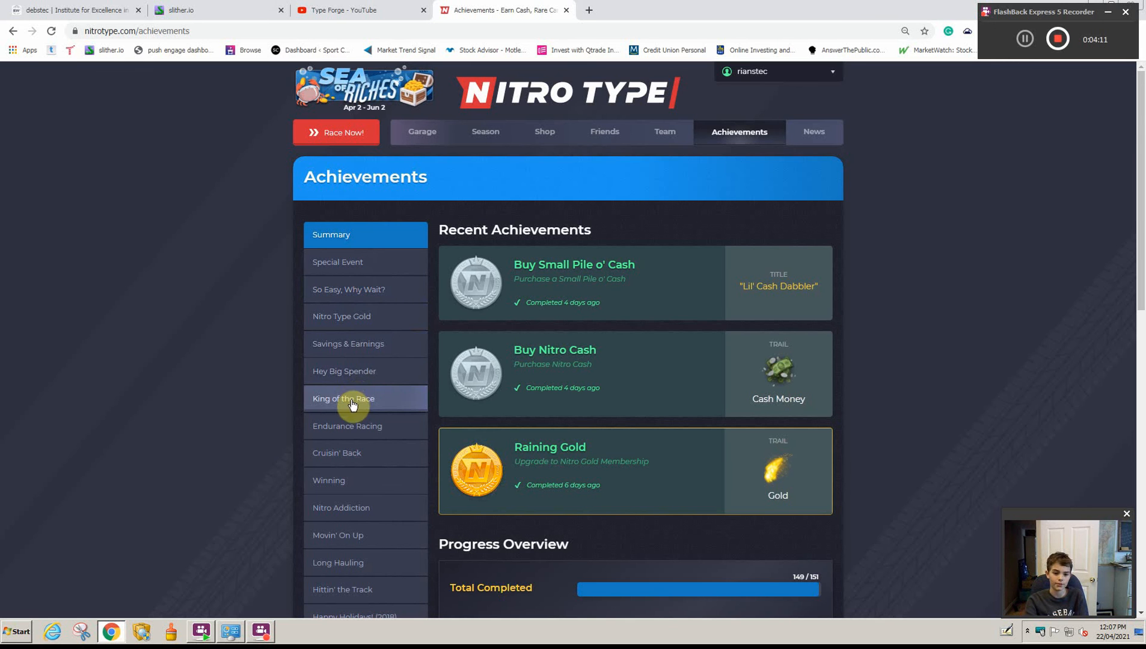
left_click(347, 425)
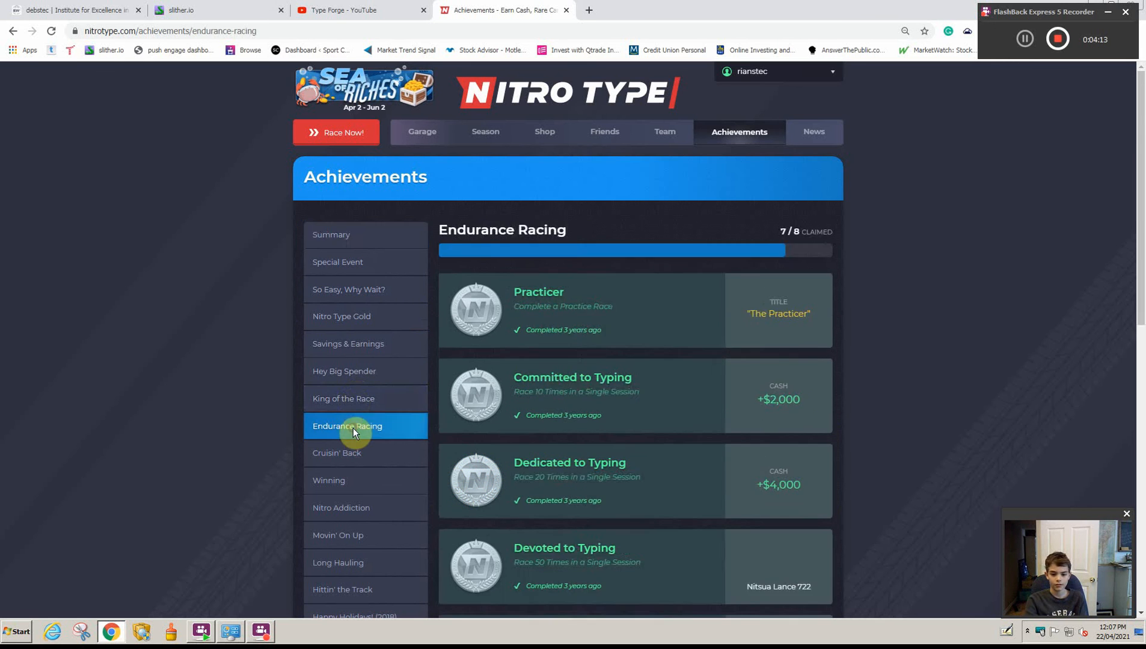
Step: Review Endurance Racing rewards — Nitsua Lance 722, Ponce de Leon, Wambulance, The Covenant — down to Keyboard Cat at 0/400
scroll("down", 3)
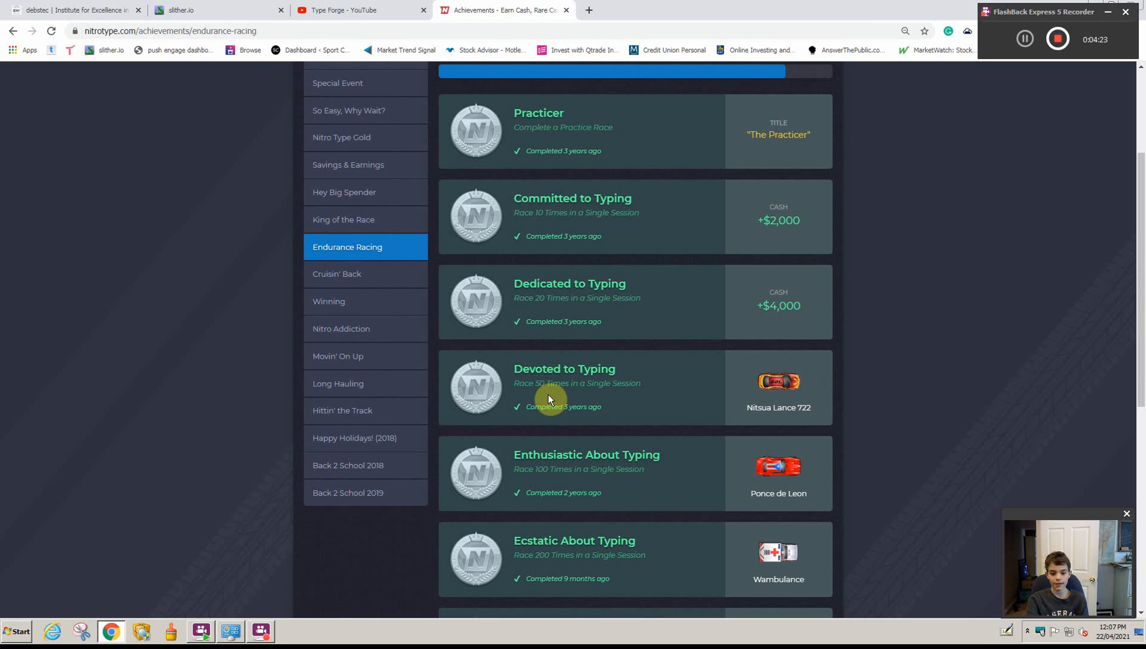
mouse_move(662, 388)
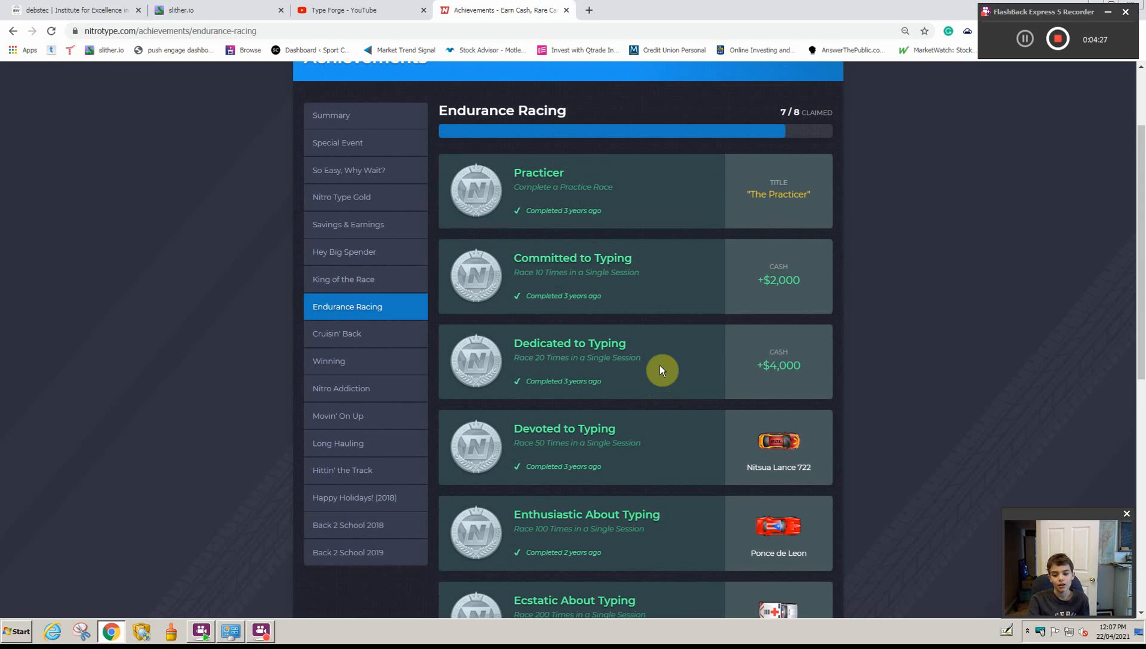
scroll("down", 3)
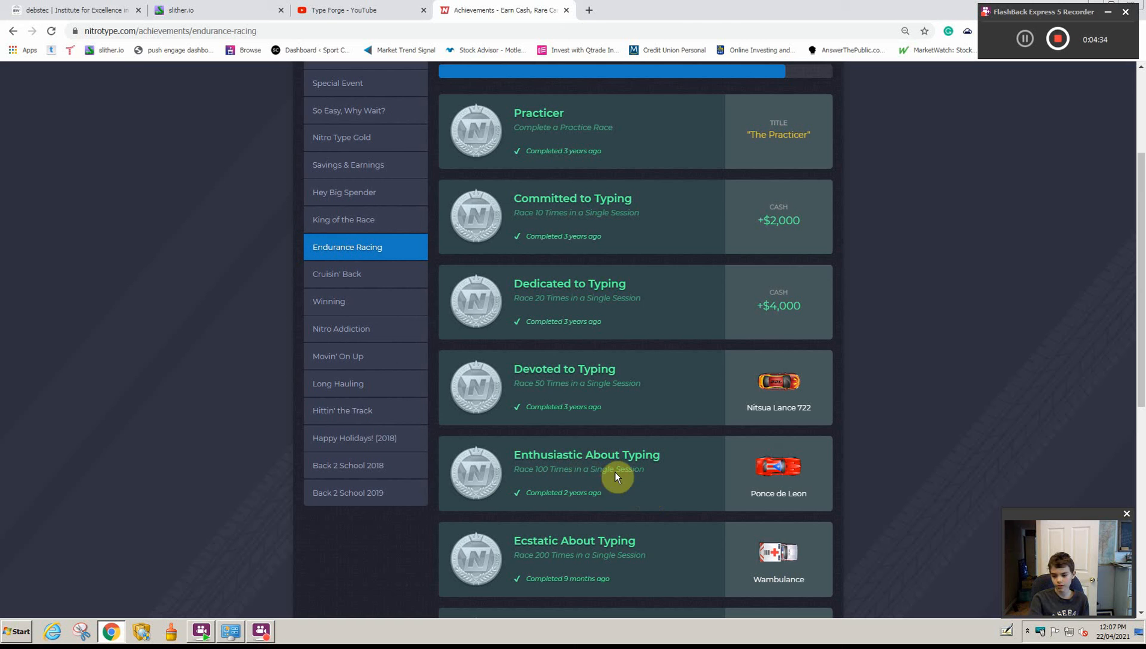
scroll("down", 3)
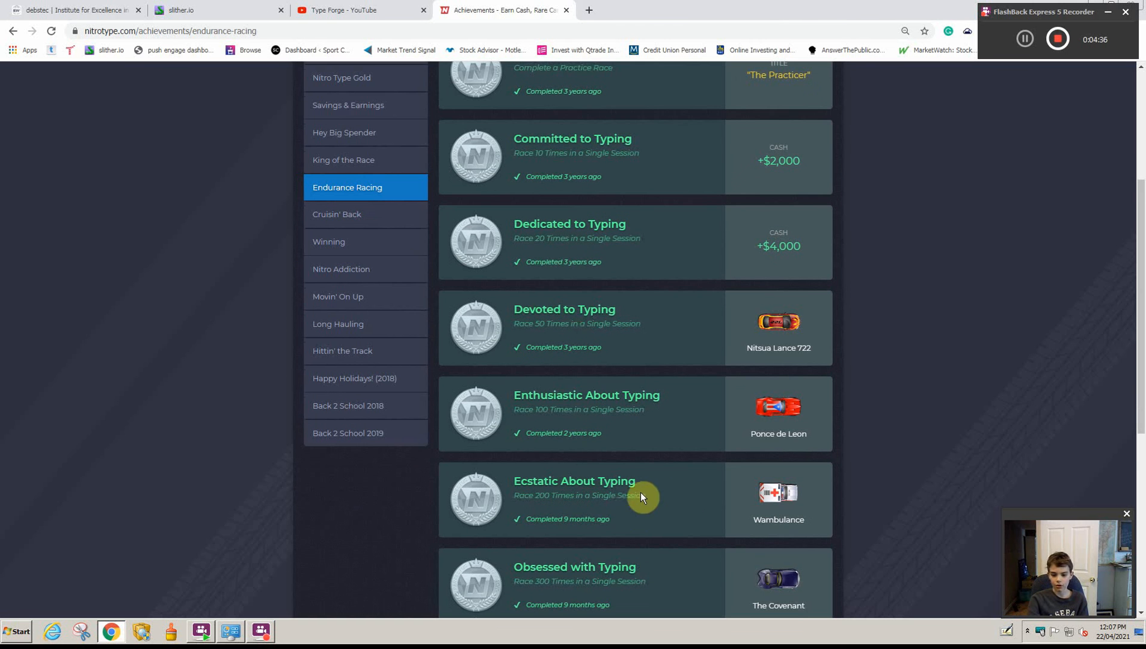
scroll("down", 3)
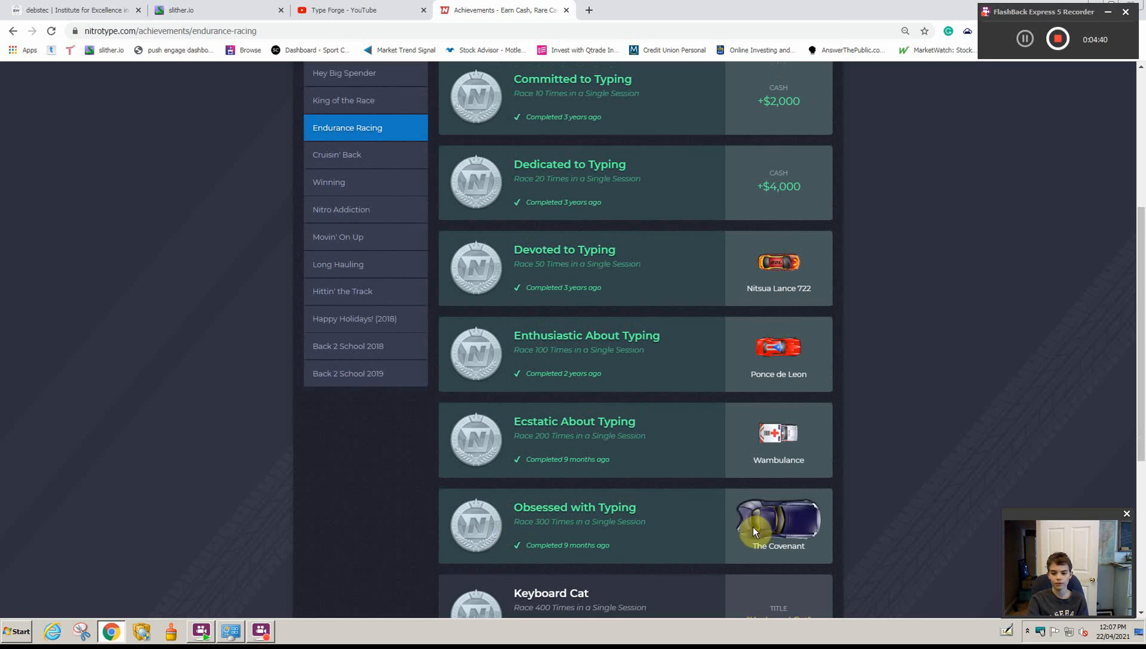
mouse_move(1002, 539)
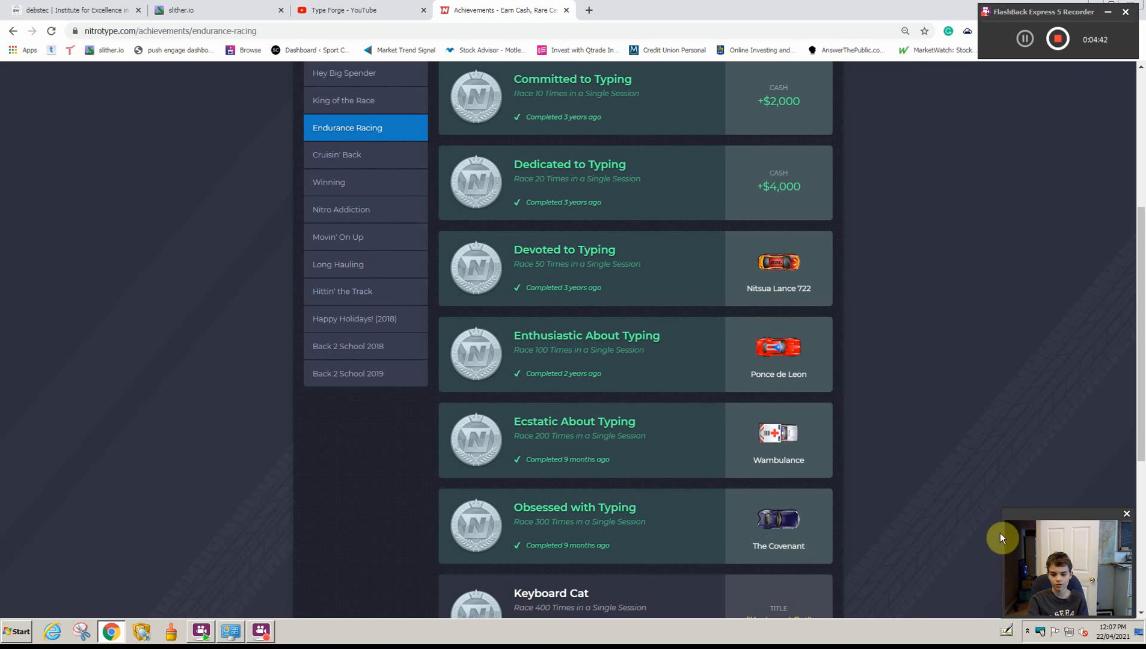
scroll("down", 3)
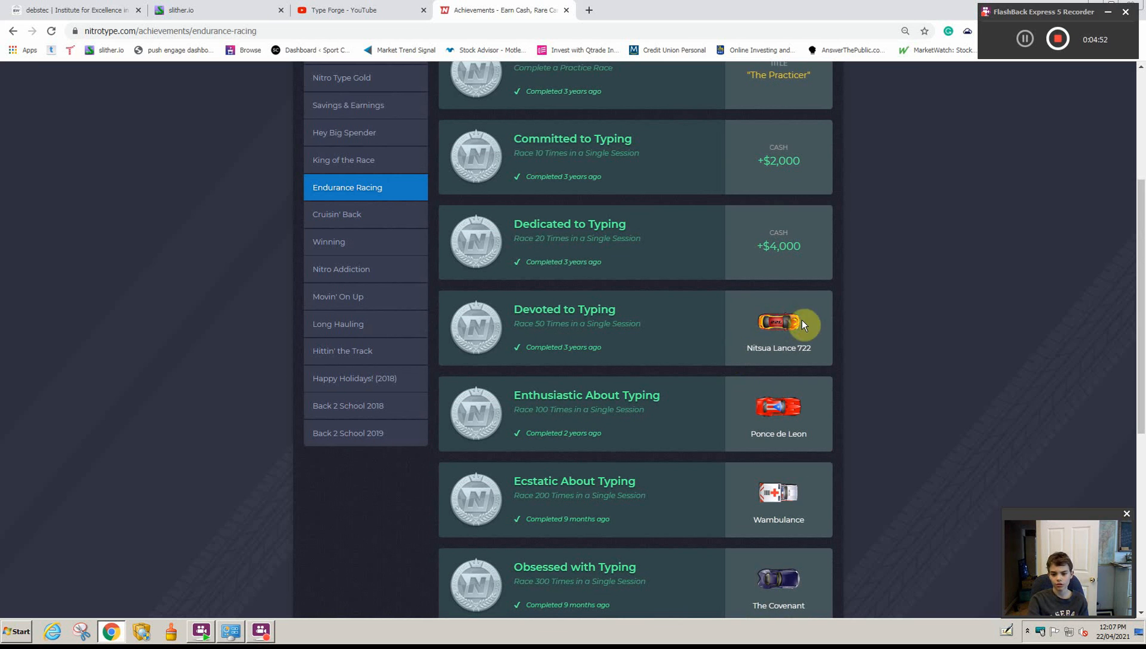
mouse_move(759, 293)
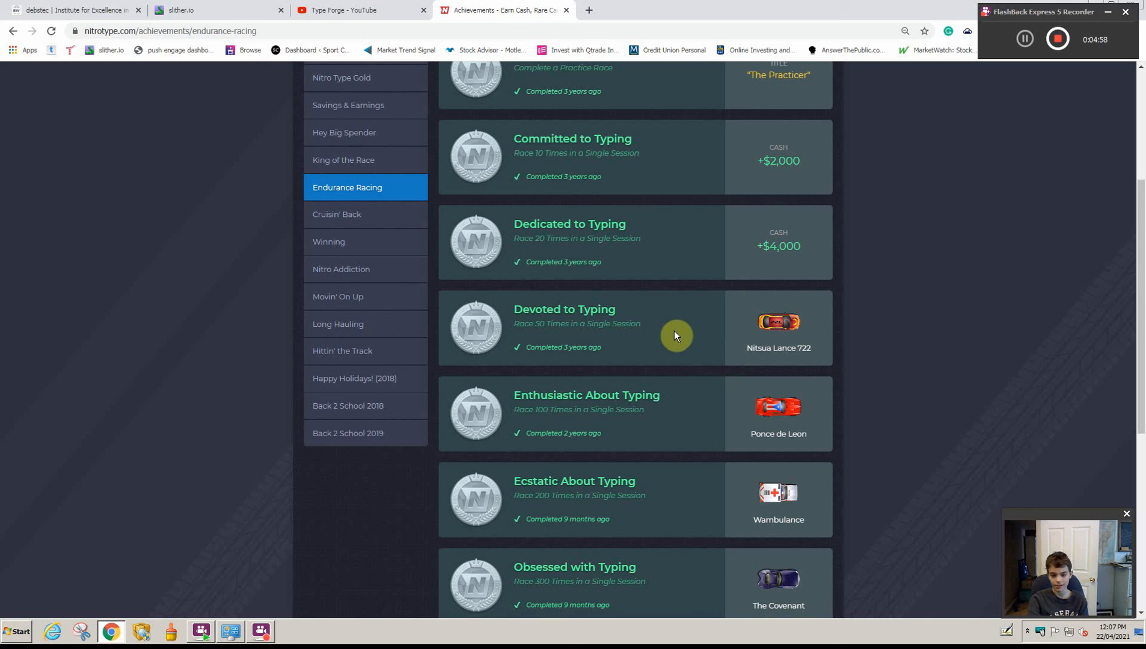
mouse_move(666, 345)
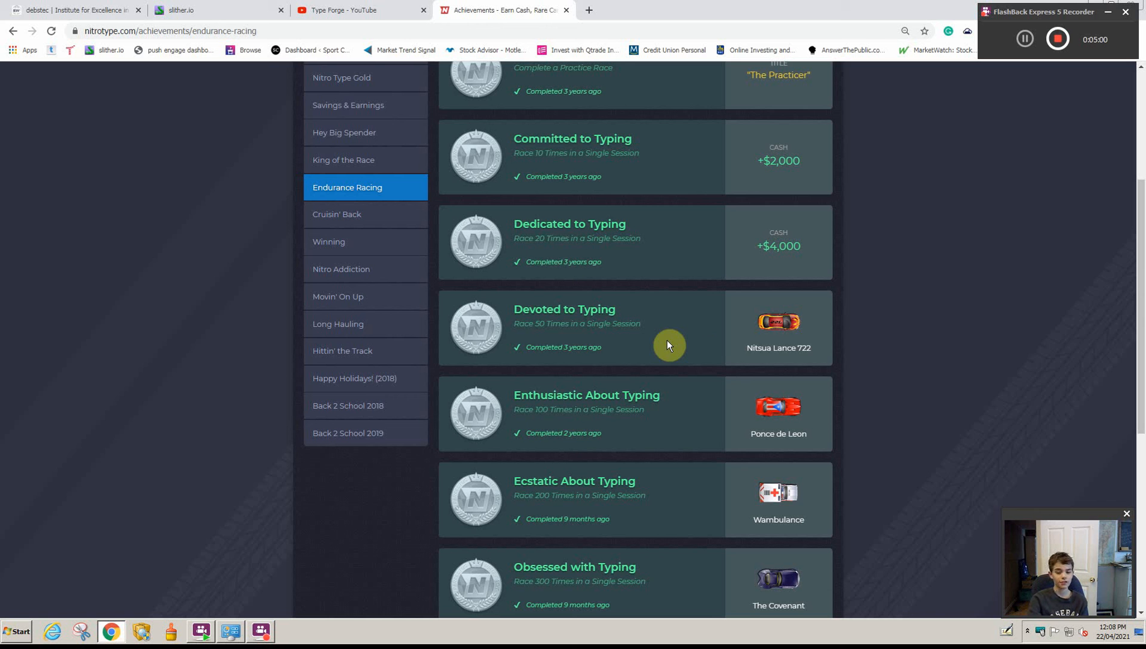
mouse_move(671, 316)
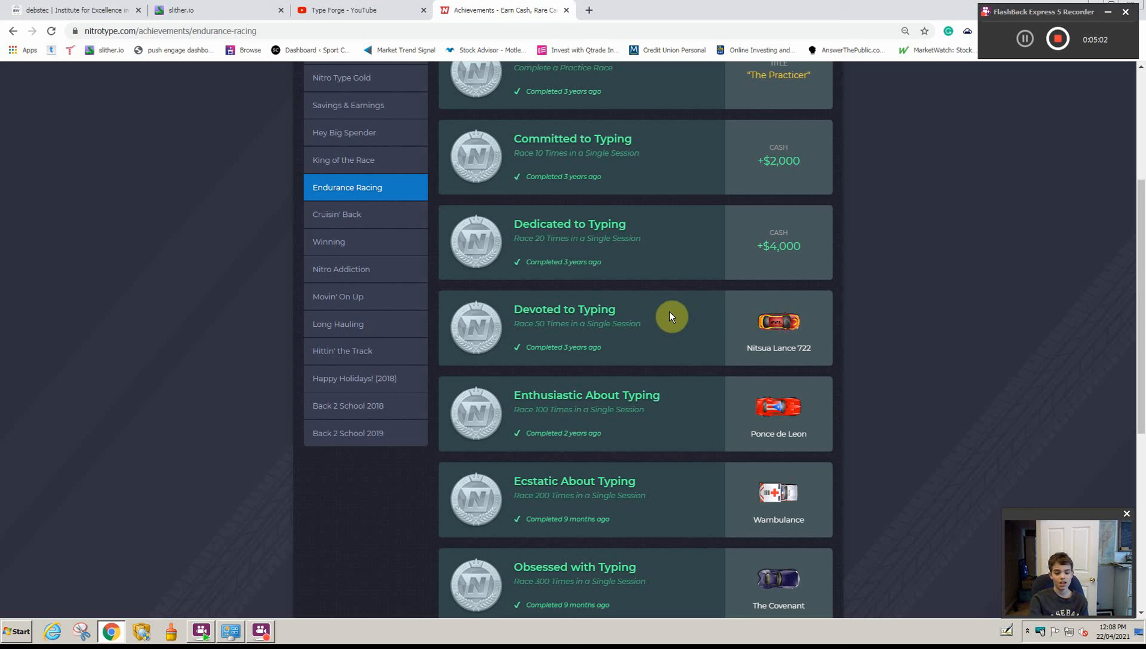
mouse_move(610, 324)
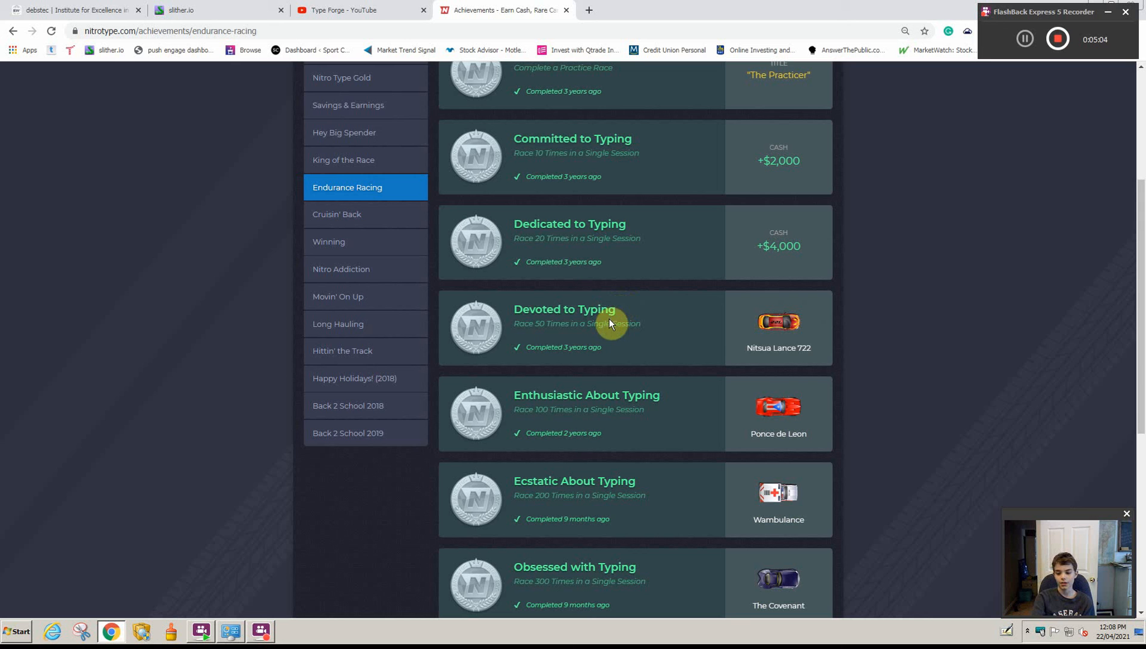
mouse_move(763, 330)
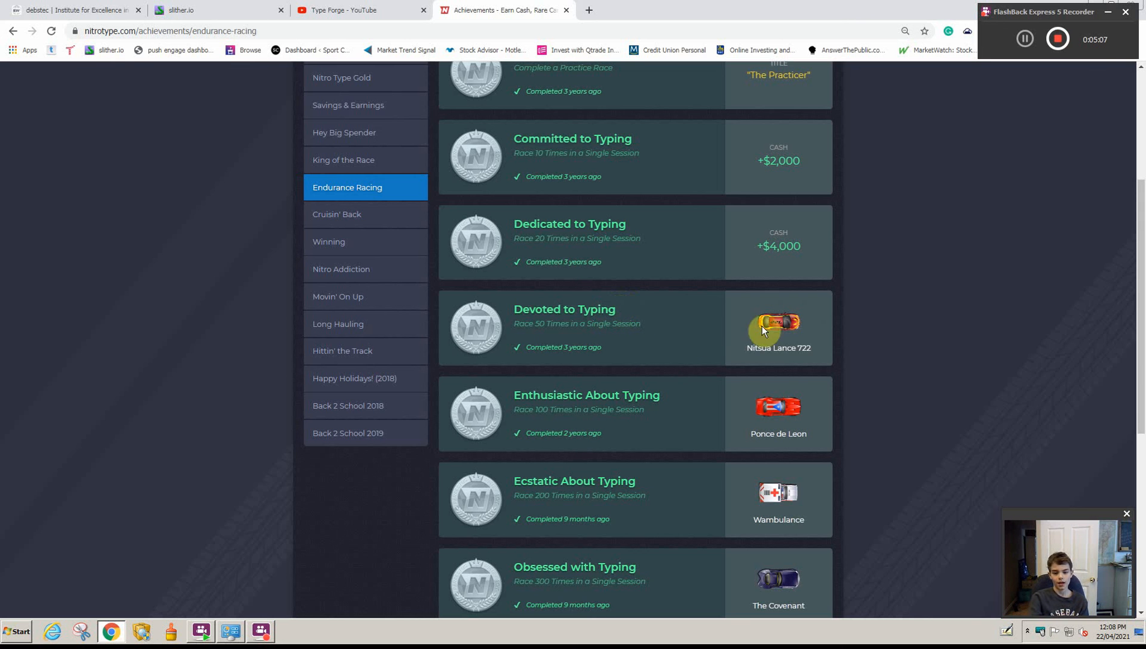
mouse_move(779, 488)
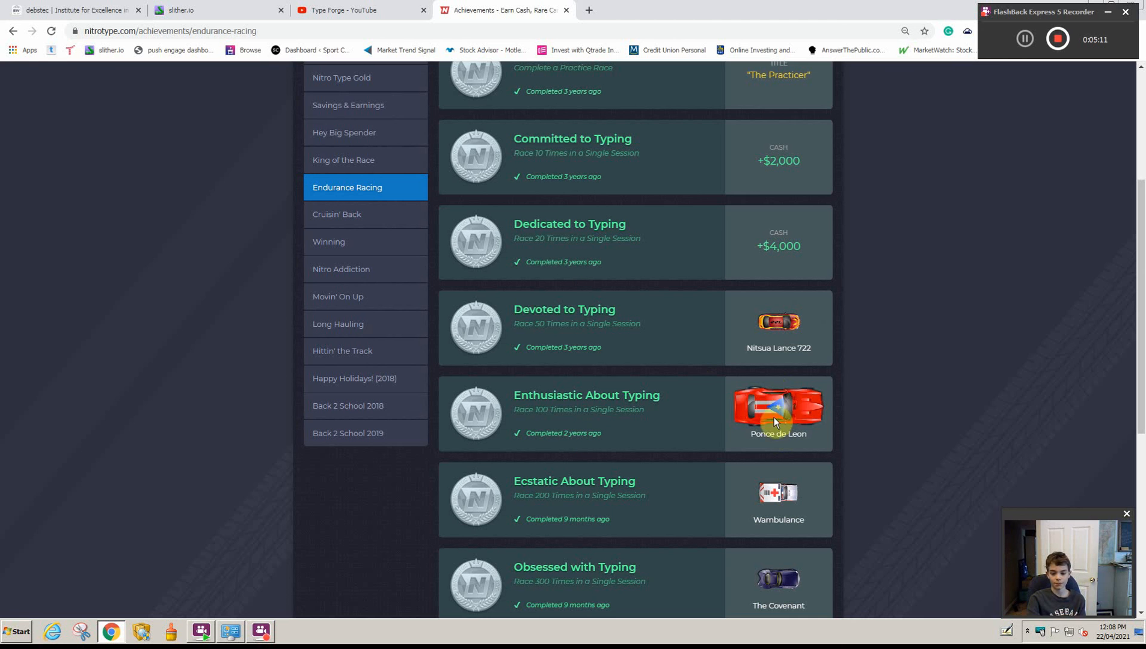
mouse_move(764, 404)
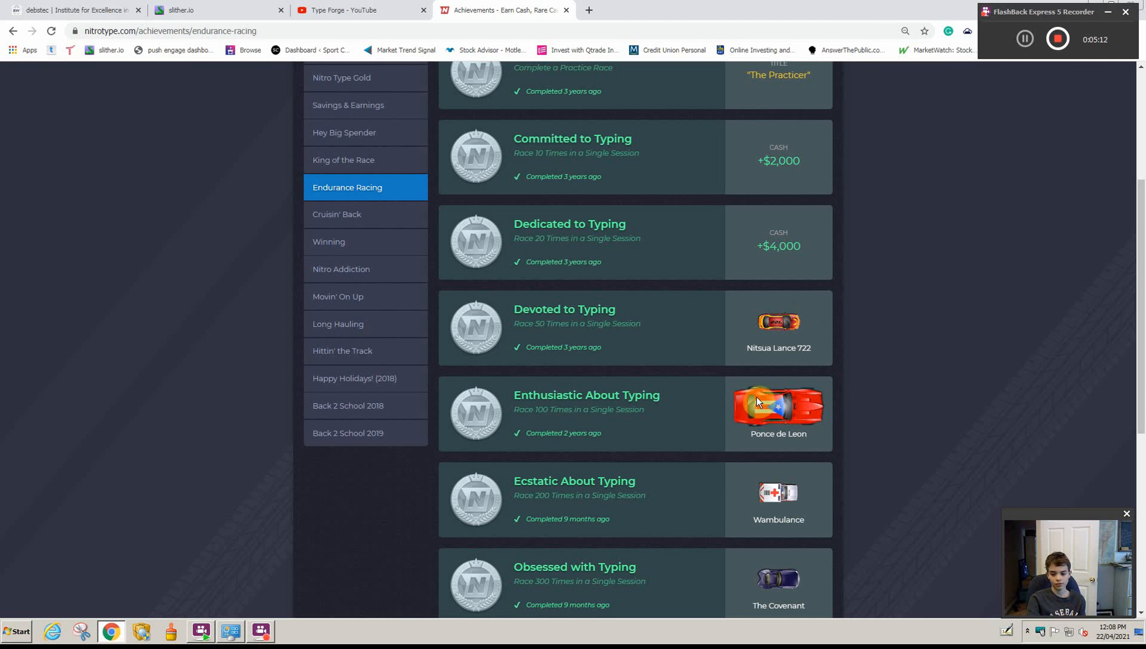
scroll("down", 3)
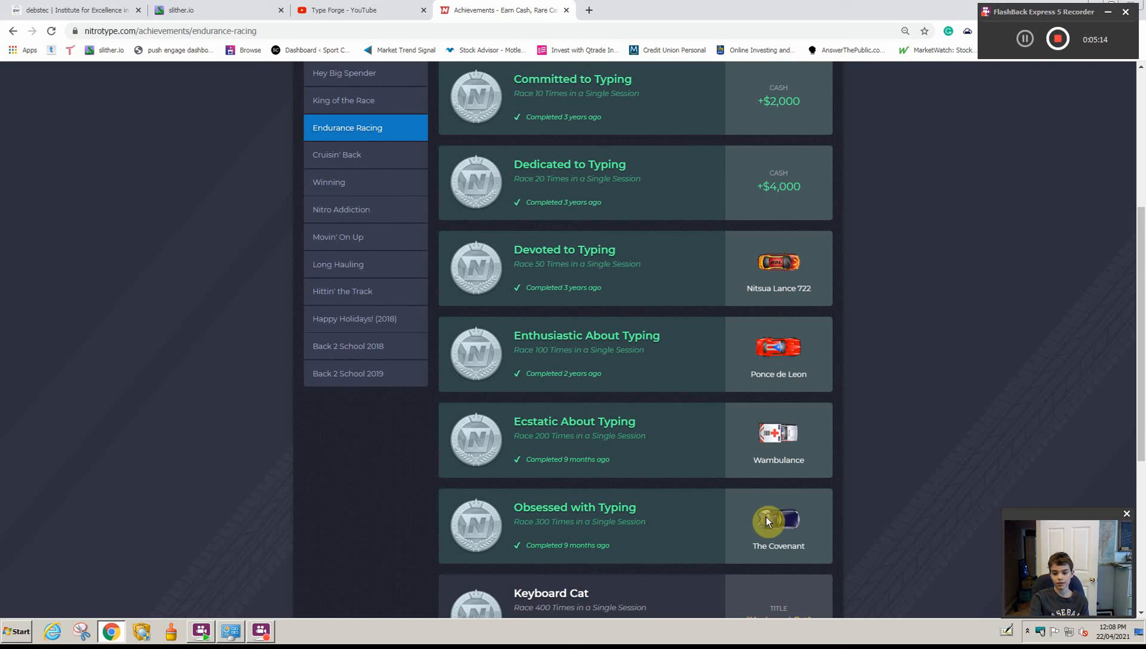
scroll("down", 3)
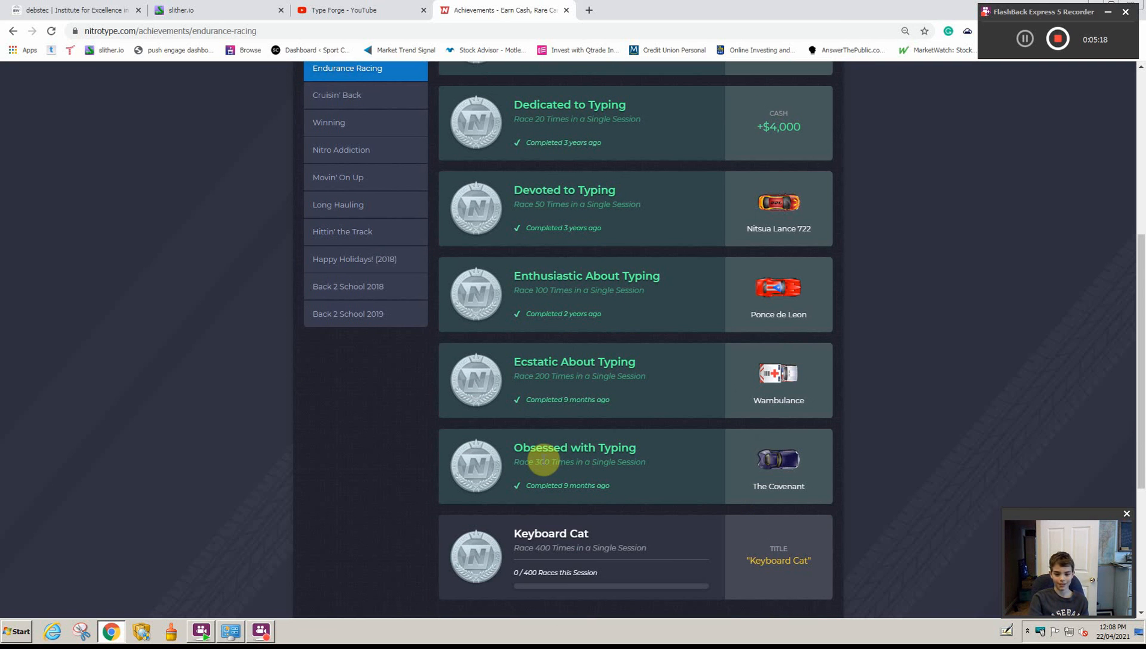
mouse_move(541, 461)
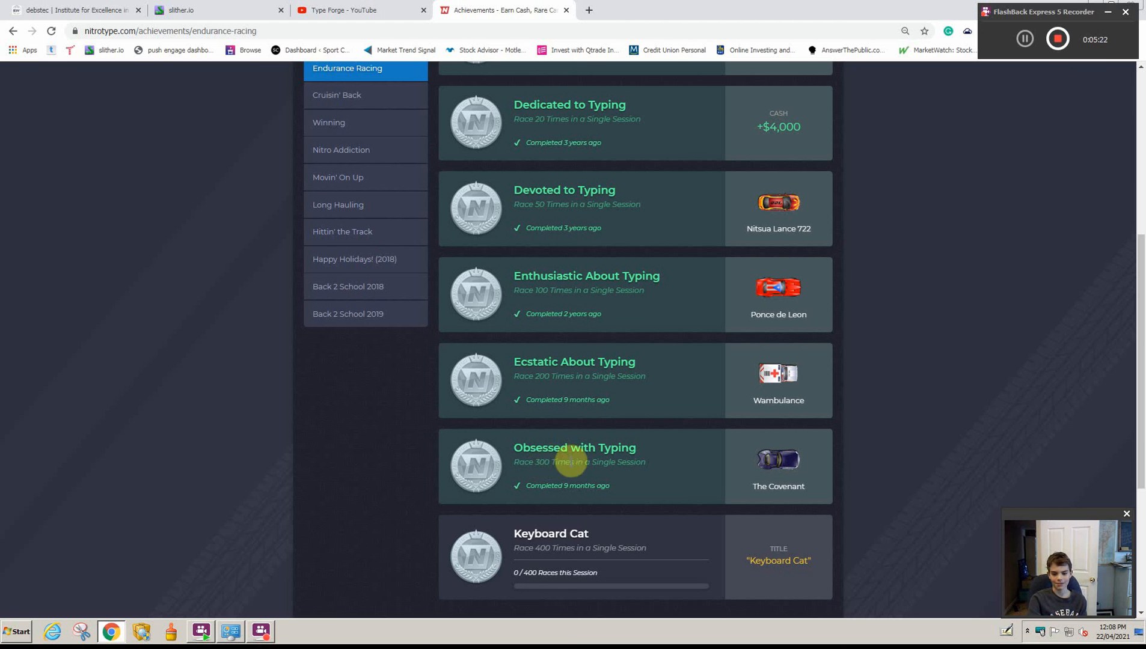
mouse_move(582, 395)
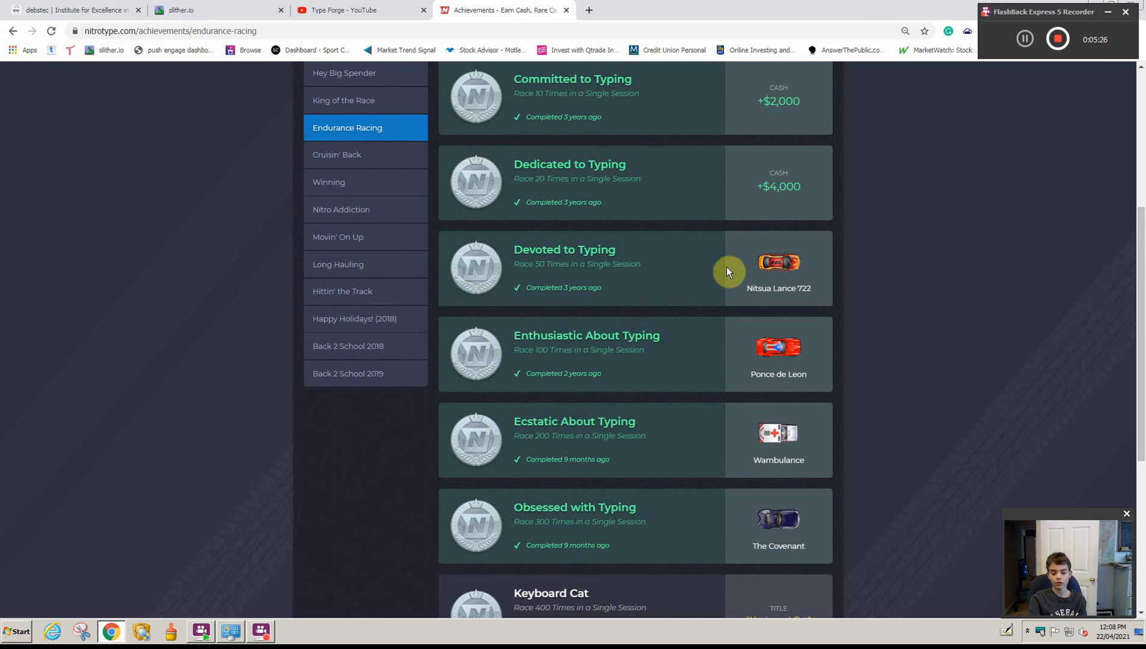
mouse_move(753, 278)
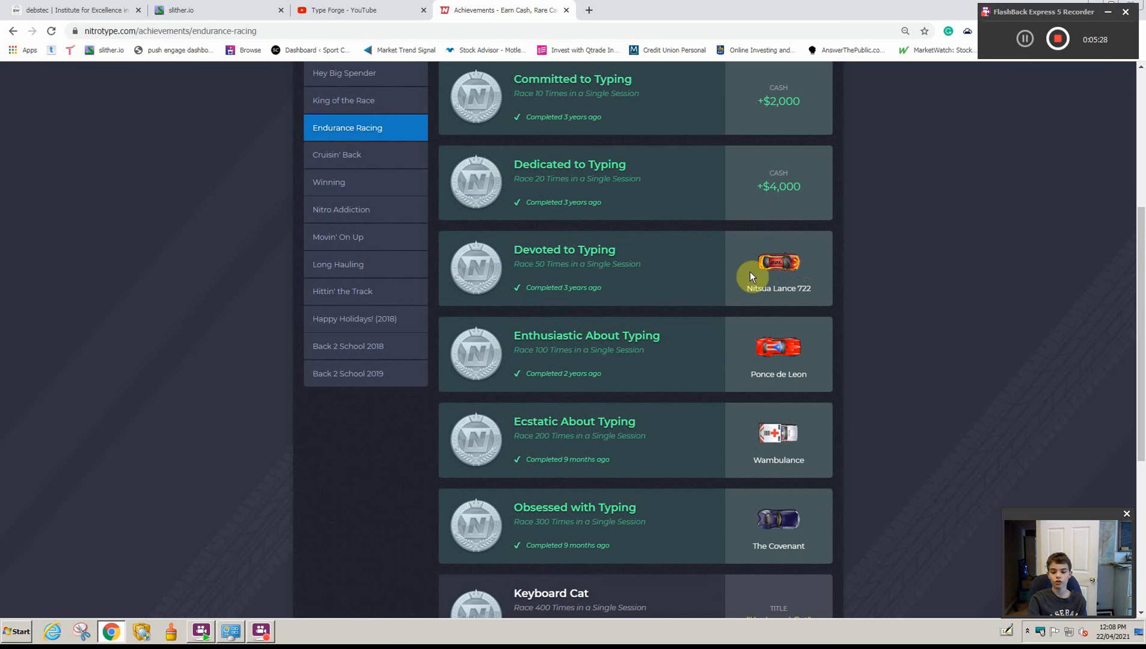
Step: Browse the Winning achievements down to His Other Ride's Fort F-125 reward, then back to the top
left_click(337, 154)
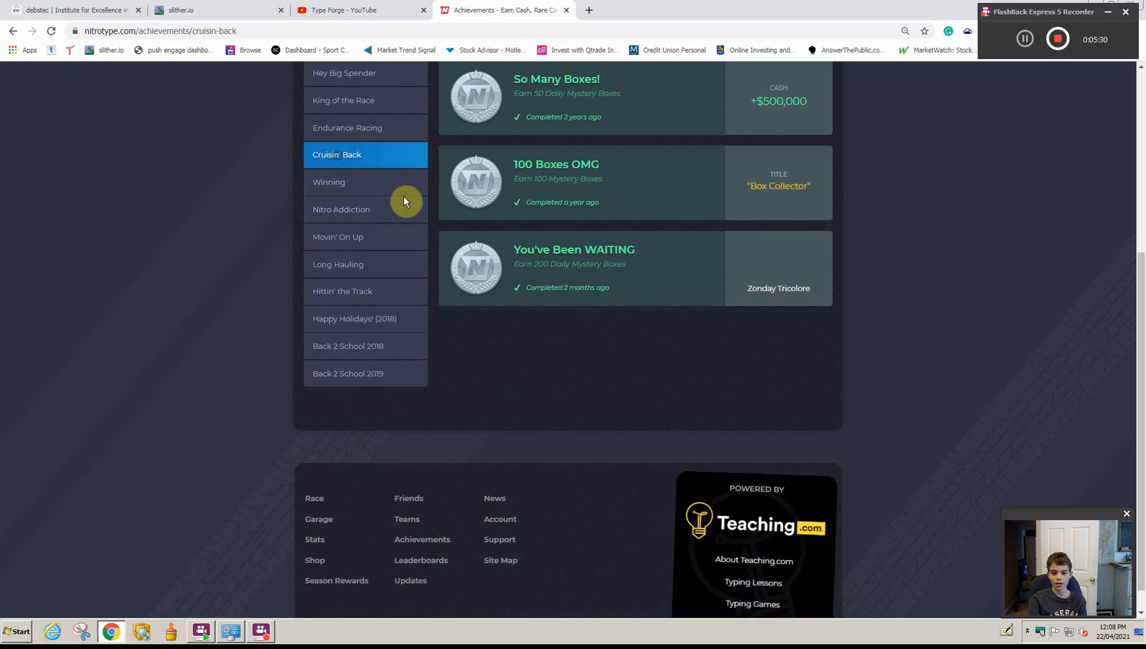
left_click(330, 181)
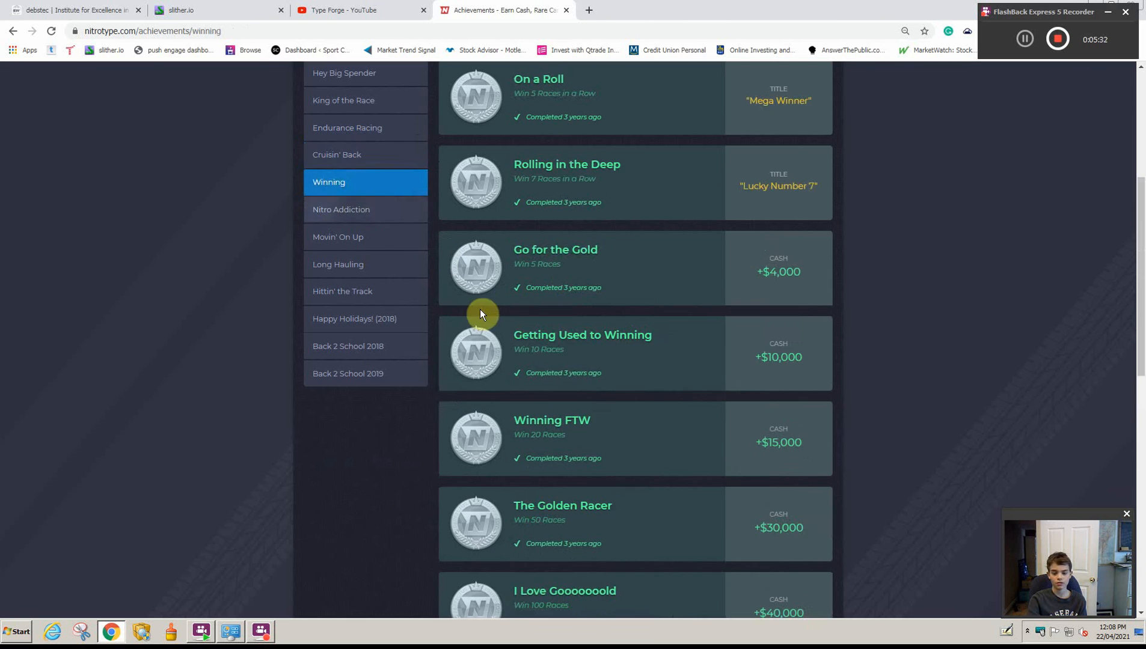
scroll("down", 3)
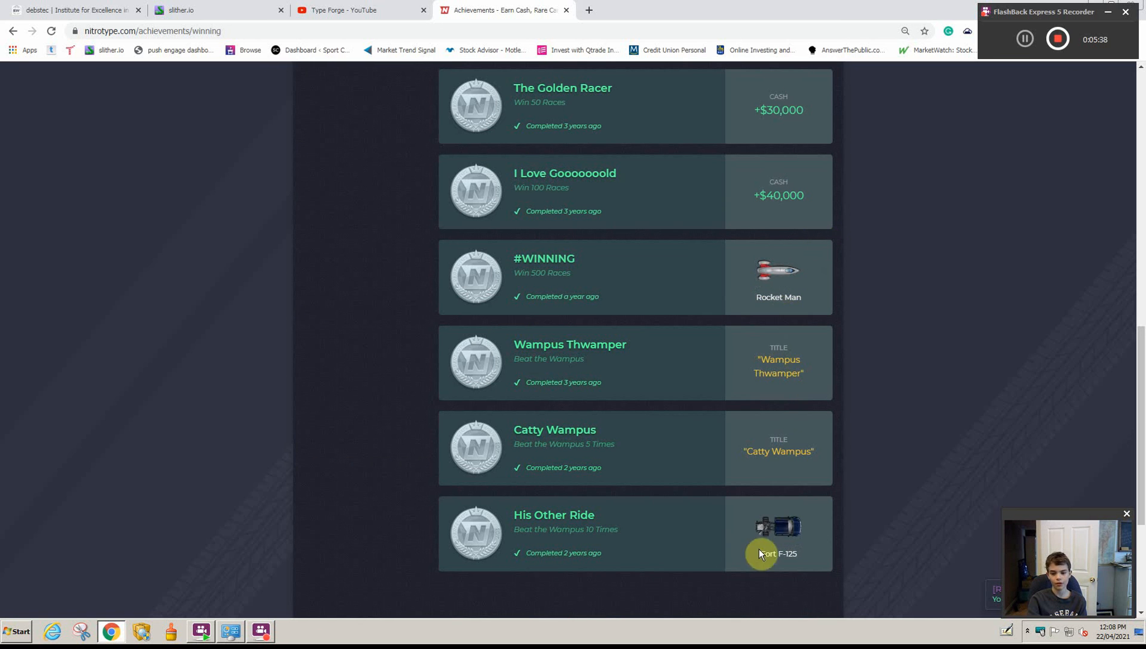
mouse_move(760, 488)
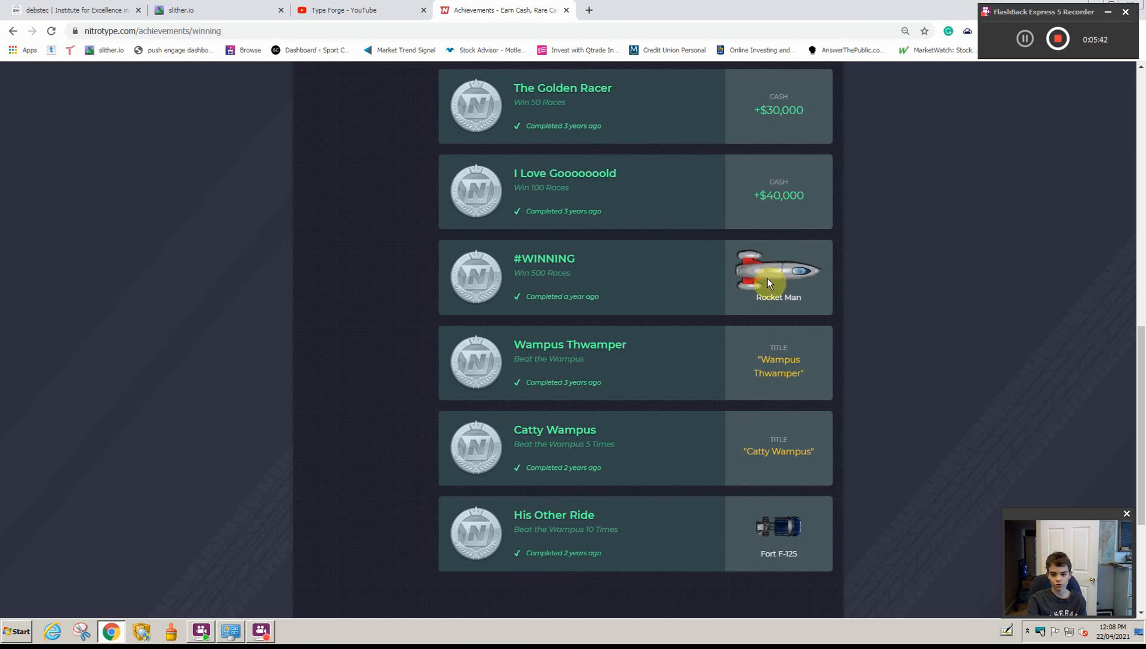
mouse_move(828, 454)
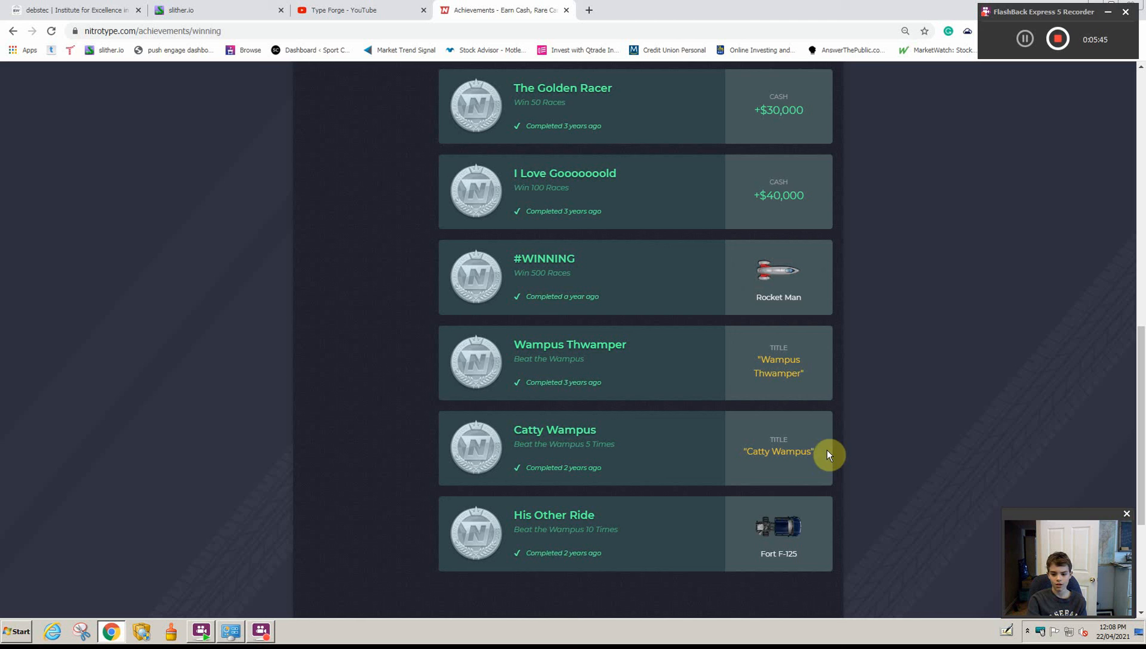
mouse_move(748, 524)
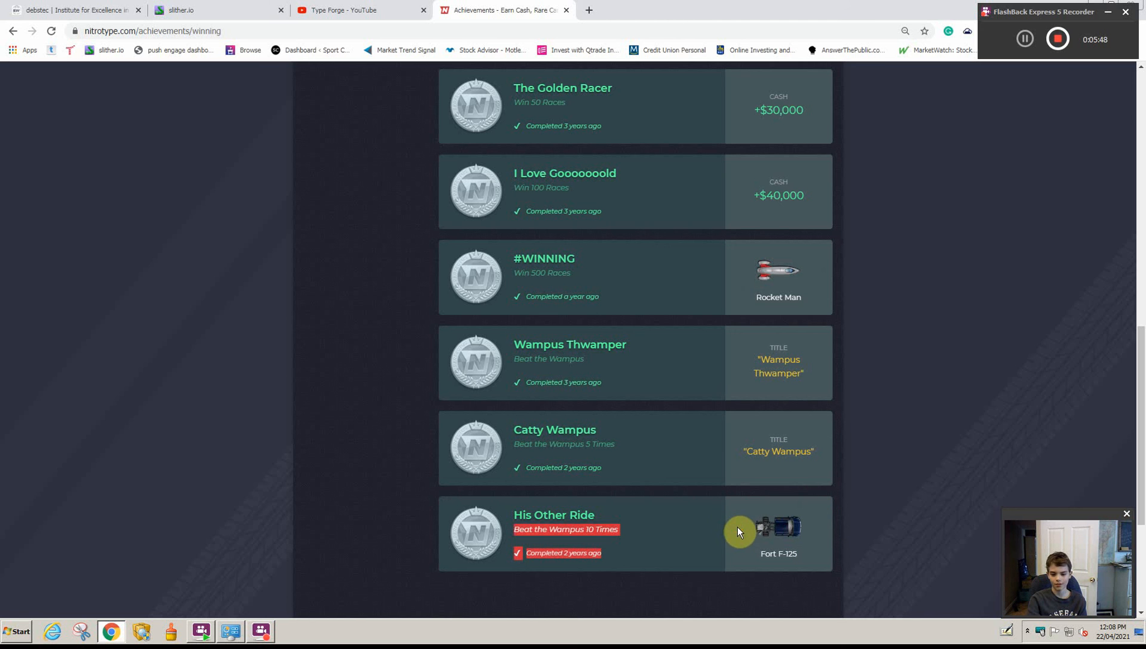
mouse_move(866, 531)
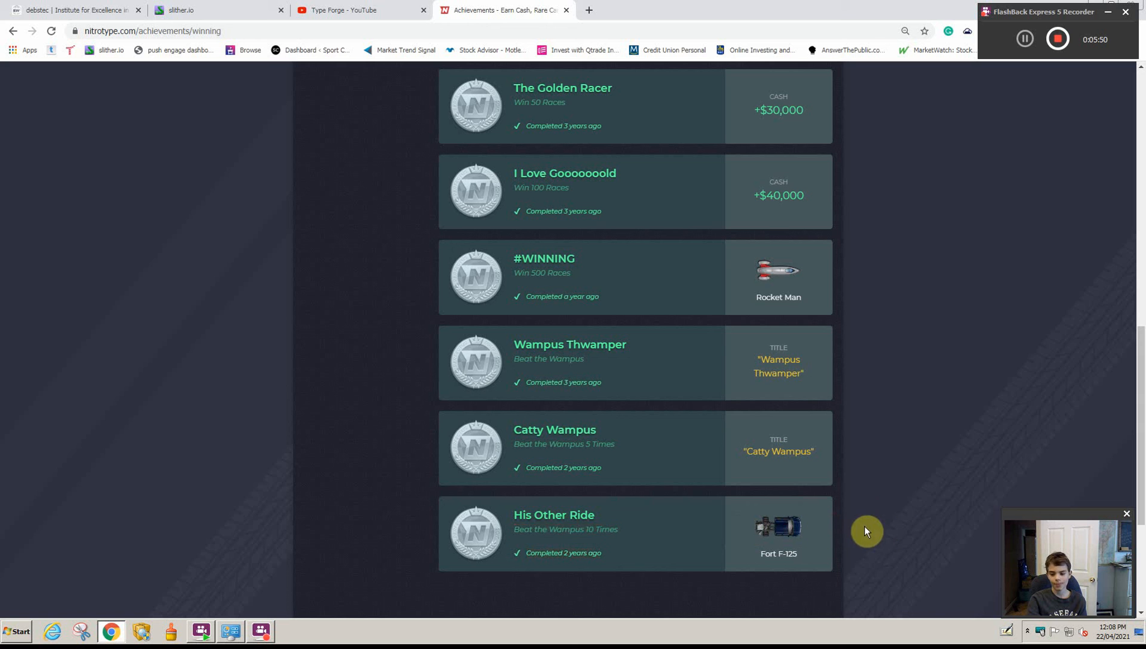
mouse_move(774, 284)
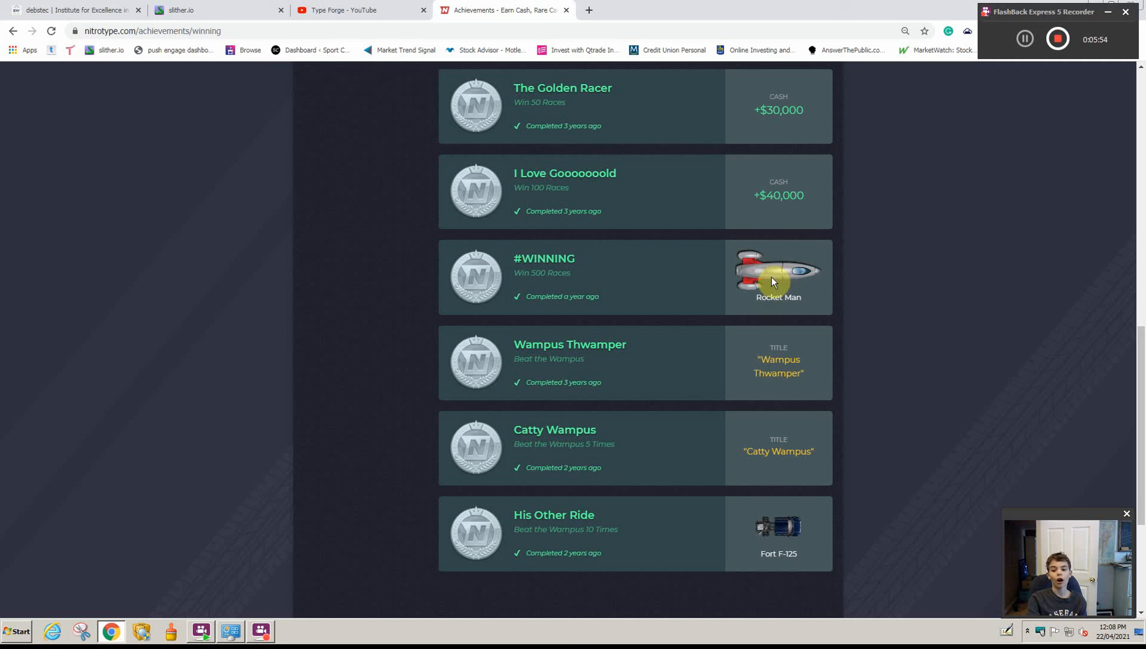
mouse_move(763, 267)
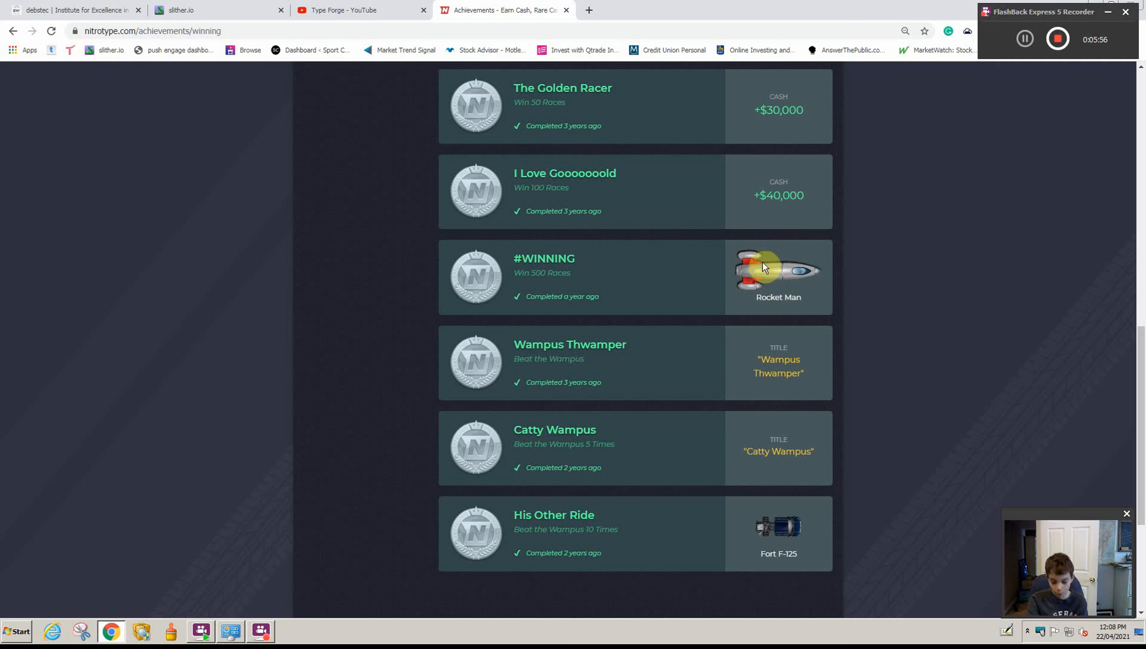
mouse_move(747, 357)
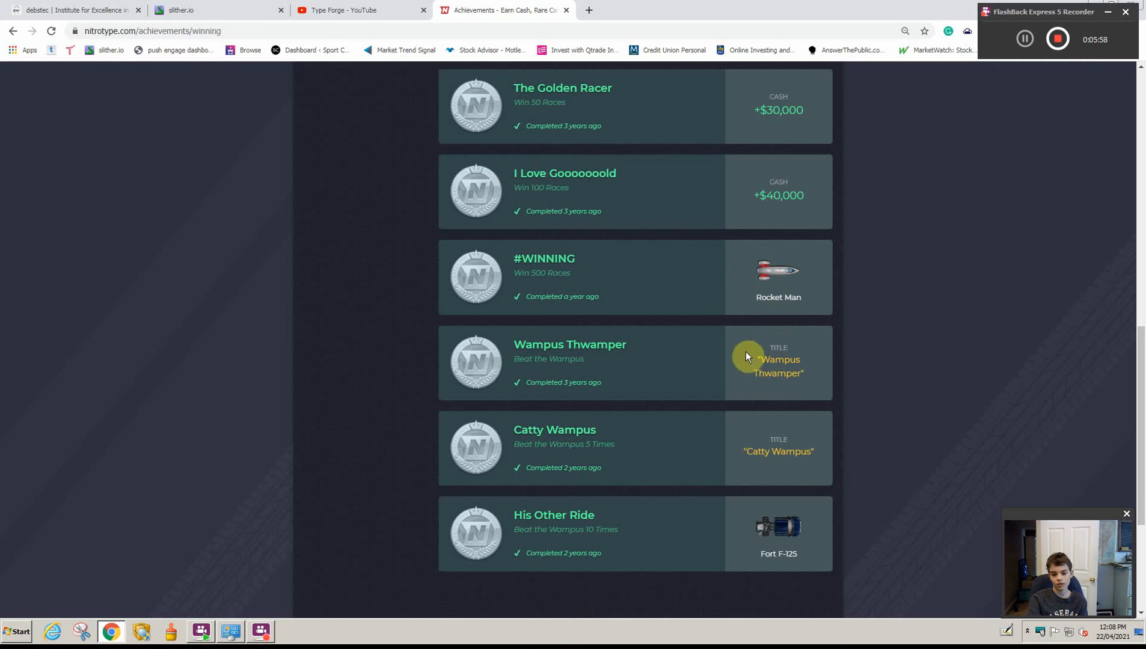
mouse_move(566, 327)
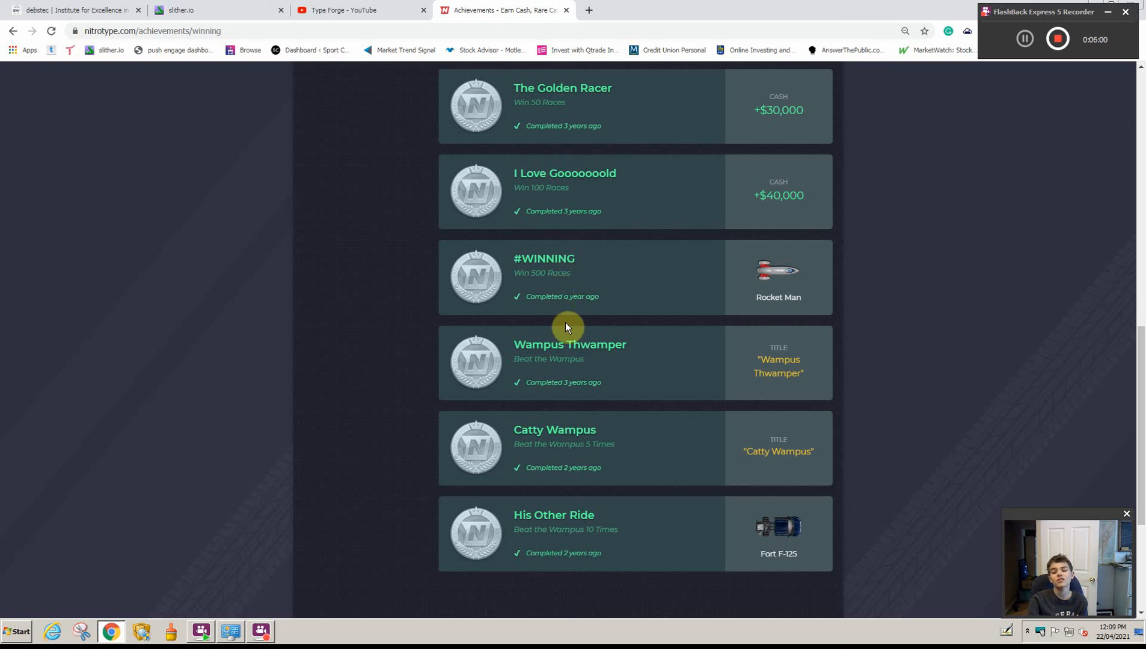
mouse_move(560, 326)
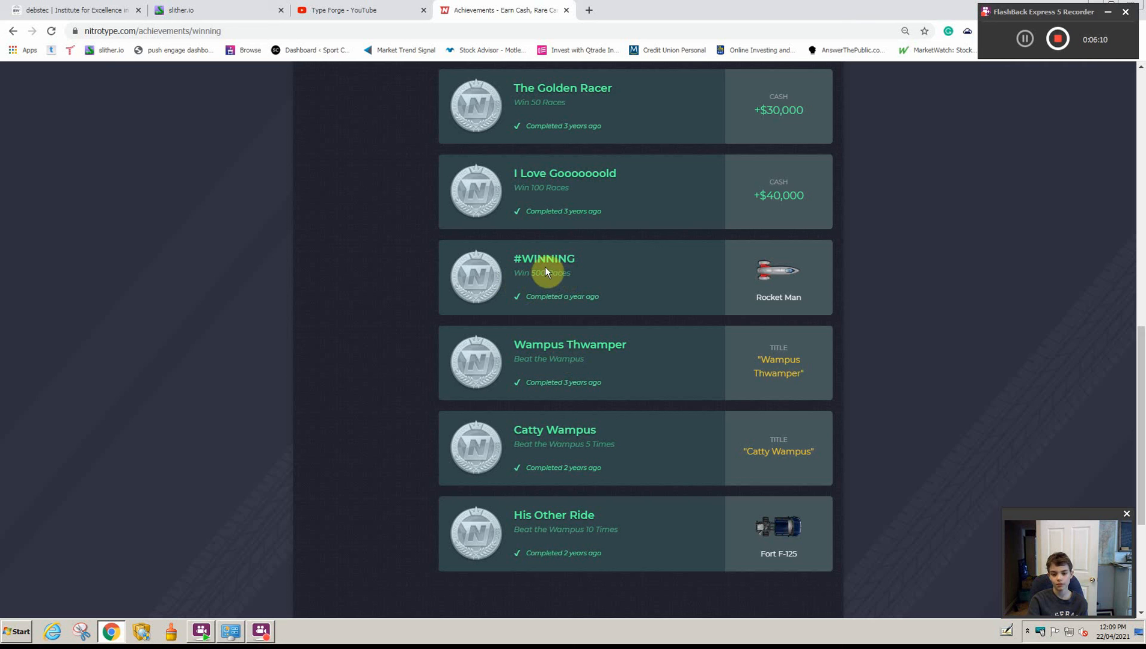
mouse_move(796, 273)
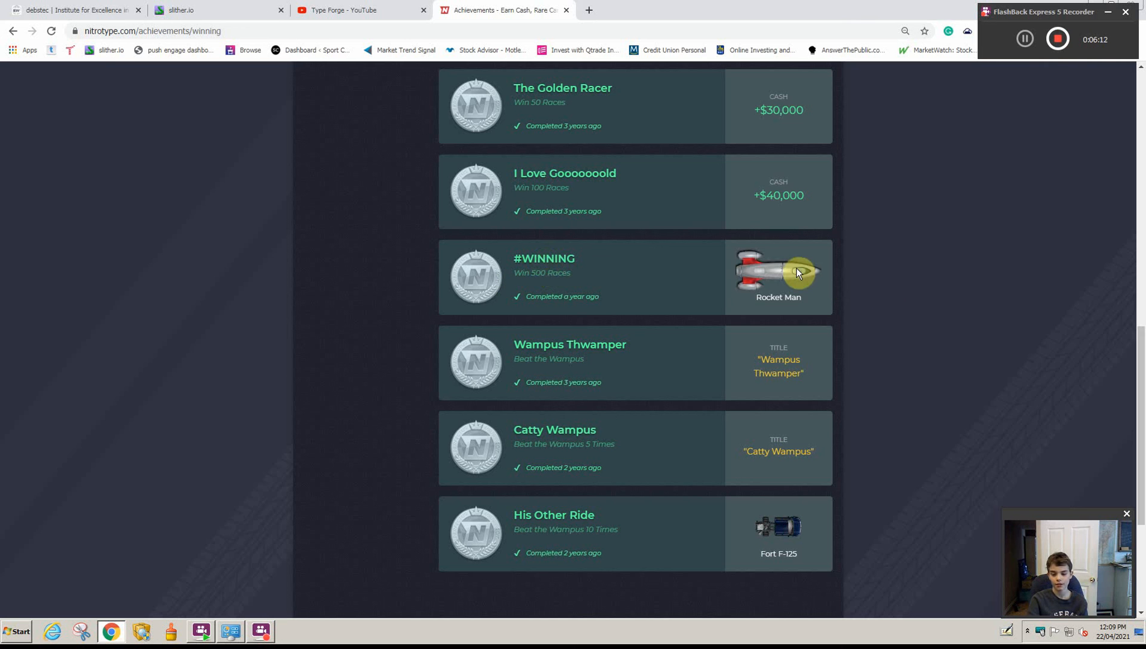
mouse_move(741, 299)
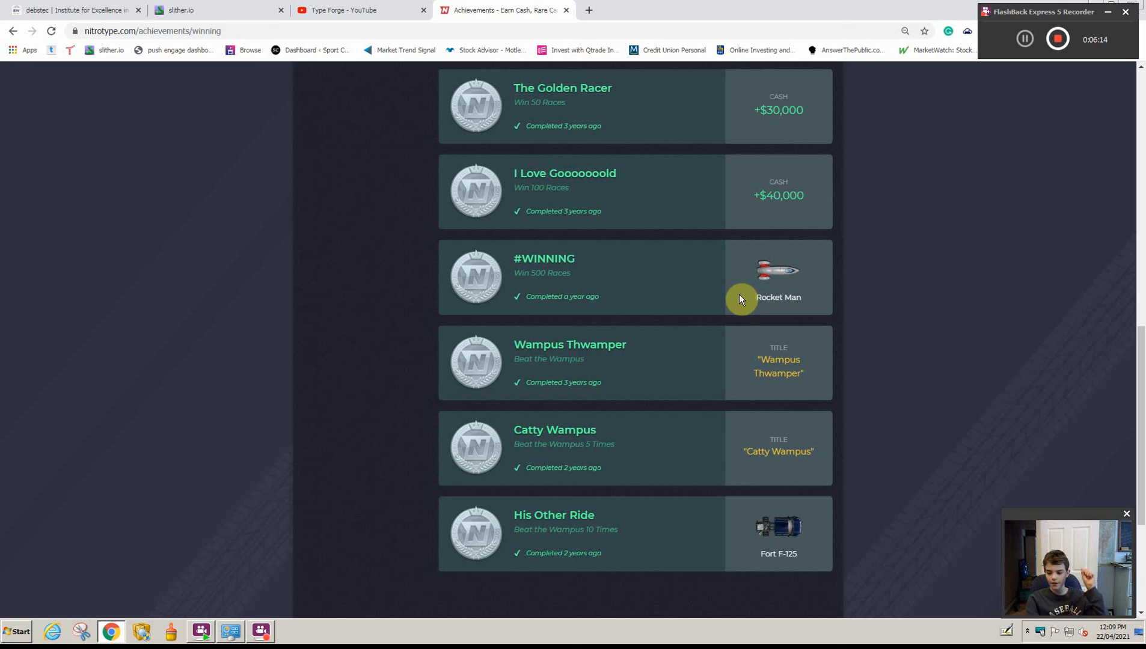
mouse_move(665, 353)
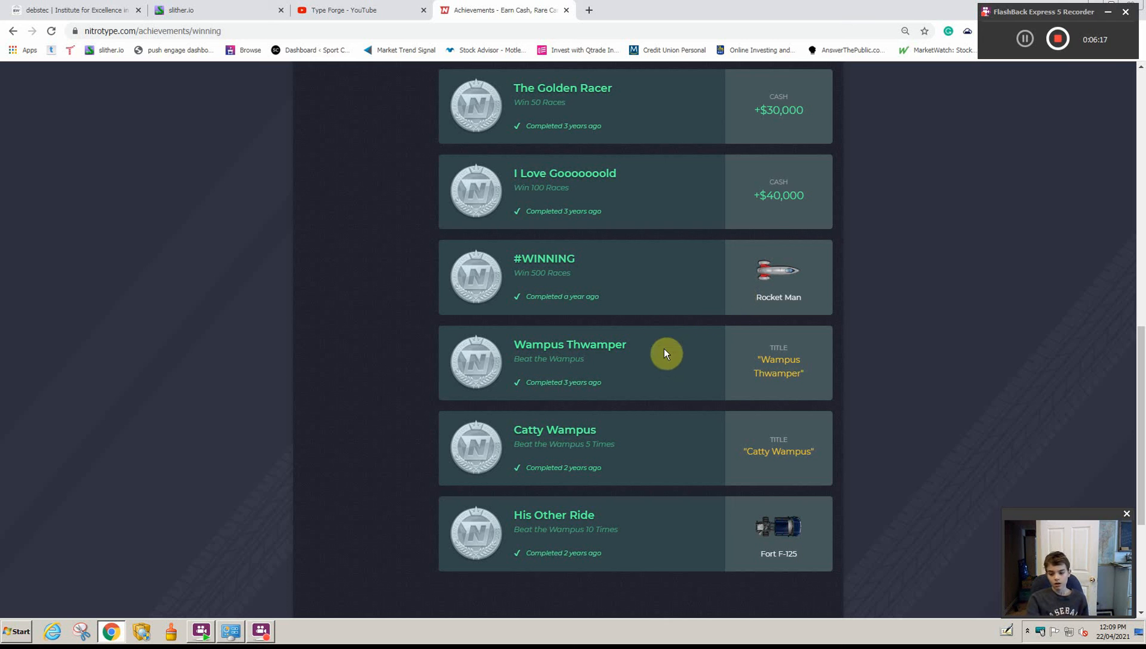
mouse_move(743, 313)
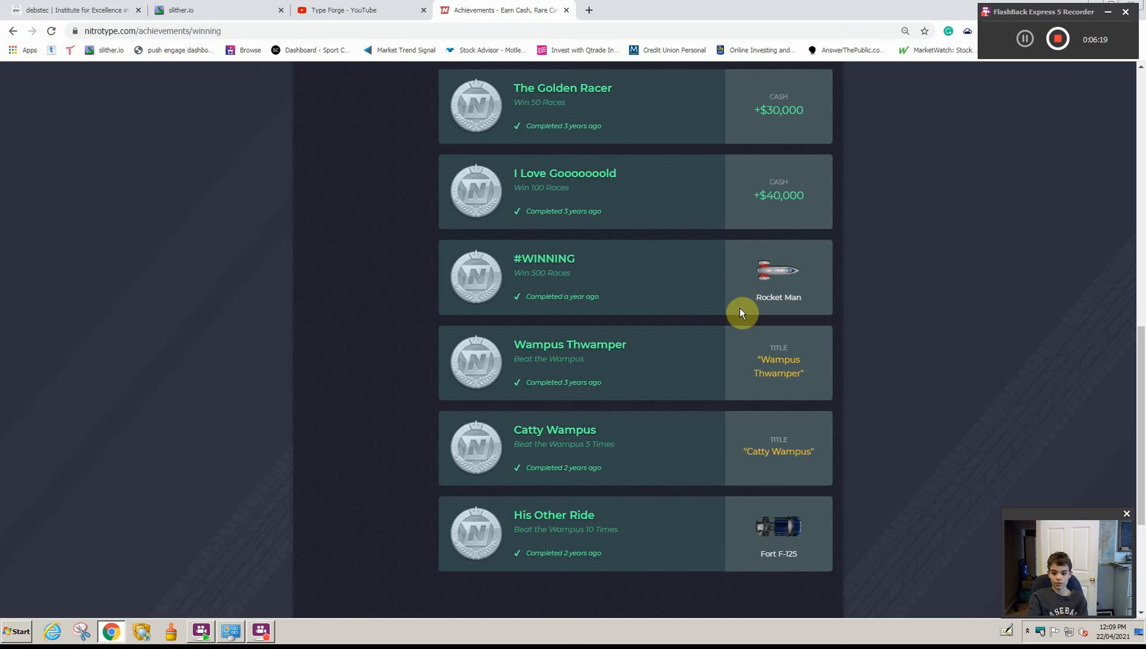
mouse_move(629, 581)
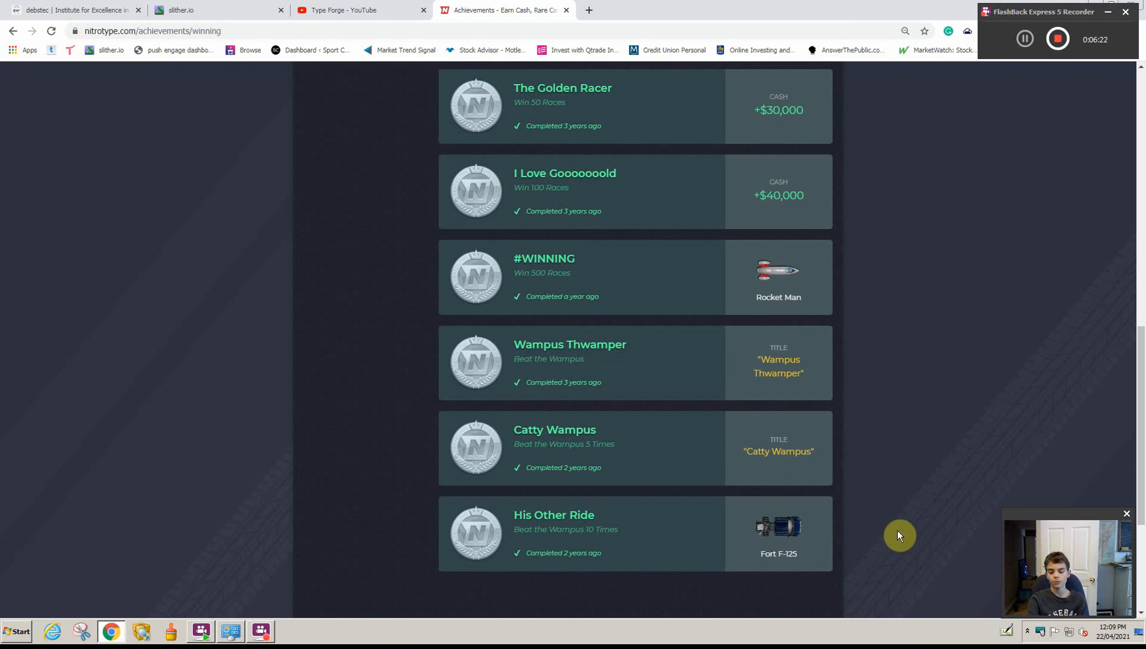
mouse_move(841, 532)
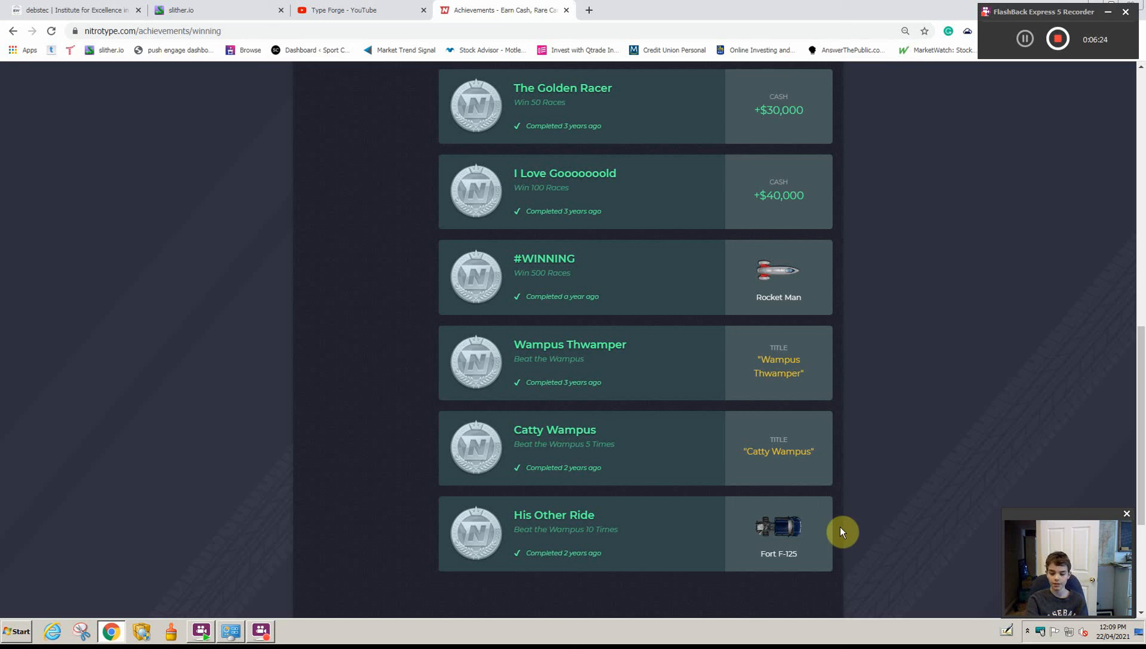
mouse_move(858, 585)
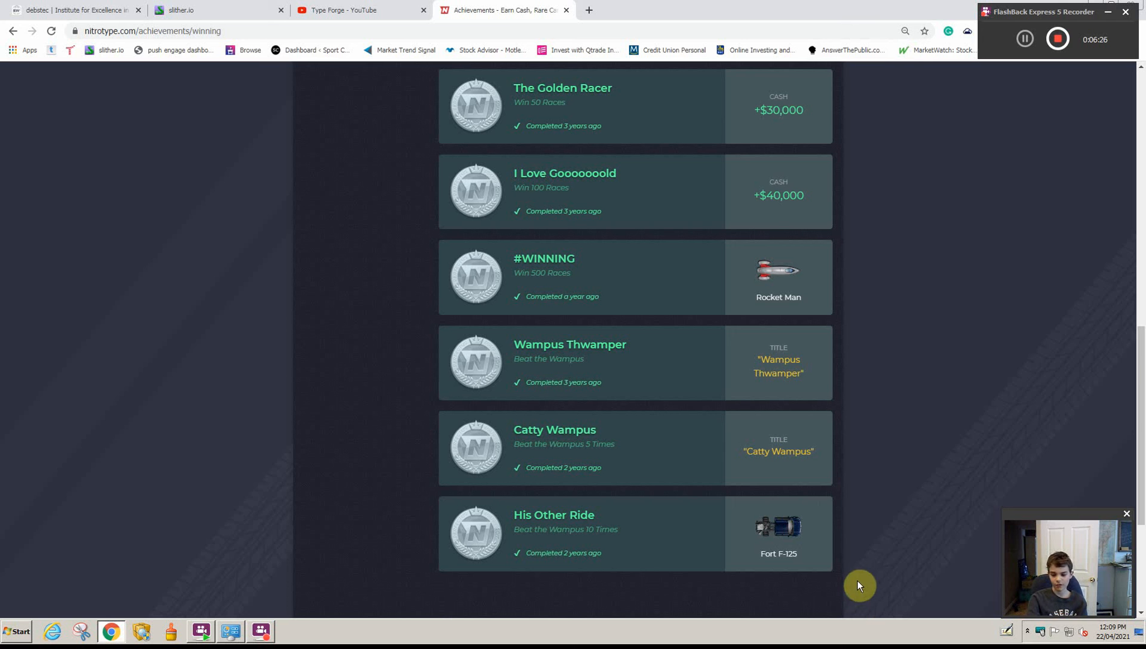
mouse_move(854, 583)
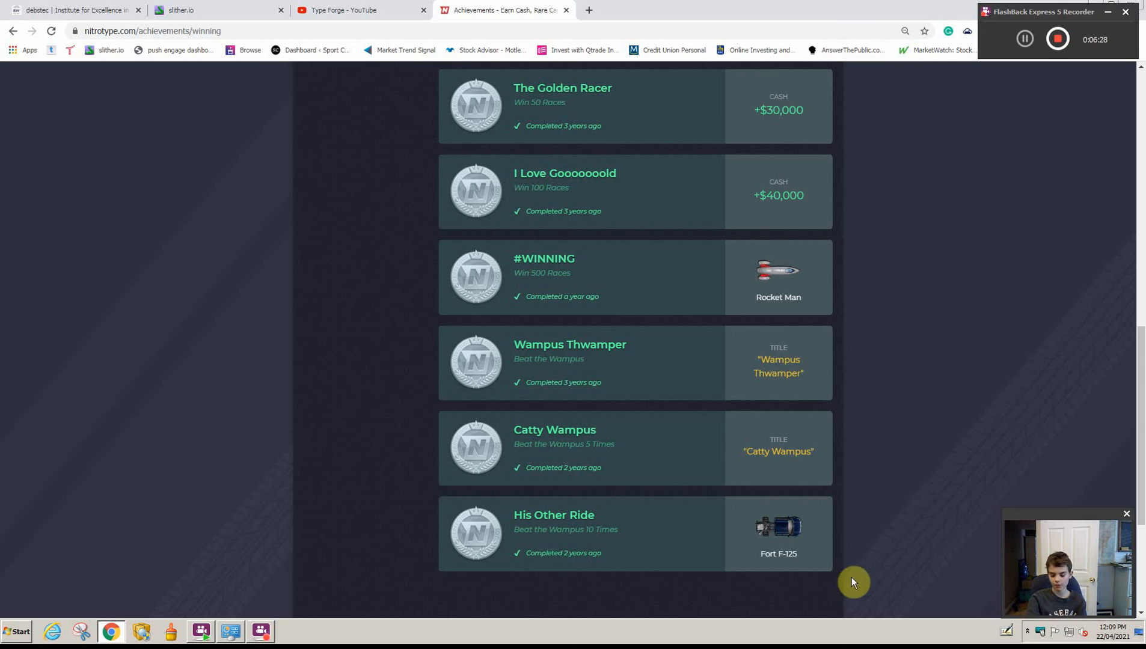
mouse_move(725, 540)
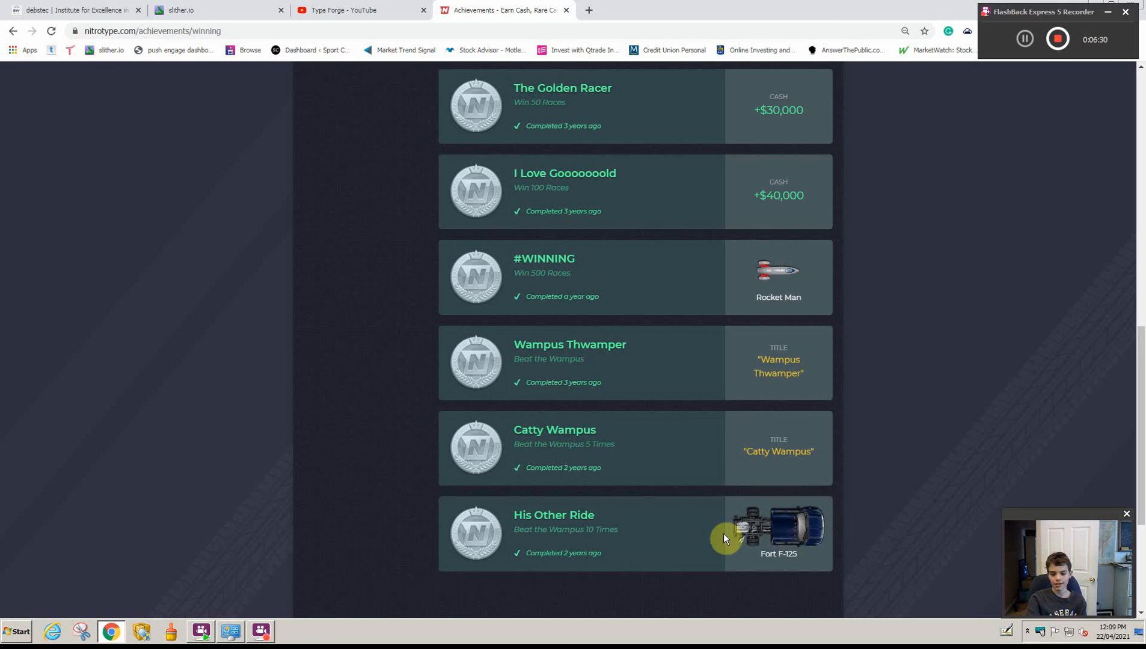
mouse_move(809, 531)
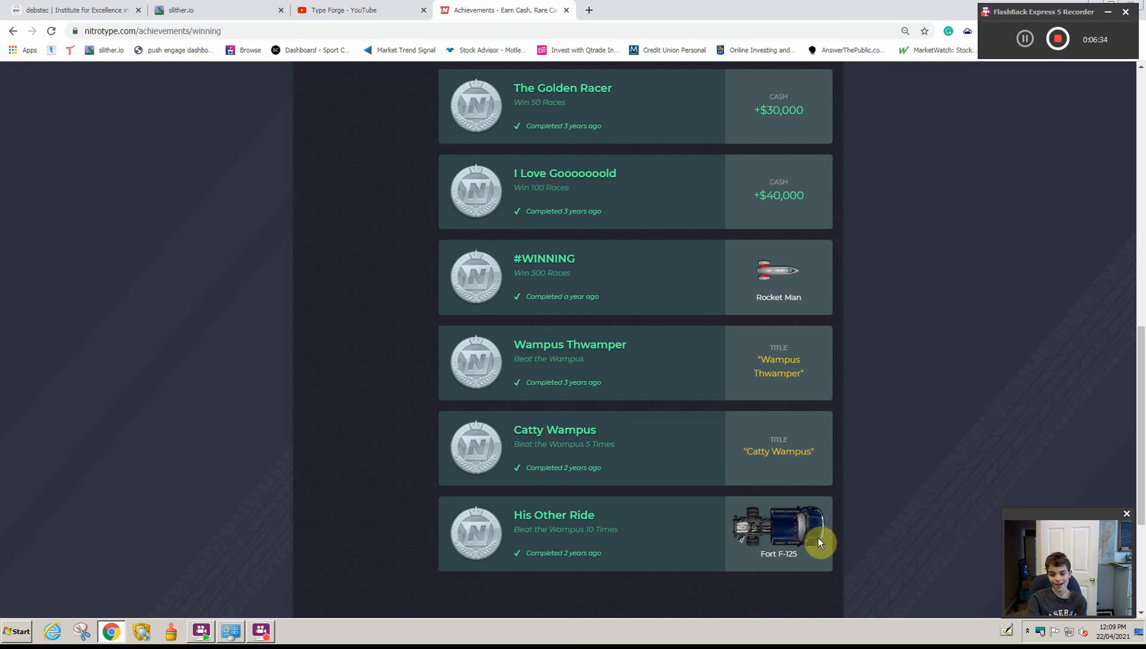
mouse_move(869, 532)
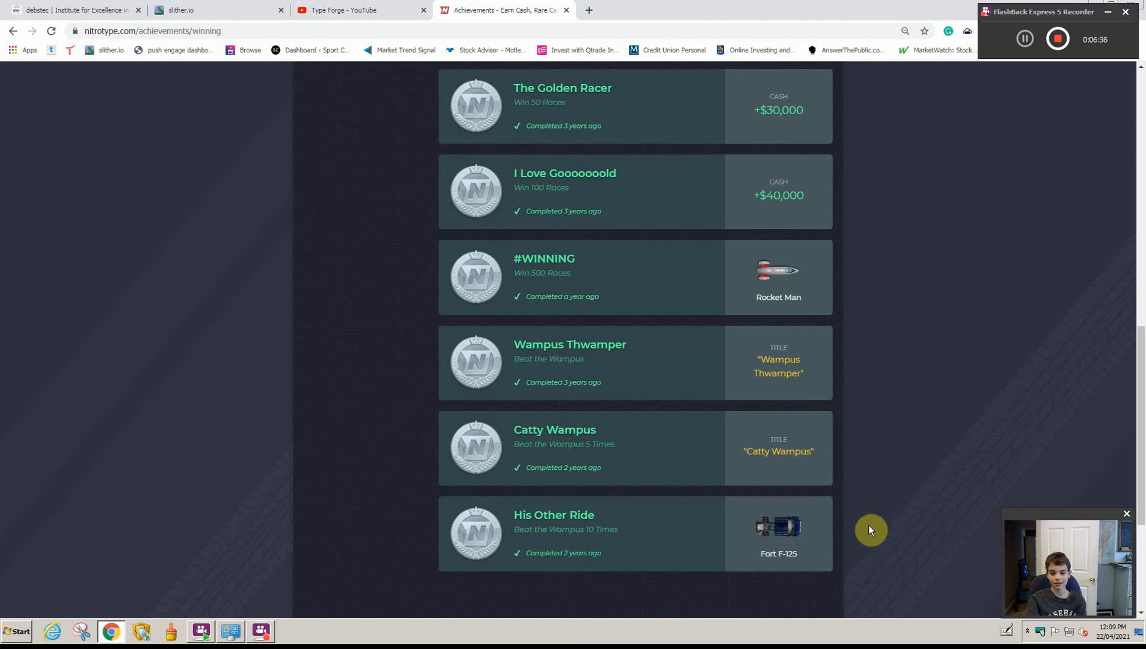
mouse_move(778, 529)
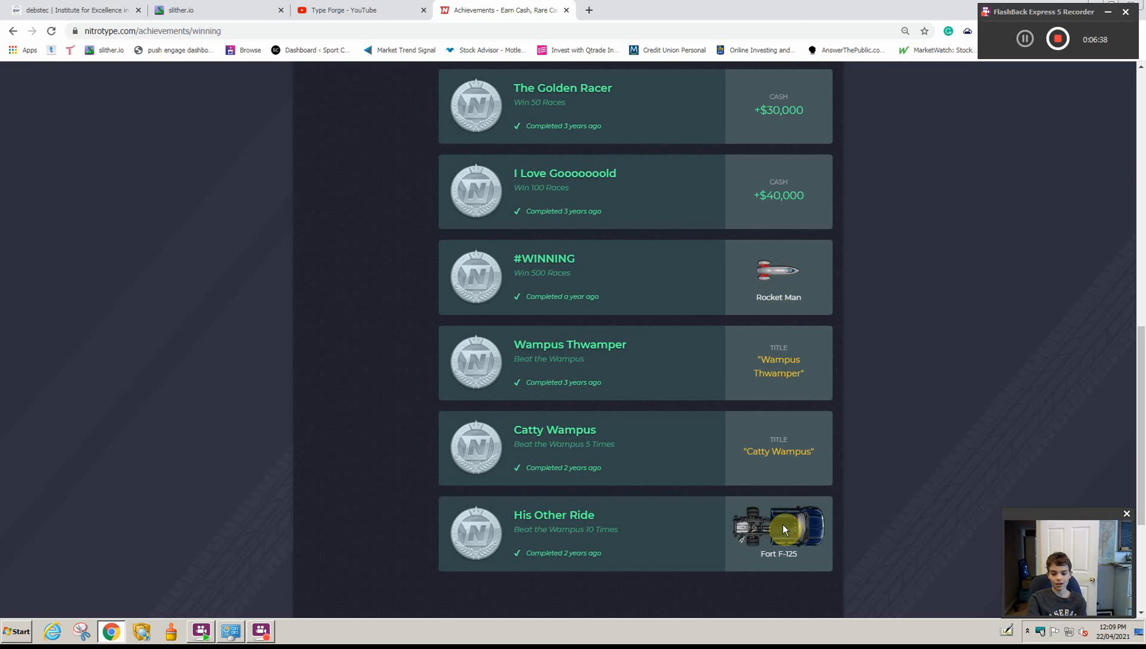
mouse_move(805, 543)
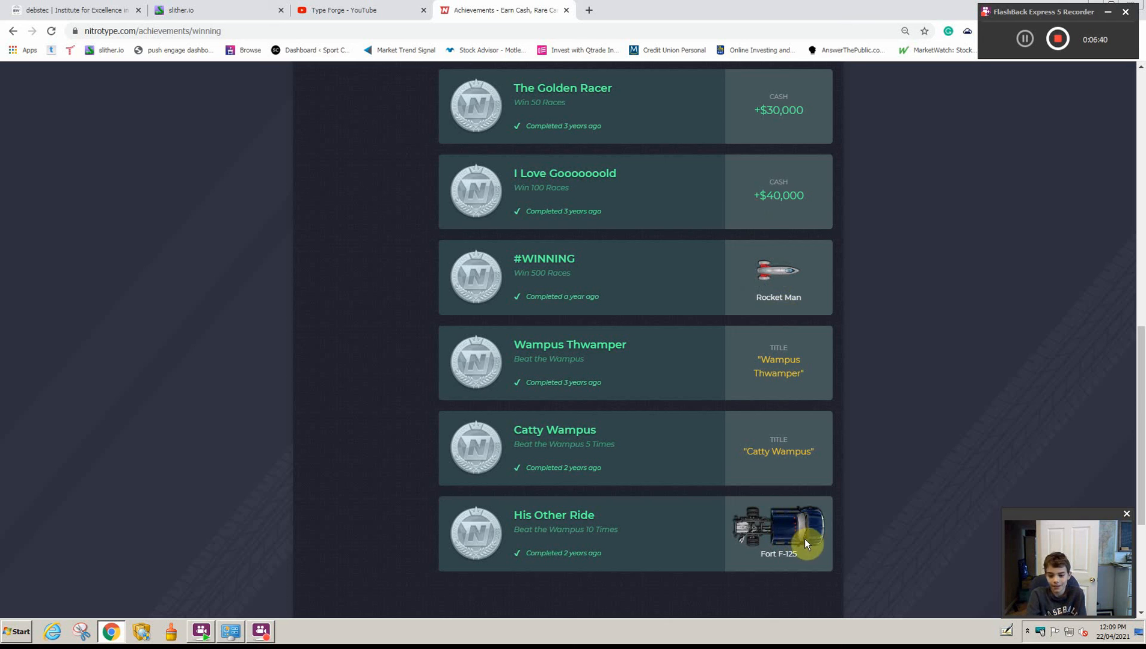
mouse_move(821, 562)
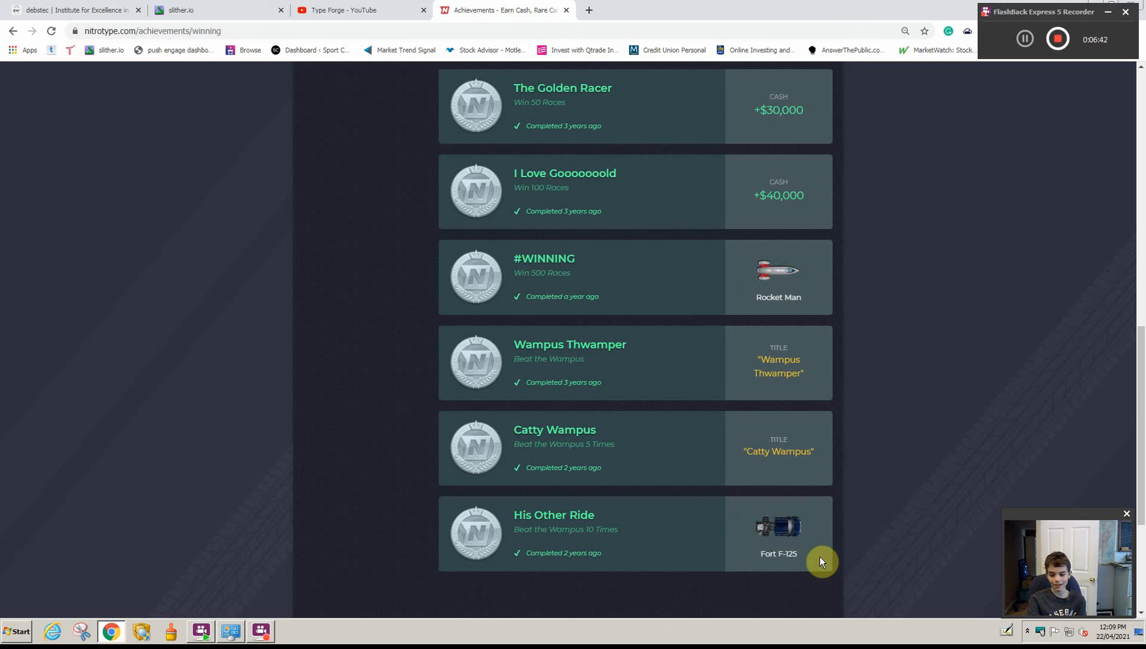
mouse_move(806, 554)
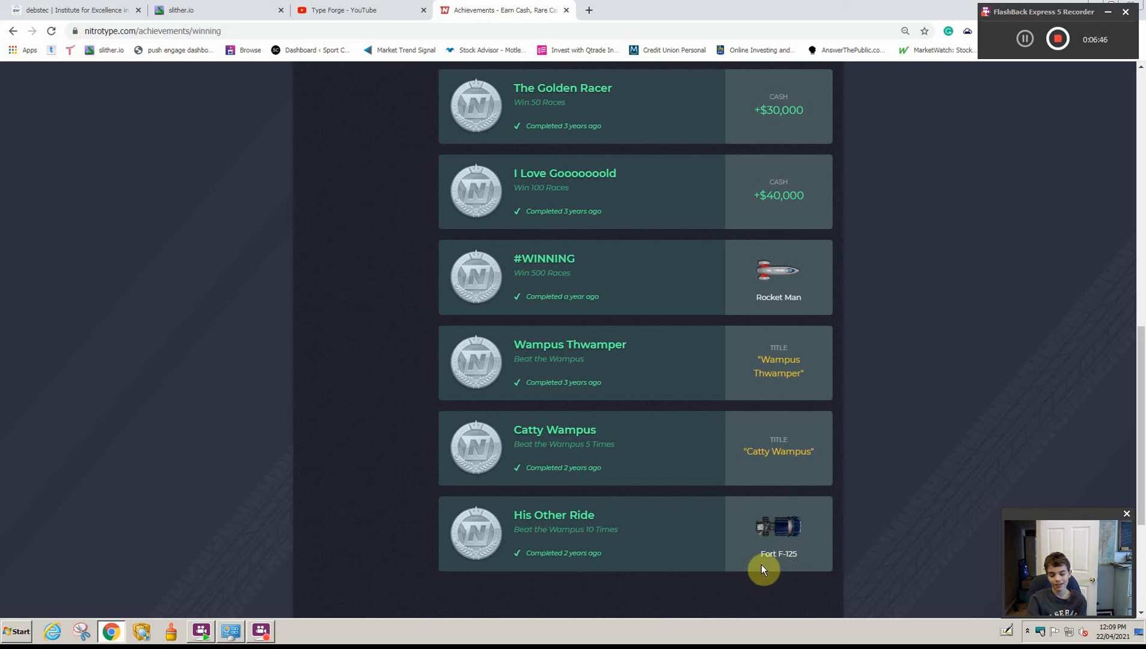
mouse_move(592, 528)
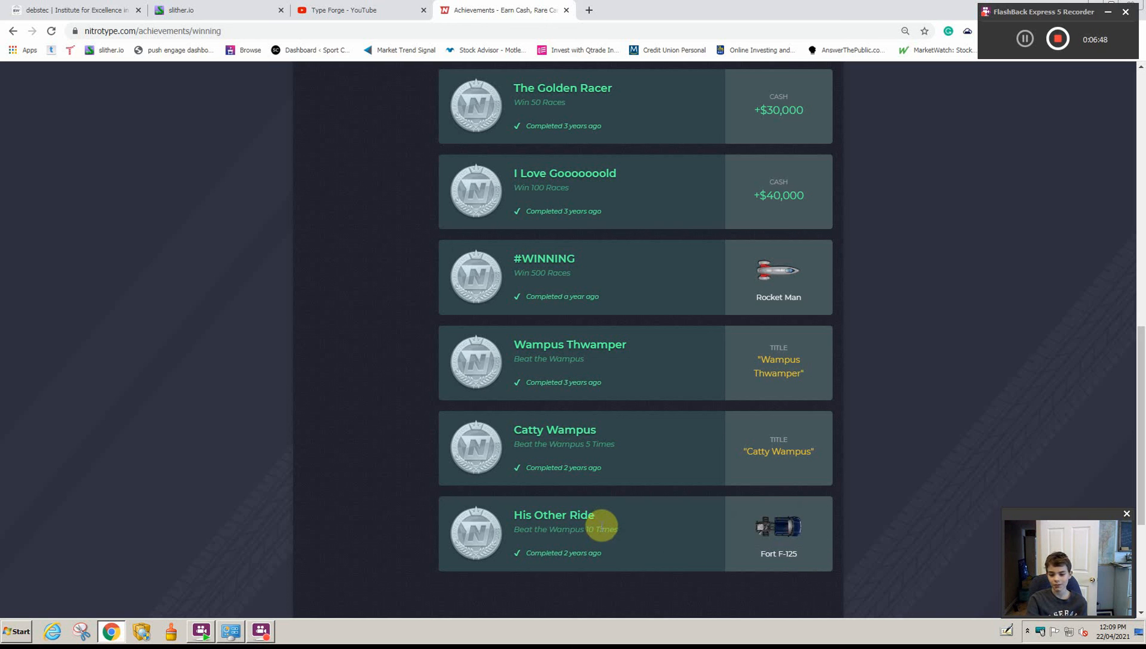
mouse_move(602, 527)
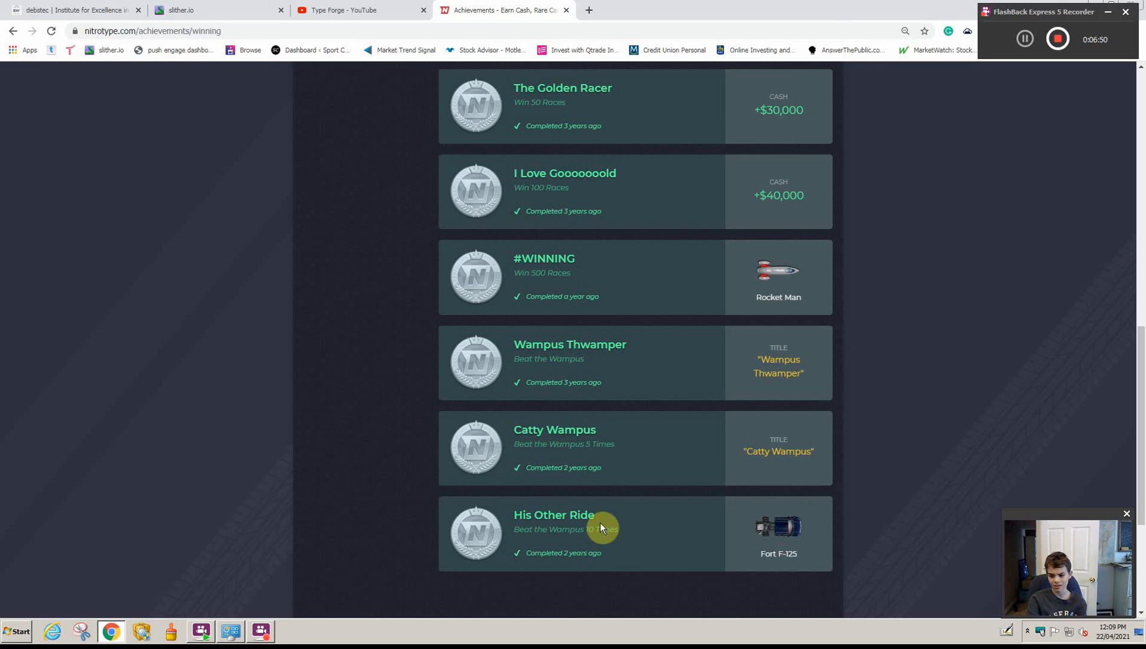
mouse_move(599, 539)
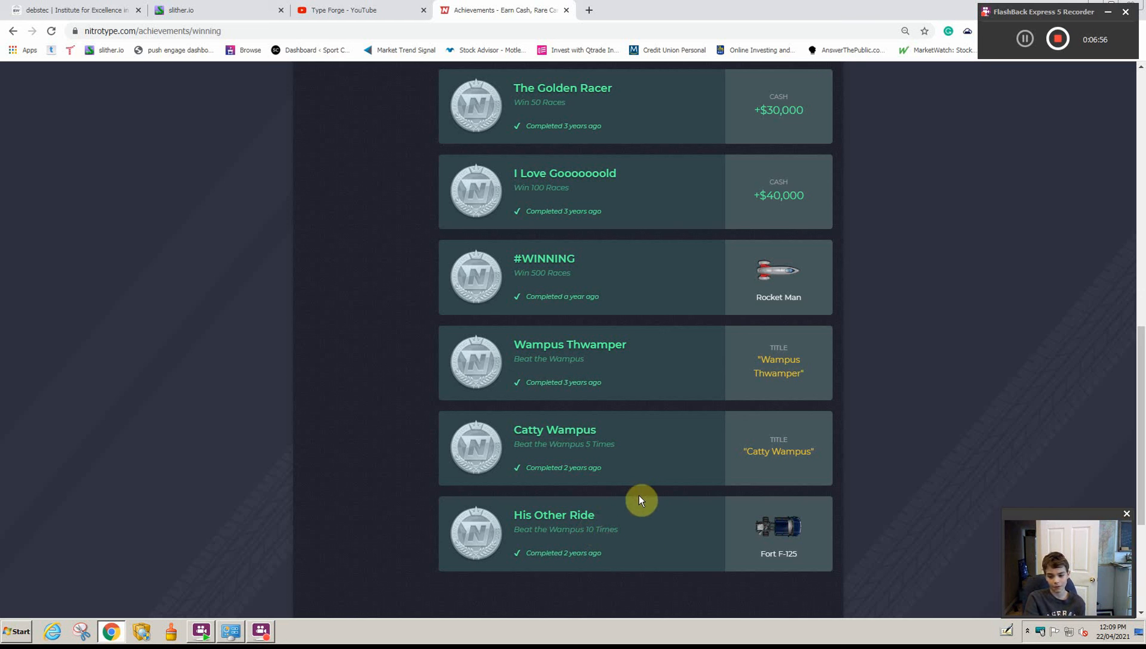
mouse_move(726, 557)
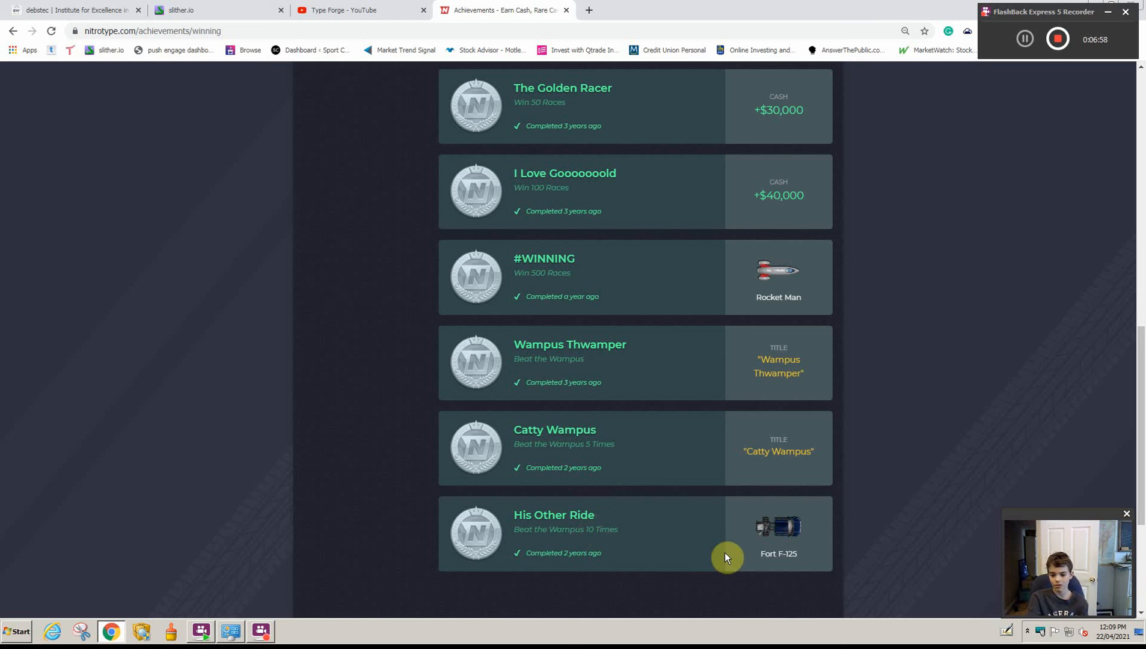
mouse_move(686, 563)
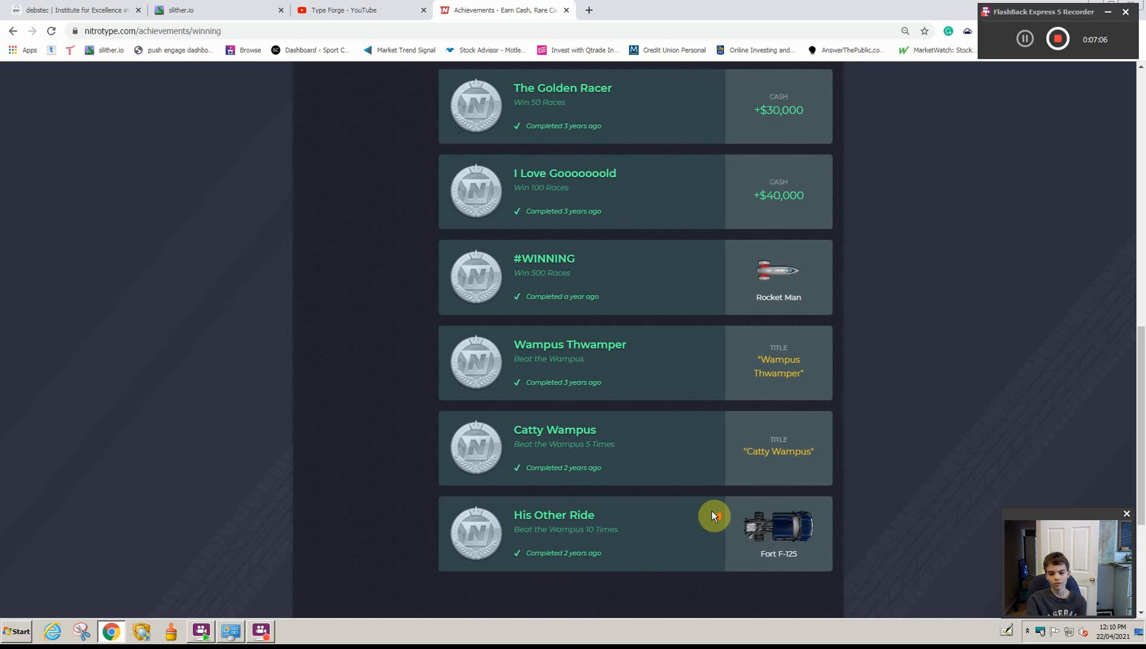
scroll("up", 3)
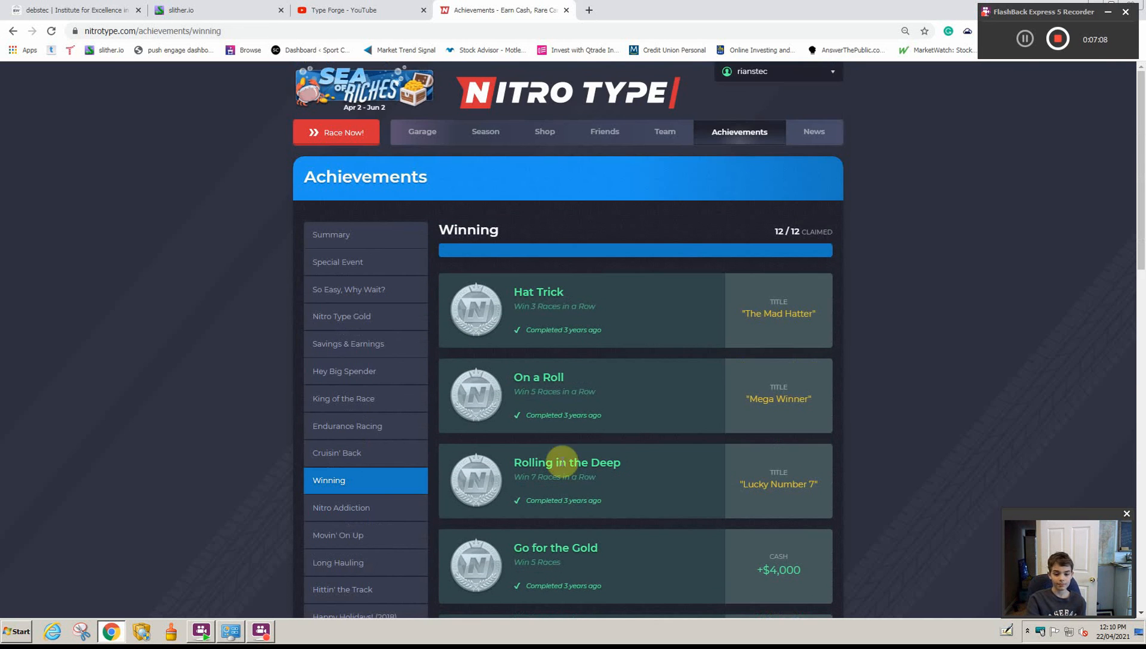
Step: Browse Long Hauling and Hittin' the Track achievements (Psycho Racer's Typiano Pizza Car), then head to the Garage
scroll("down", 3)
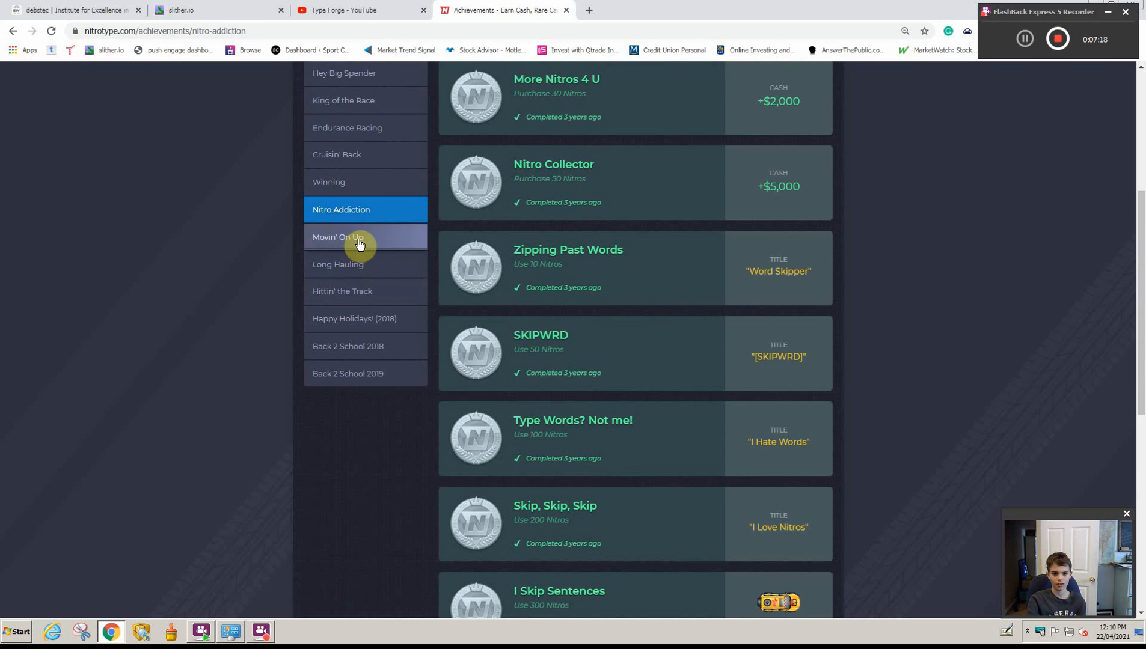
left_click(338, 235)
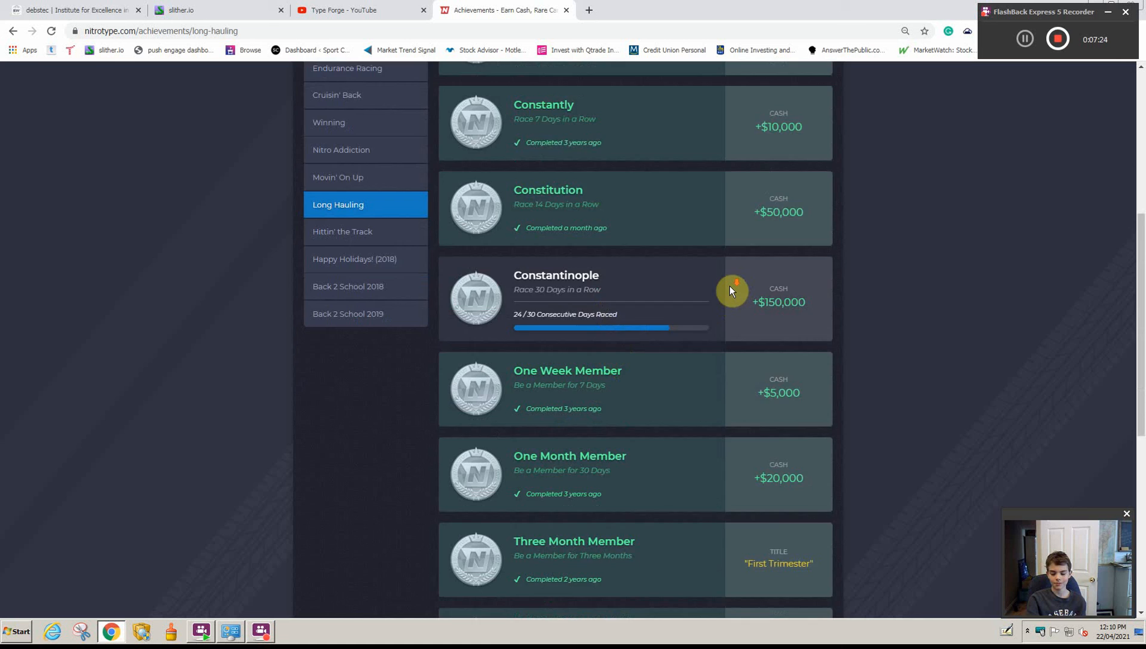
scroll("down", 3)
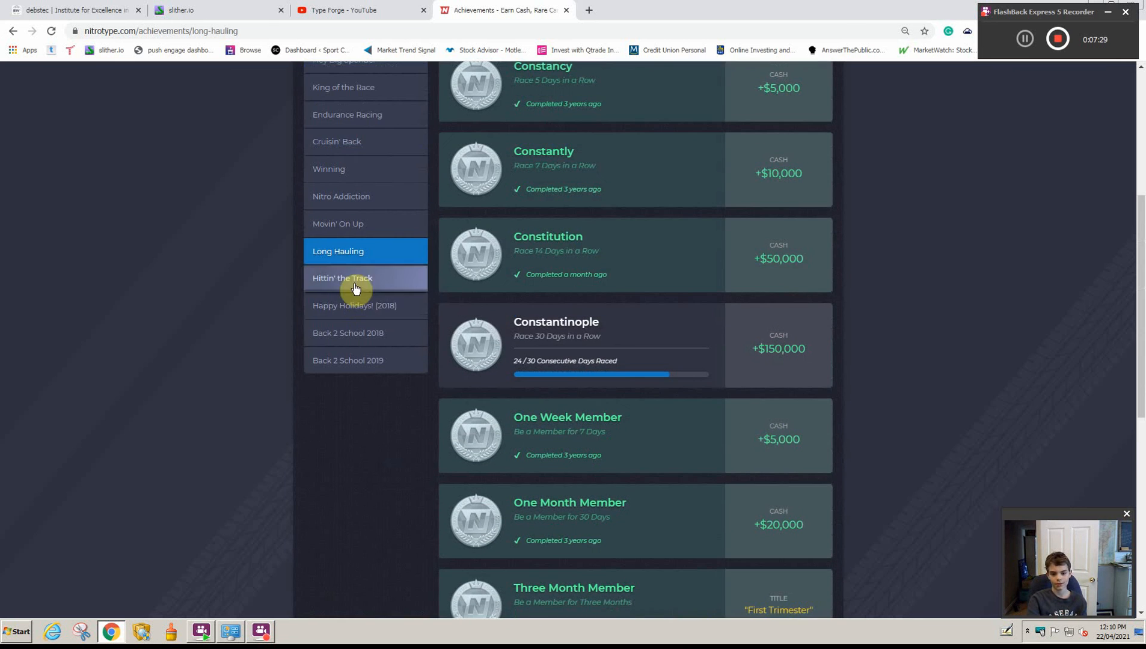
left_click(341, 278)
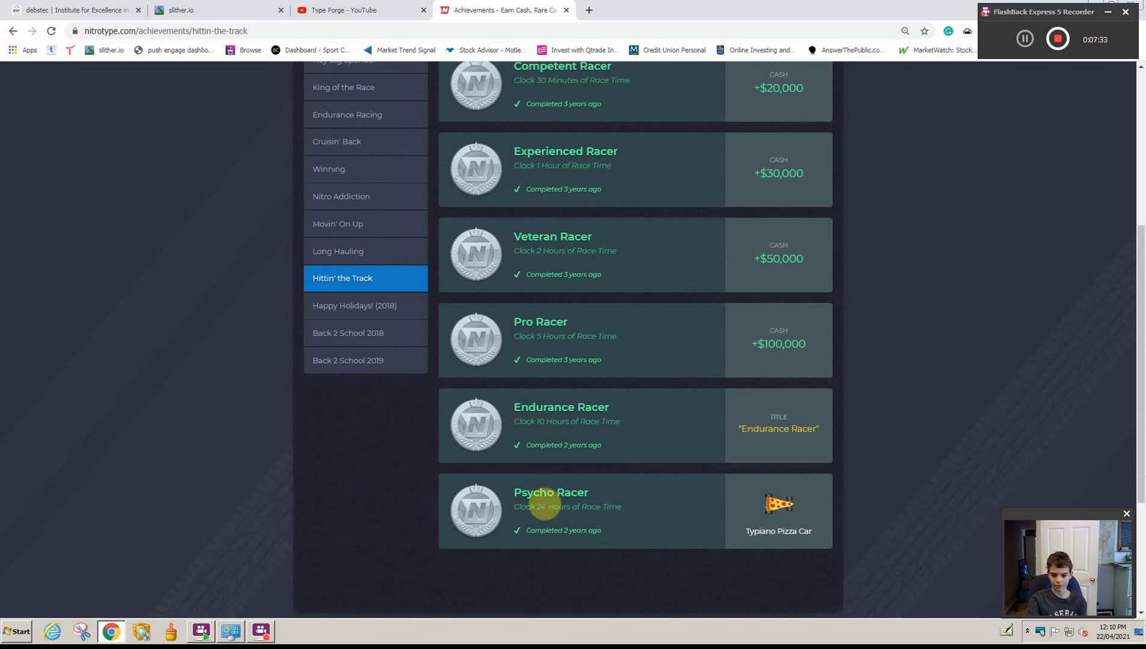
mouse_move(797, 510)
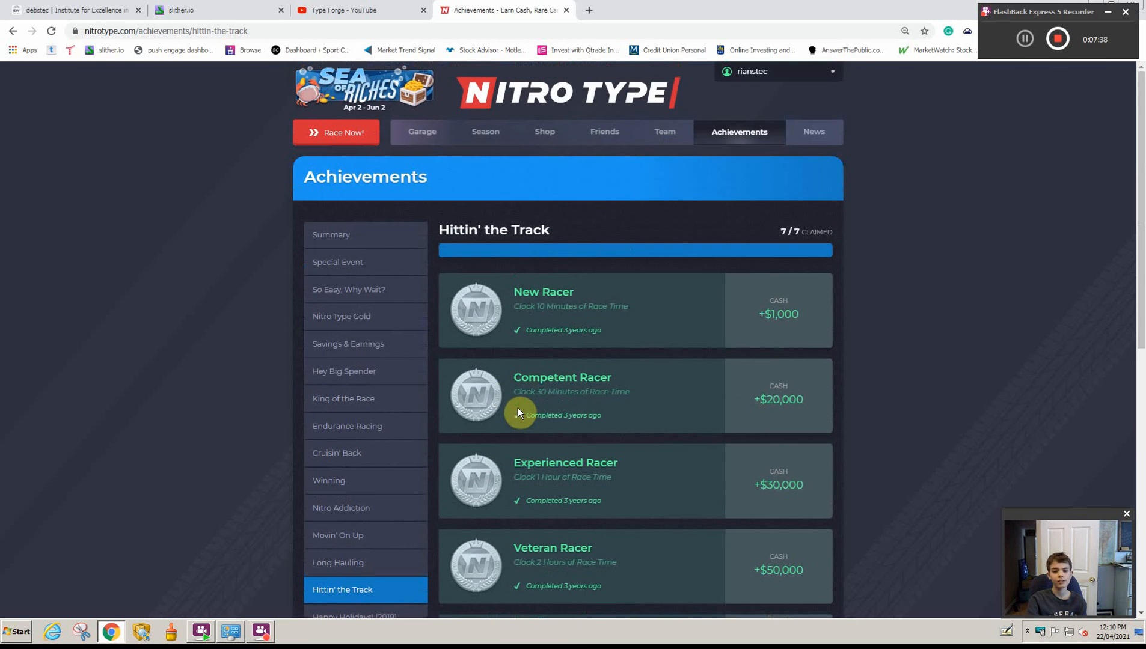
mouse_move(470, 150)
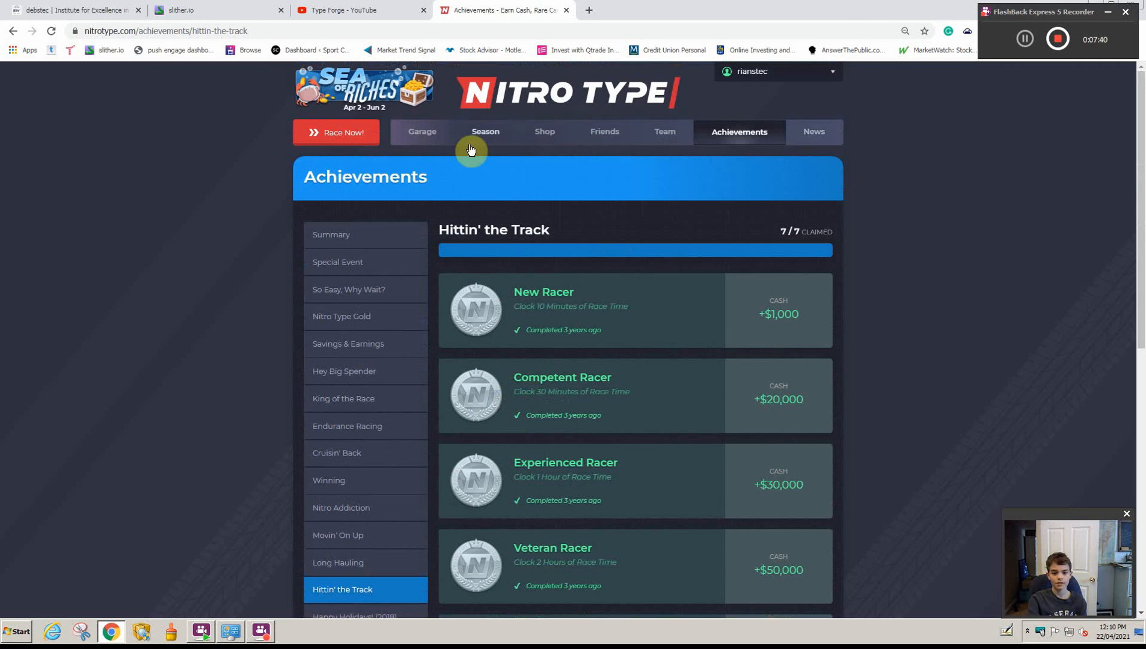
left_click(422, 131)
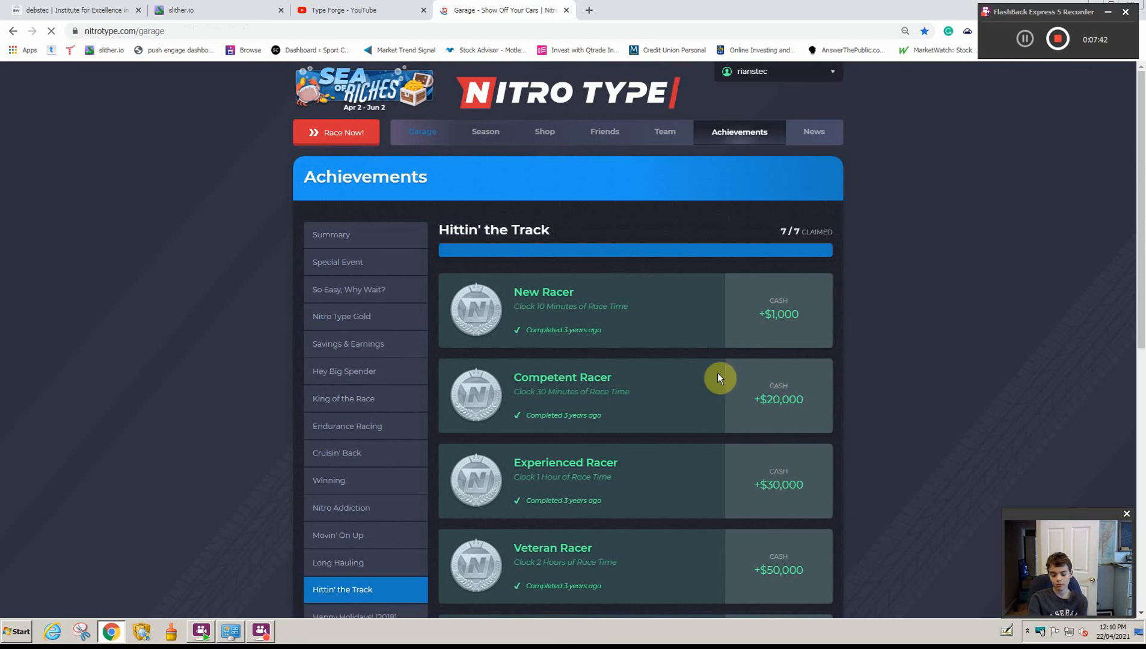
Step: Open the Garage page showing The Goldray as current car with $5,780,348 cash
left_click(422, 132)
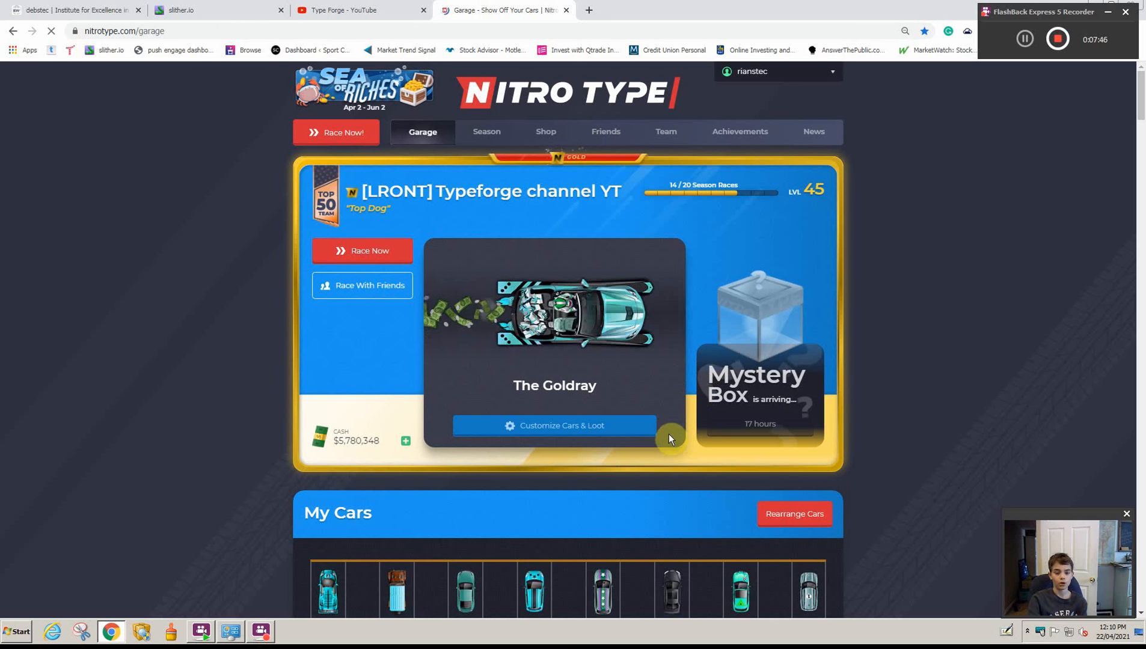
mouse_move(643, 417)
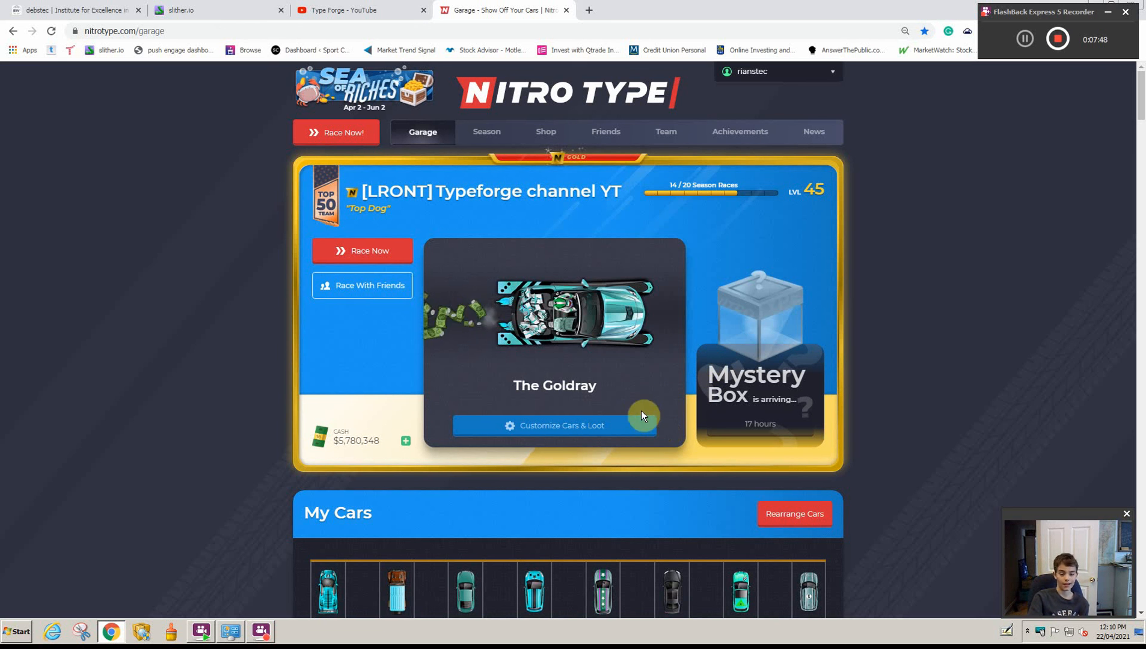
mouse_move(706, 352)
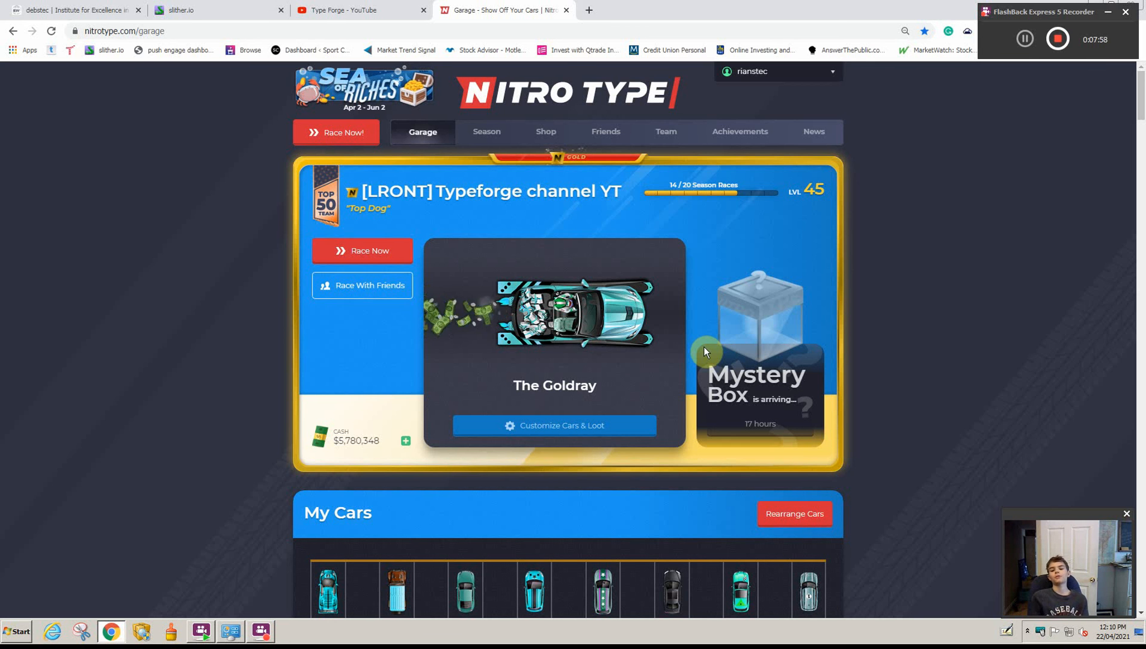
mouse_move(656, 319)
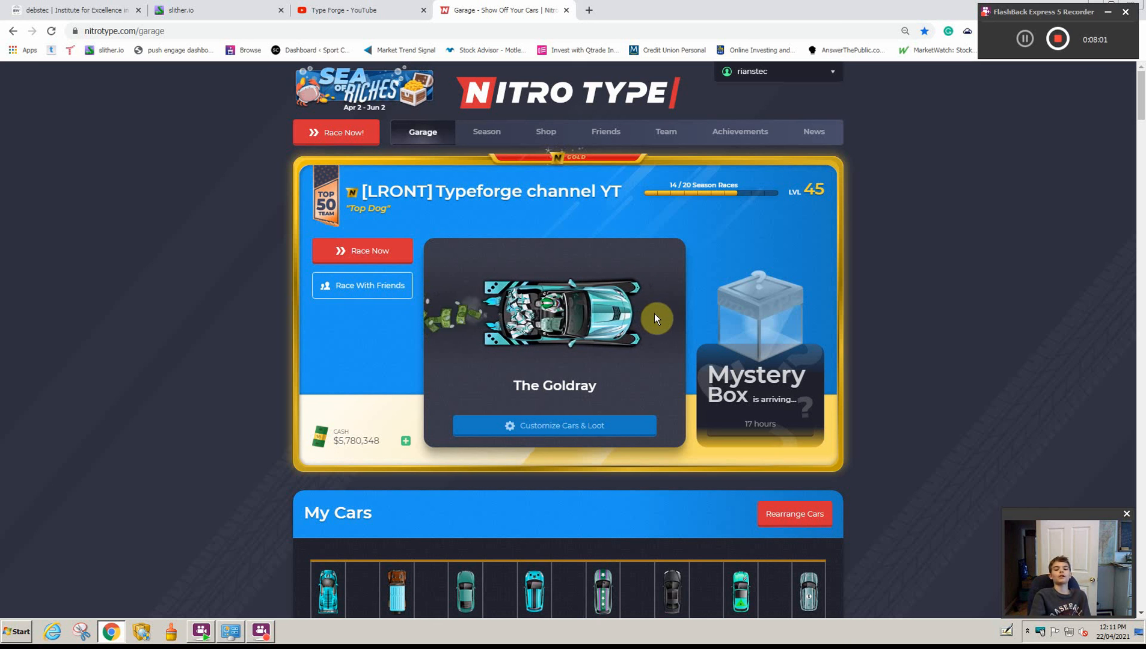
mouse_move(590, 247)
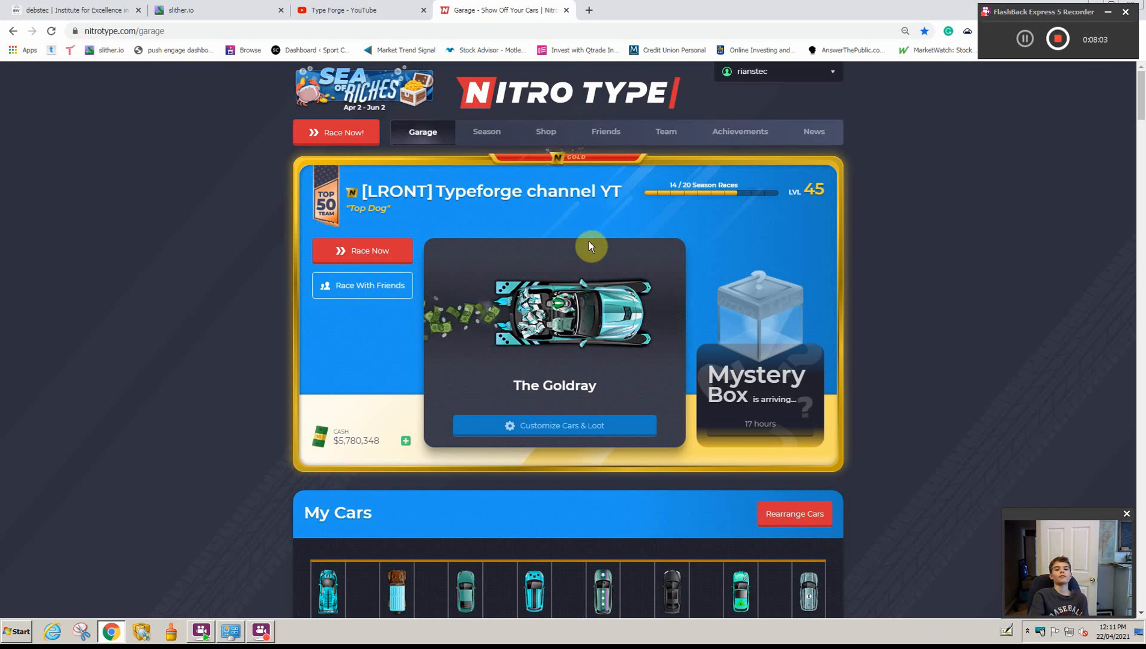